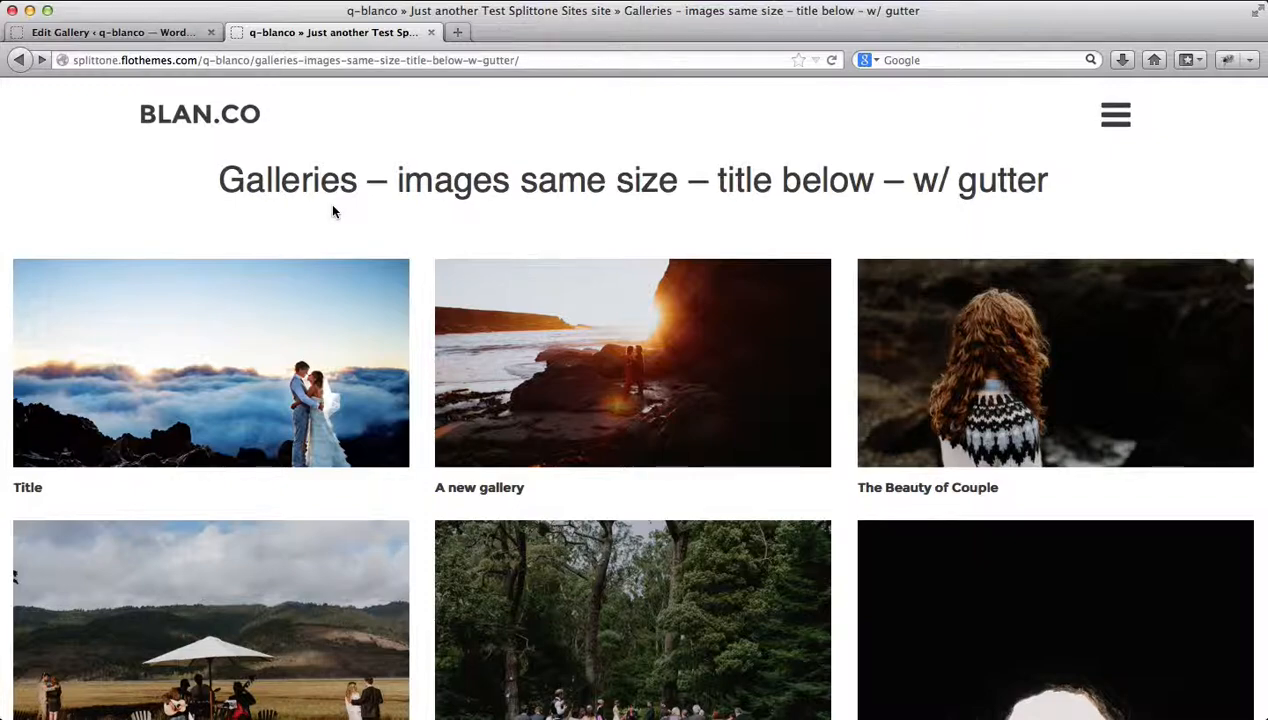
Scroll the live galleries page, then return to the edit screen of the gallery 'Title'
scroll("down", 3)
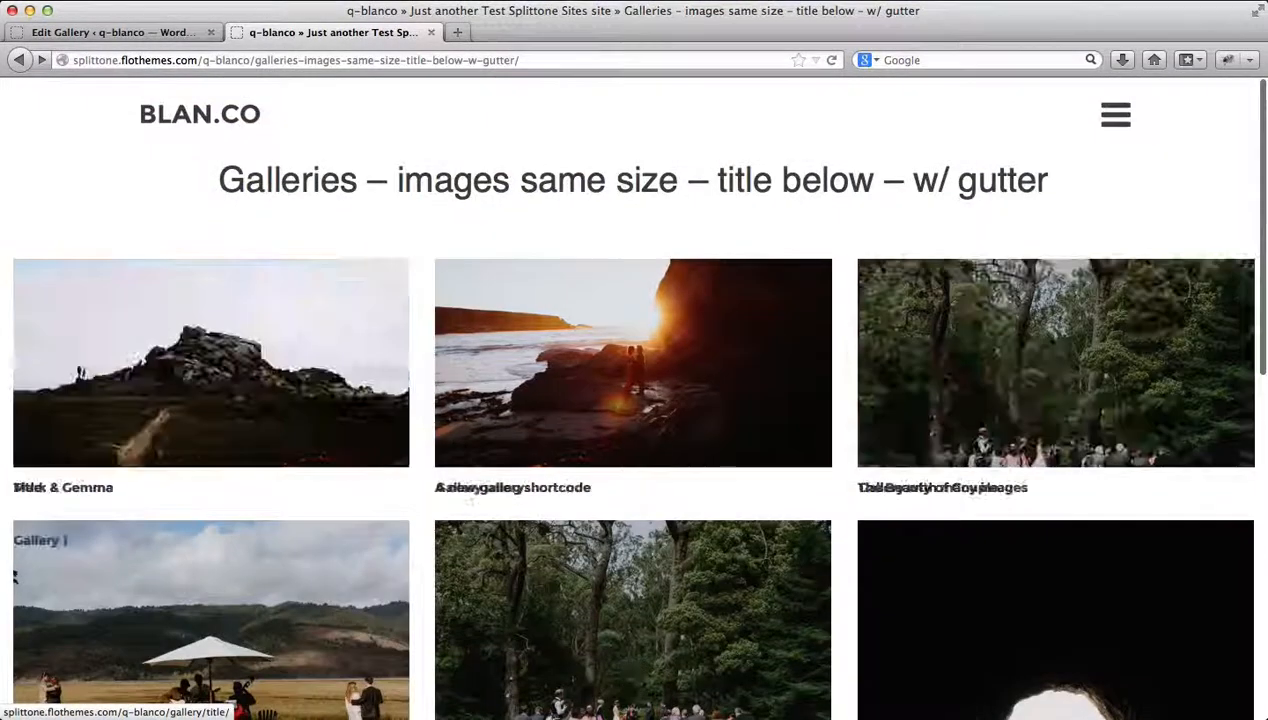
left_click(110, 32)
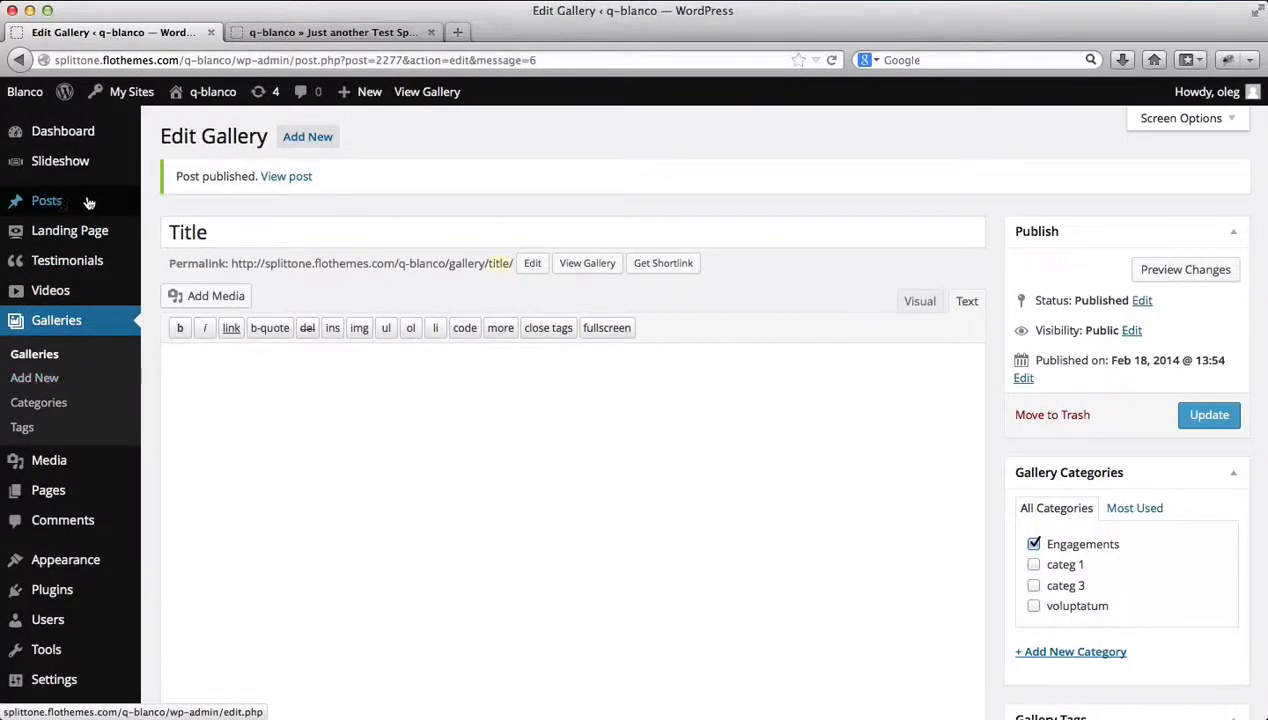
mouse_move(48, 490)
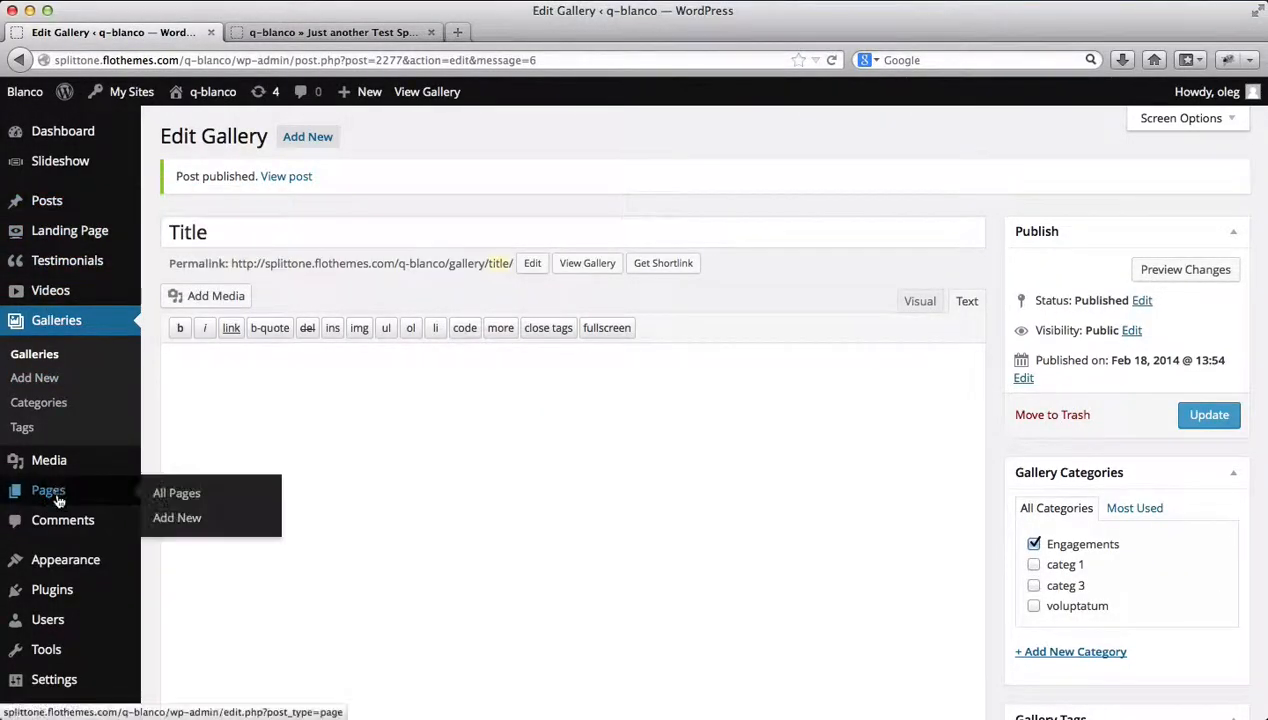
Open All Pages and scroll down to the existing Galleries pages
left_click(176, 492)
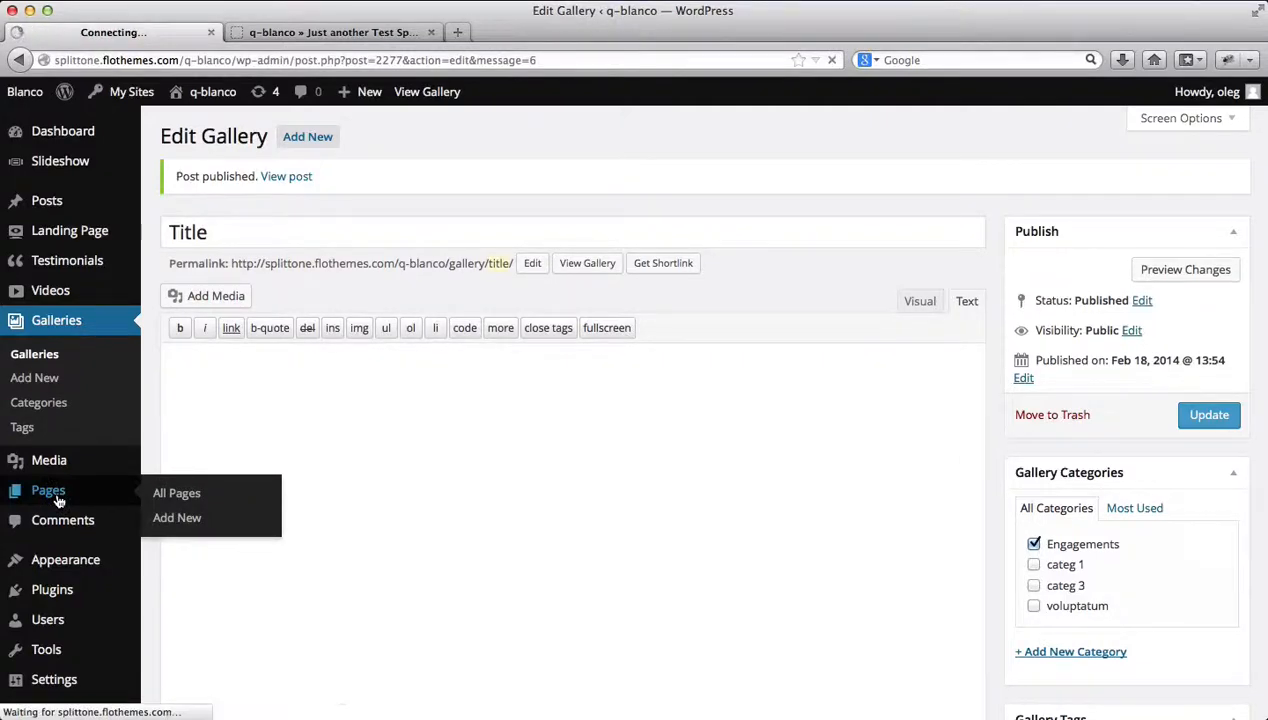
left_click(176, 492)
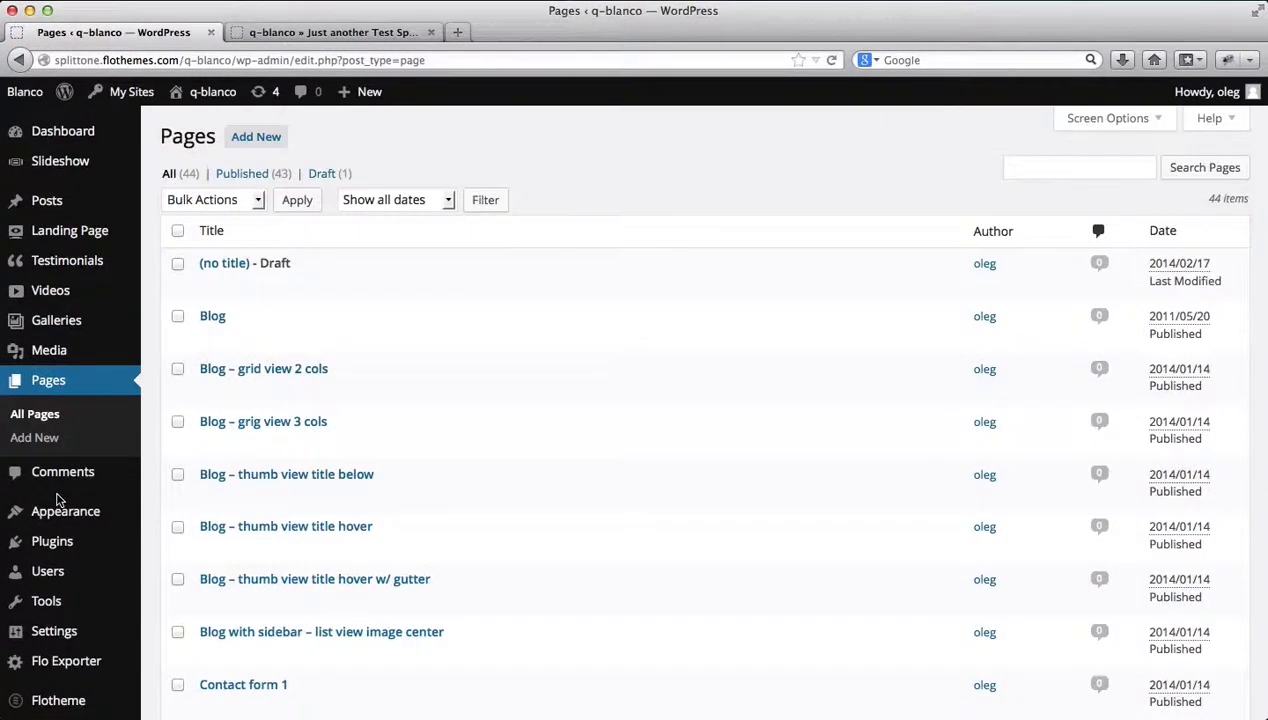
scroll("down", 3)
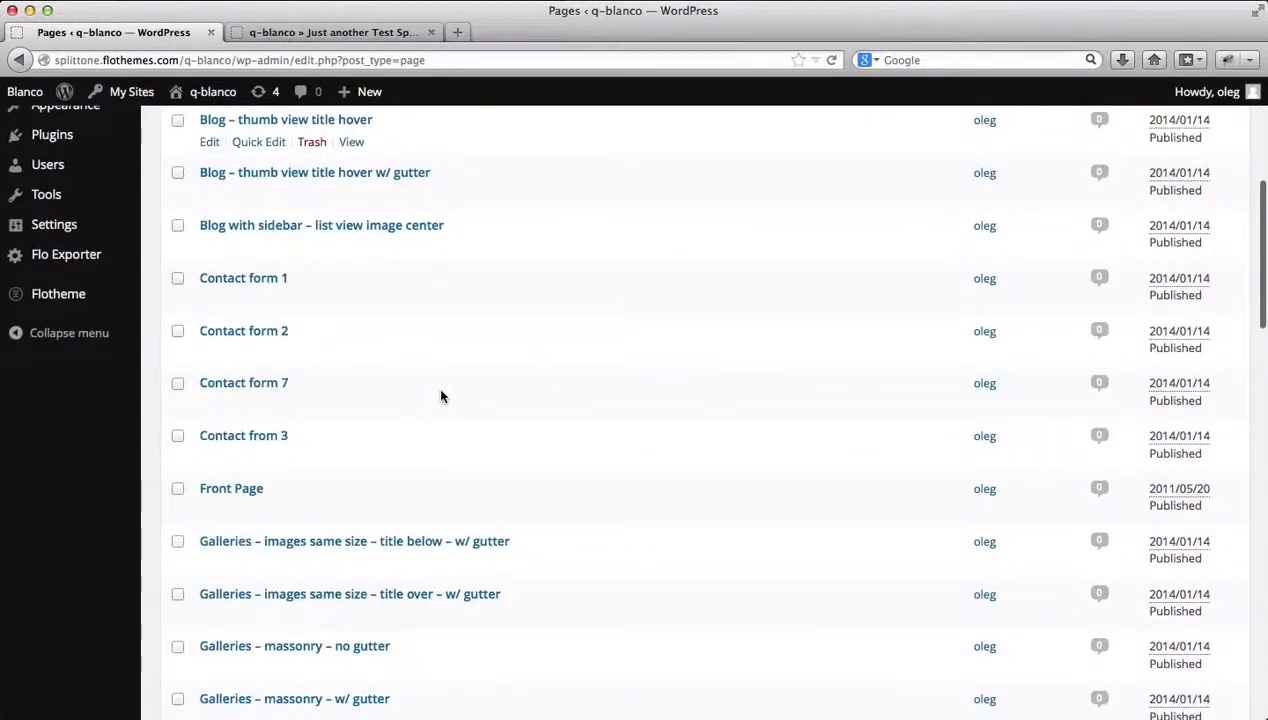
scroll("down", 3)
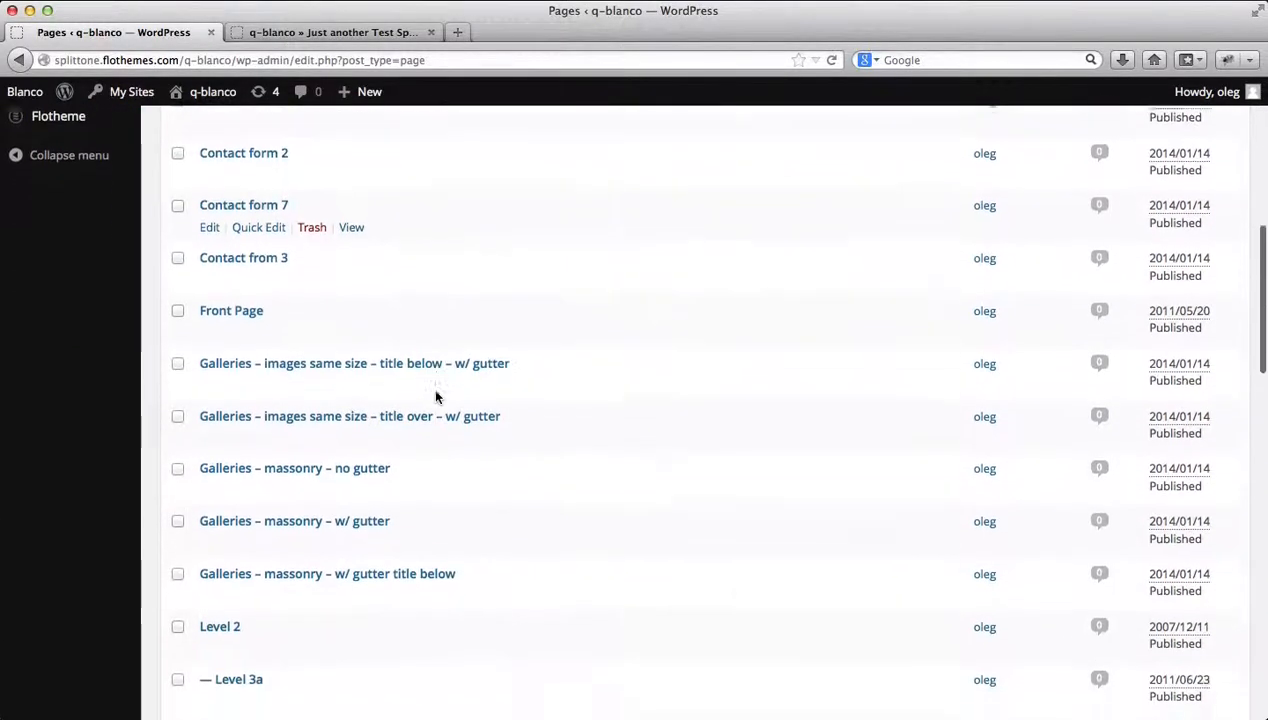
scroll("down", 3)
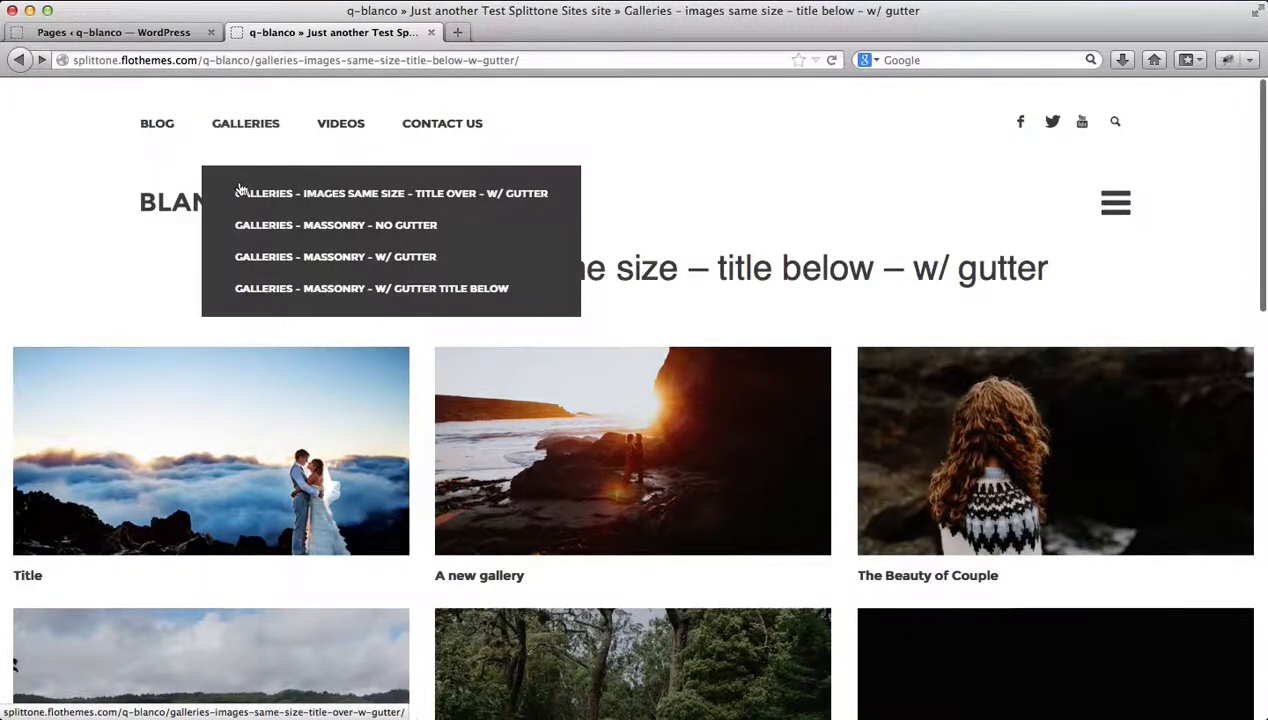
mouse_move(250, 208)
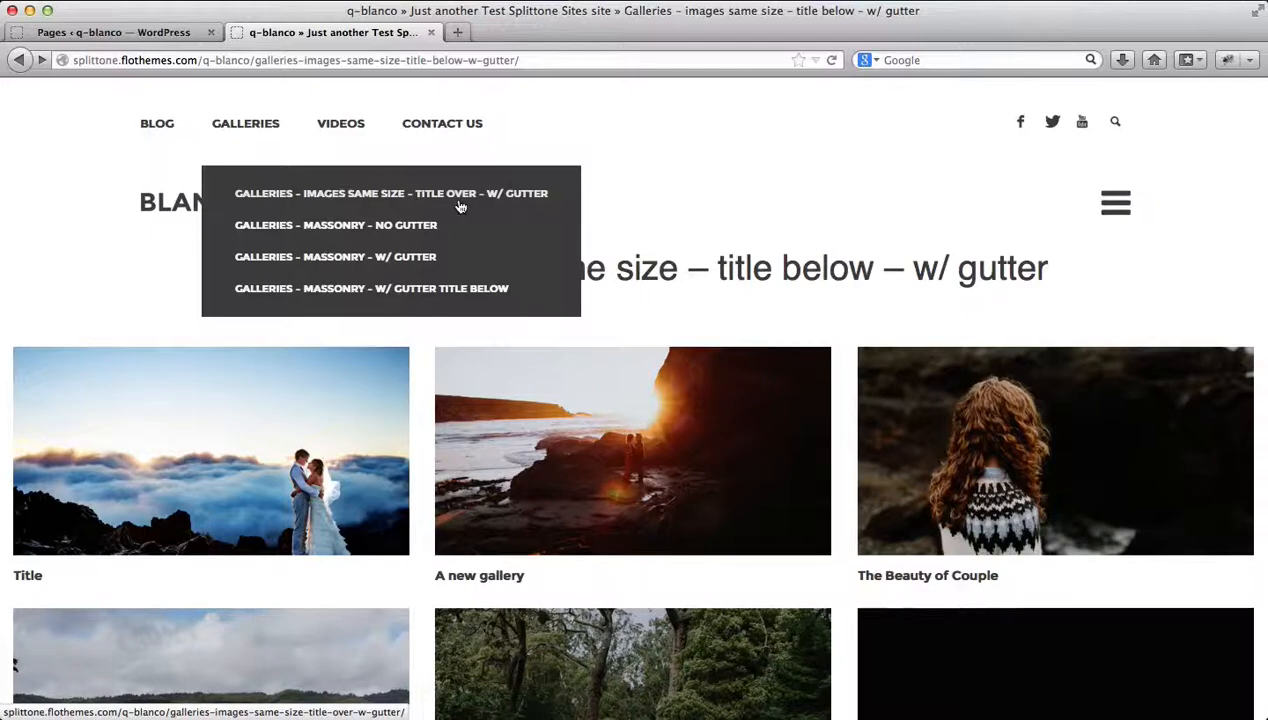
mouse_move(520, 202)
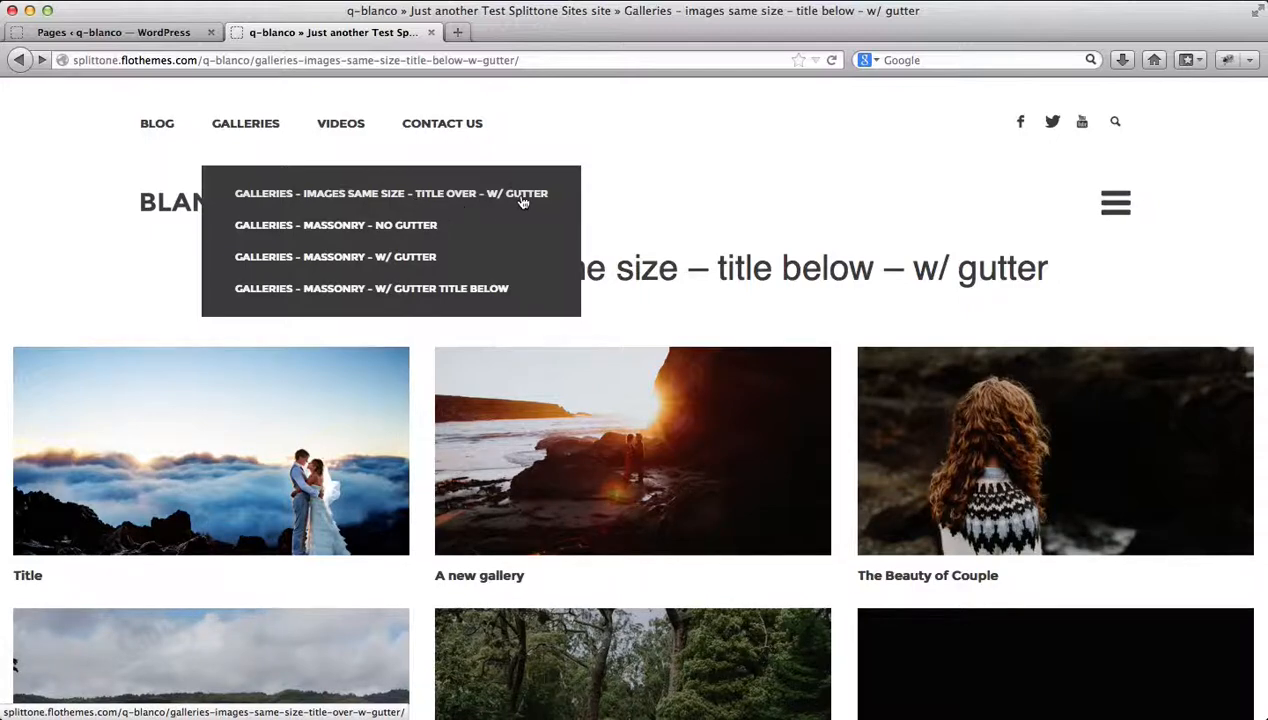
mouse_move(350, 240)
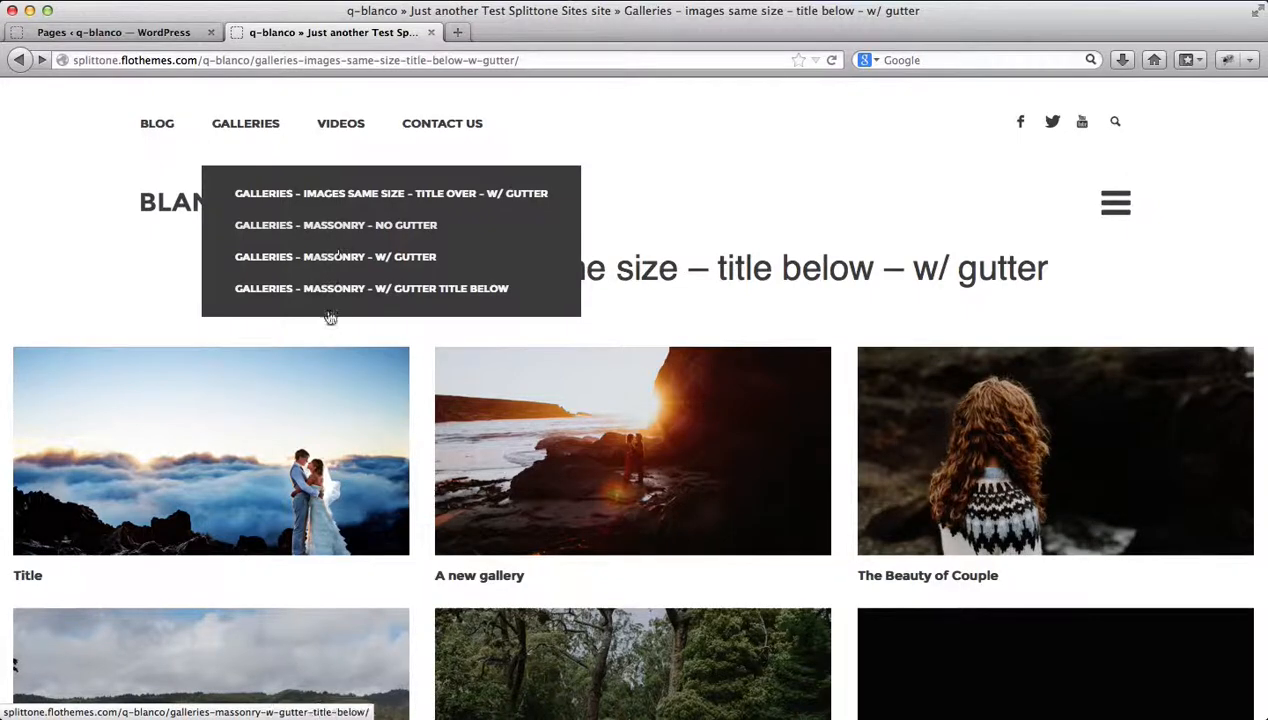
Return to the Pages list and start a new page with Add New
left_click(112, 32)
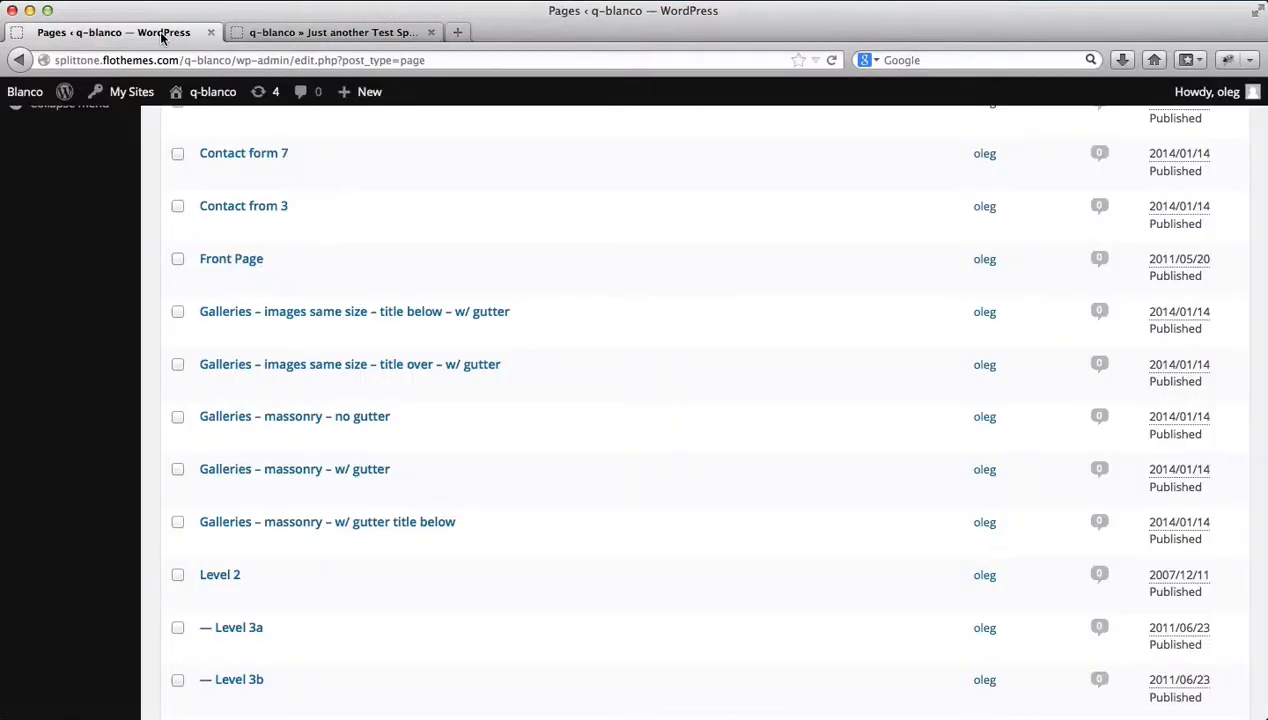
mouse_move(130, 309)
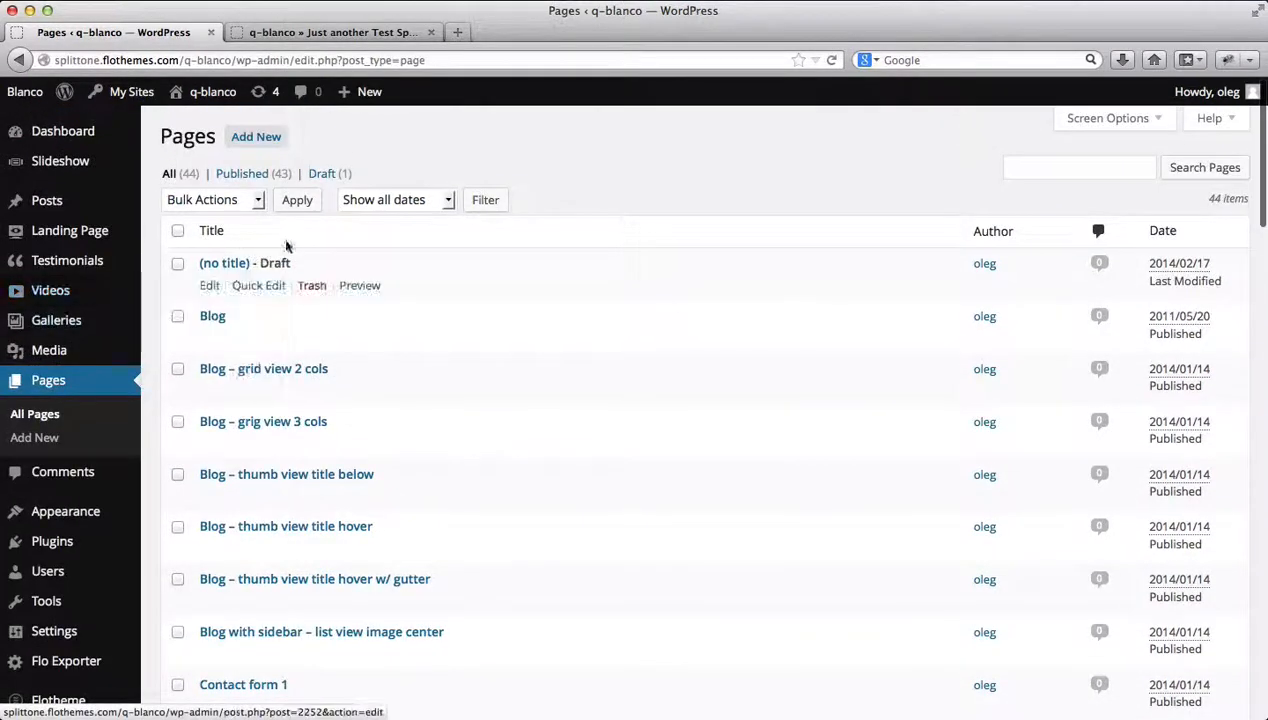
left_click(256, 136)
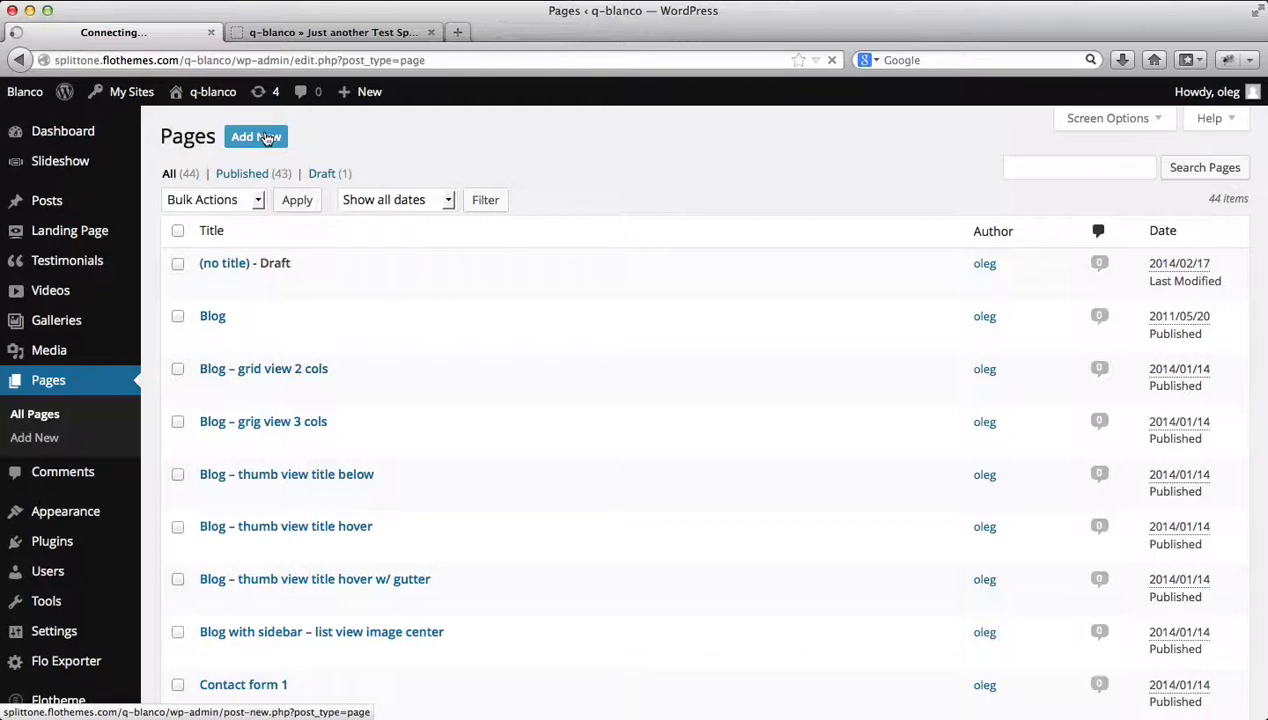
left_click(255, 137)
type("Test Galler")
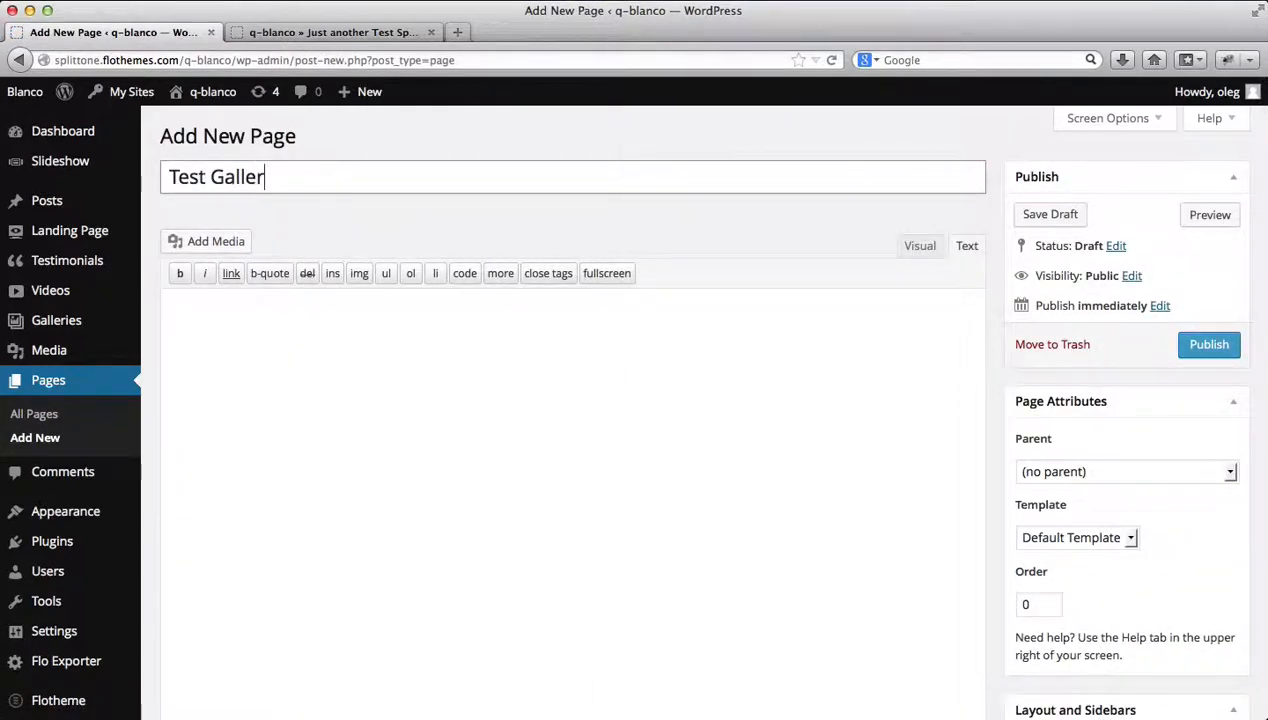
Publish the page titled 'Test Gallery Page' using the Latest Galleries template
type("y Page")
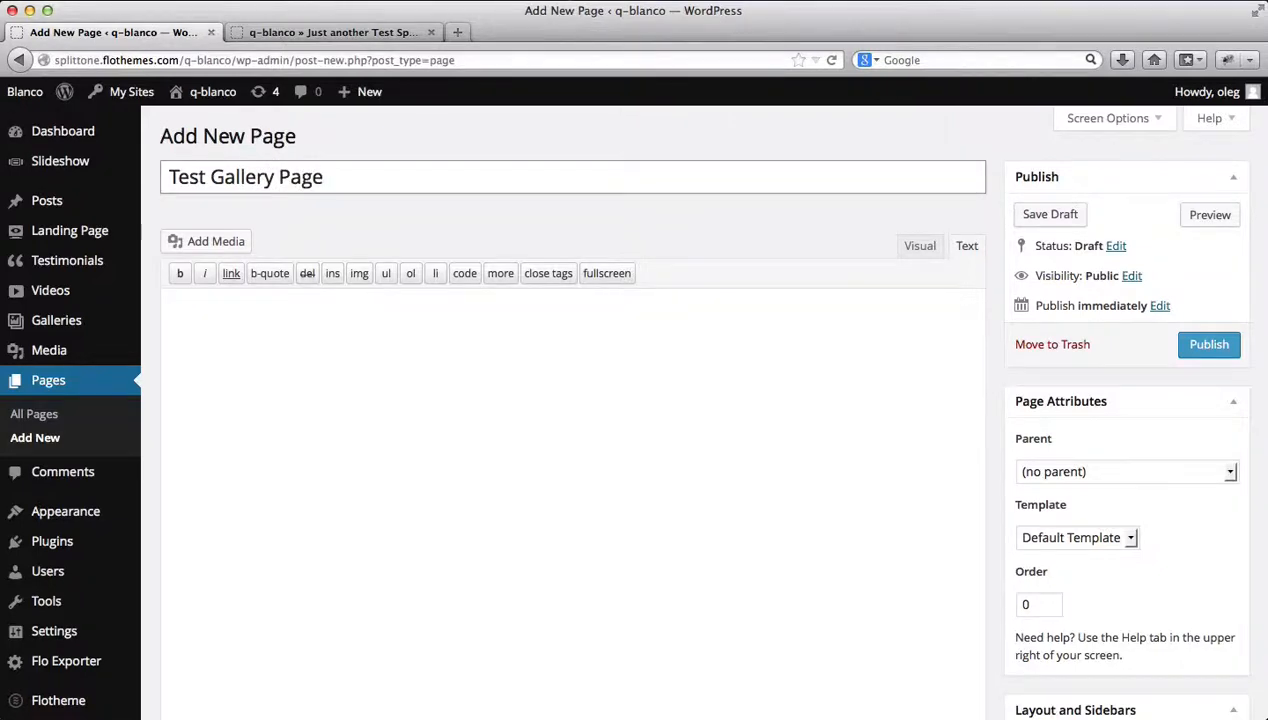
left_click(1075, 537)
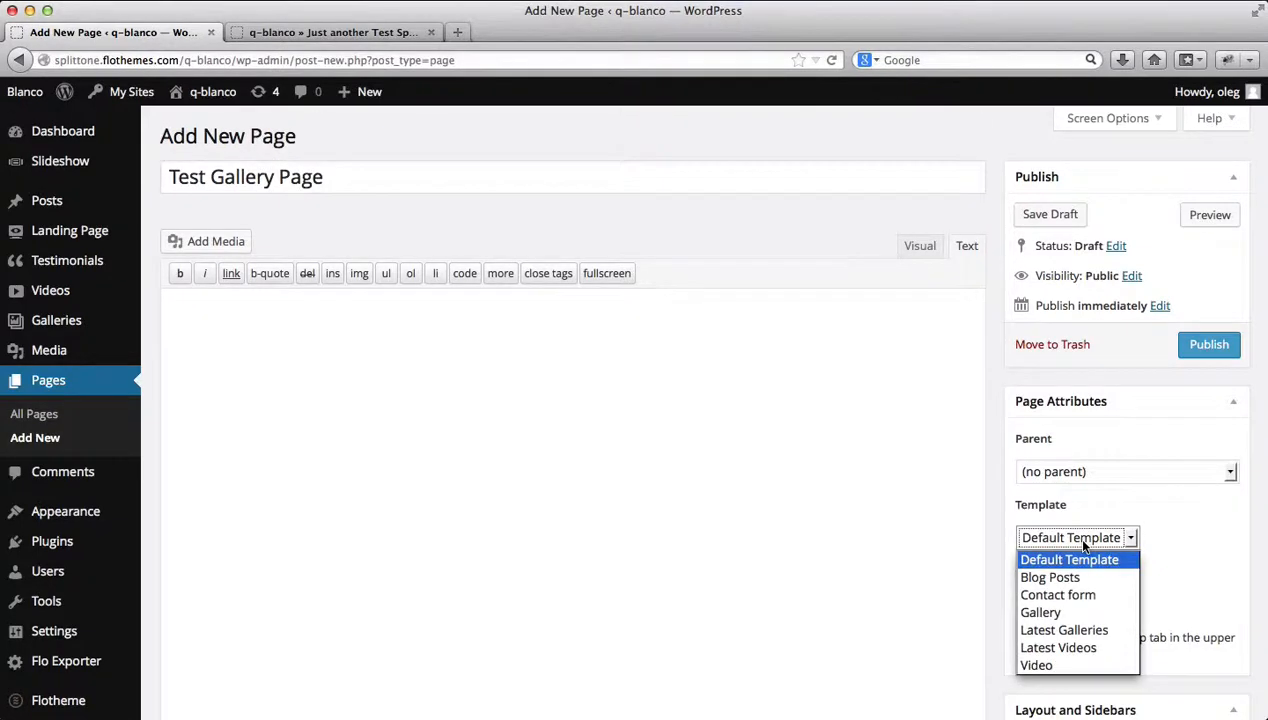
left_click(1069, 559)
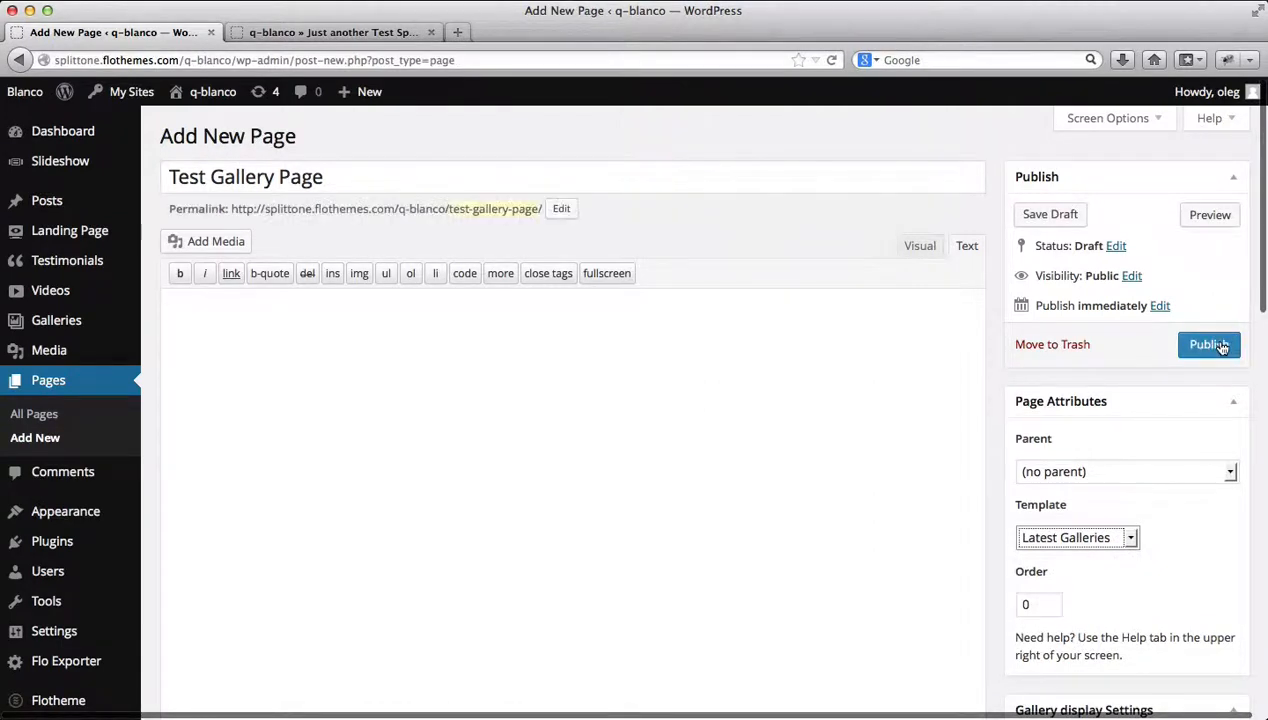
left_click(1208, 344)
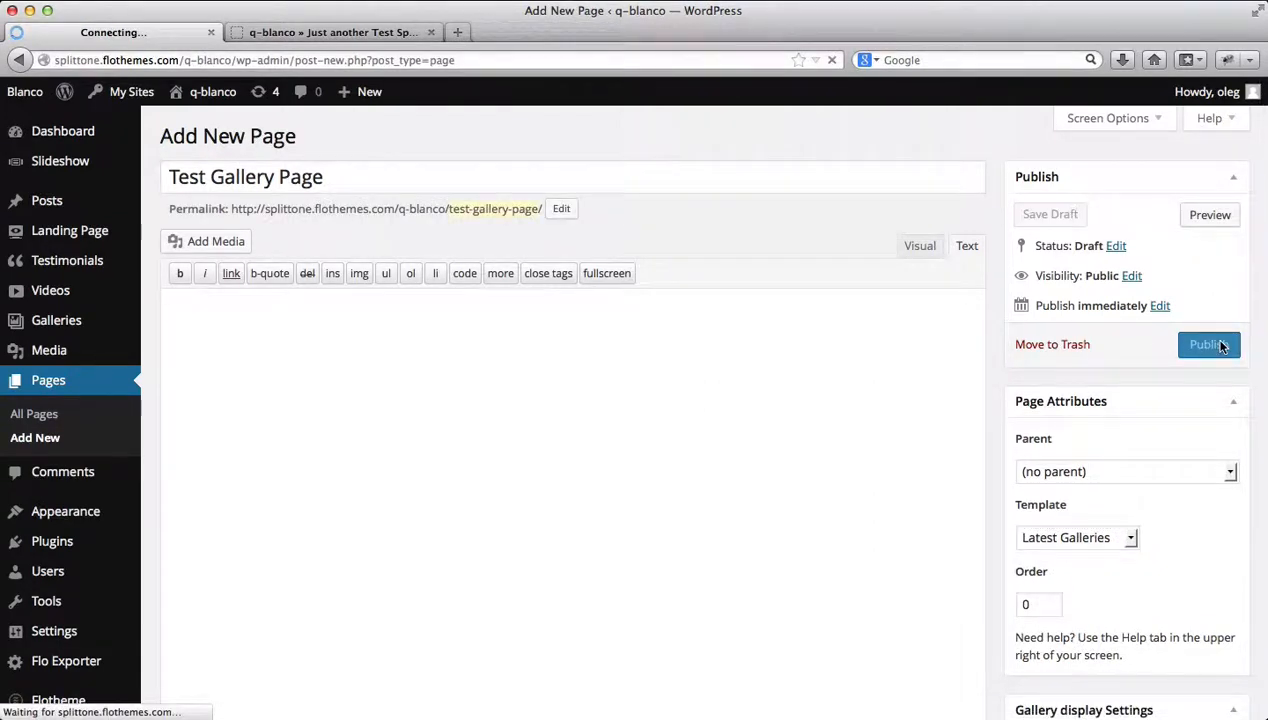
left_click(1209, 344)
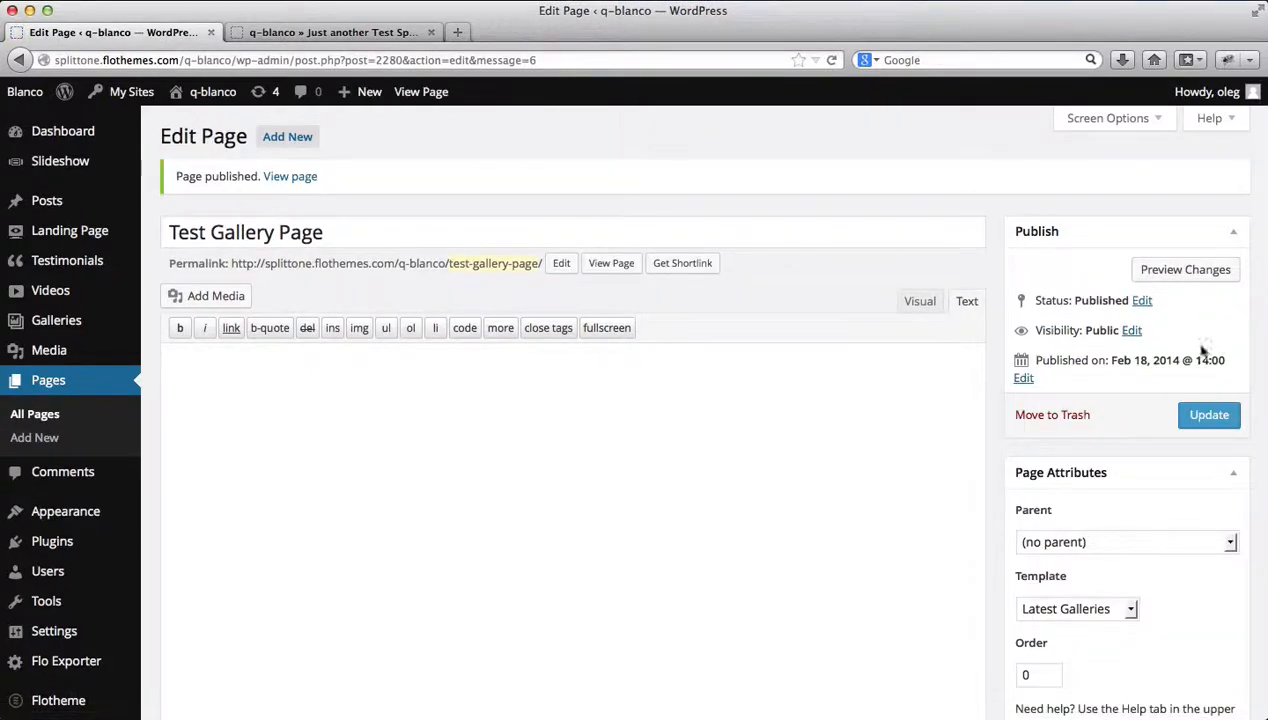
View the published page in a new tab and scroll the galleries grid
left_click(611, 263)
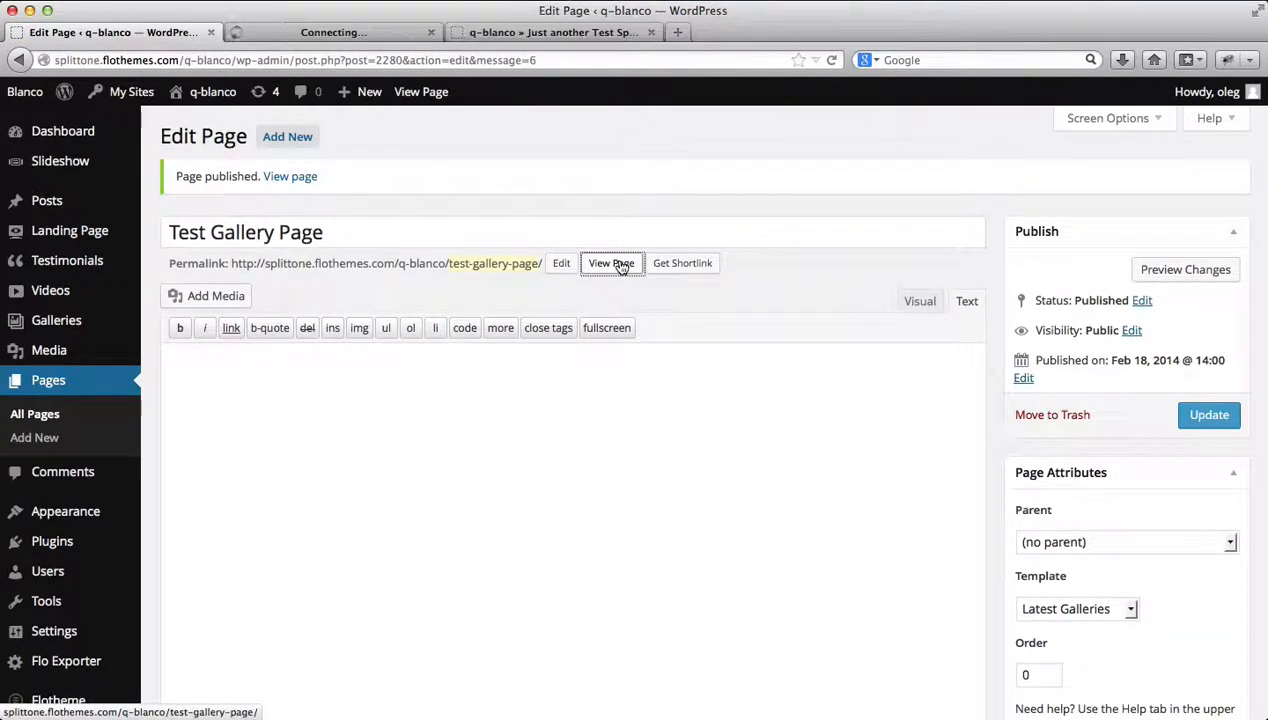
left_click(610, 263)
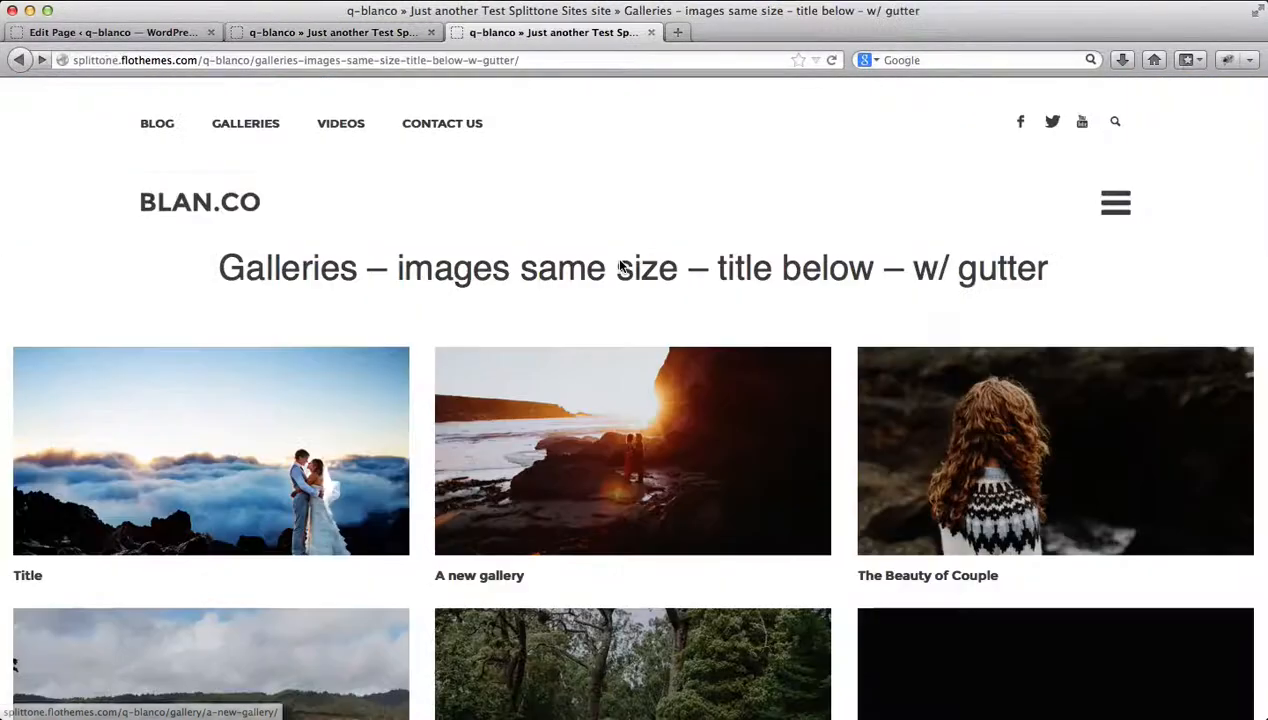
scroll("down", 3)
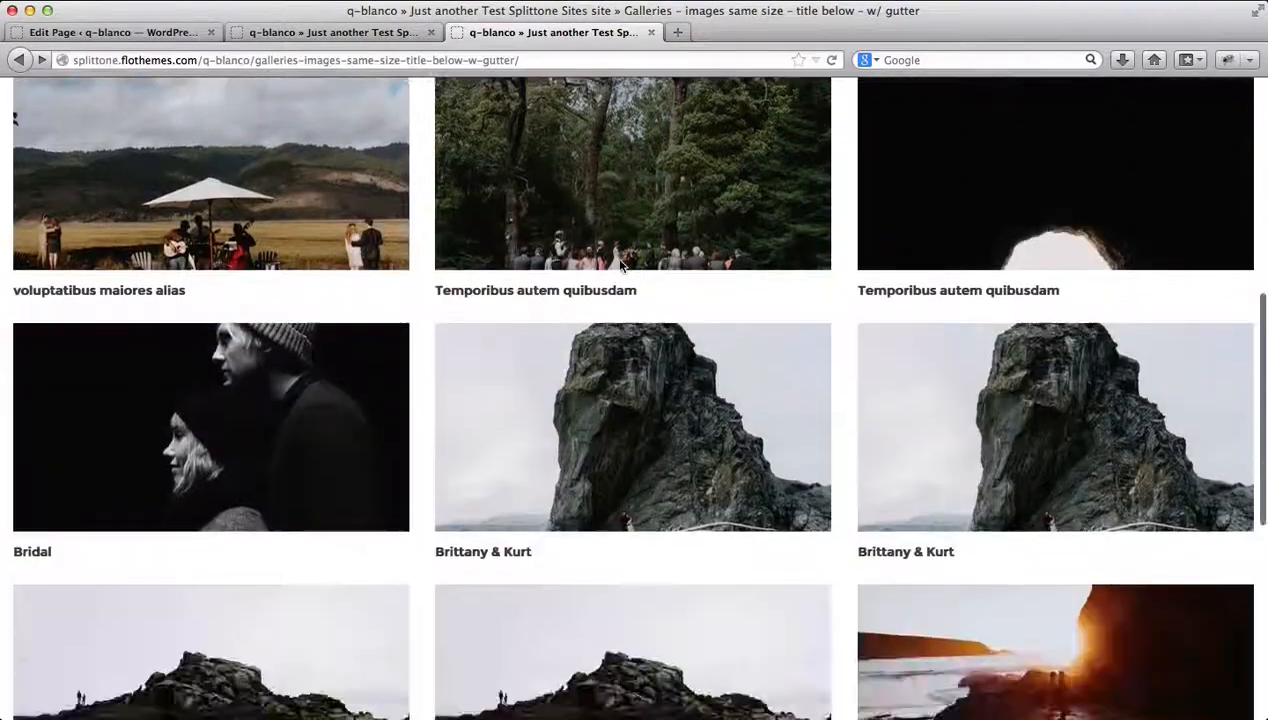
scroll("up", 3)
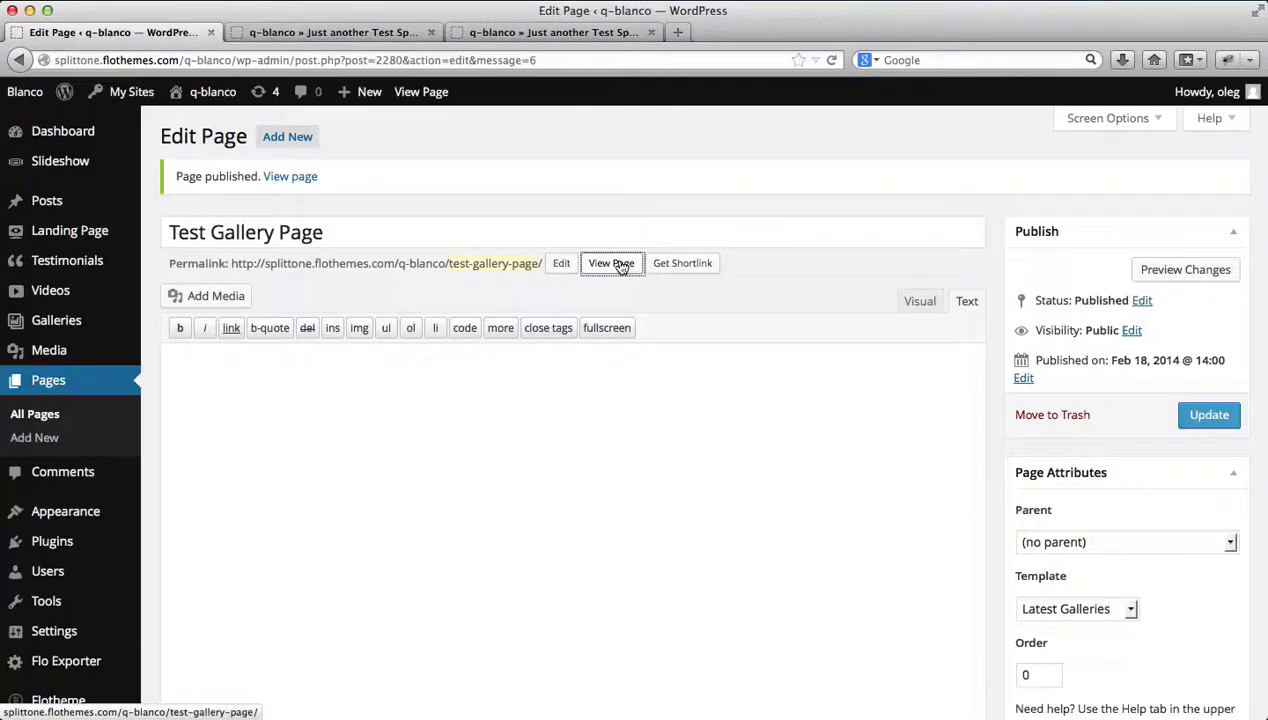
Set gallery categories to All, then Engagements, and view the live Test Gallery Page
scroll("down", 3)
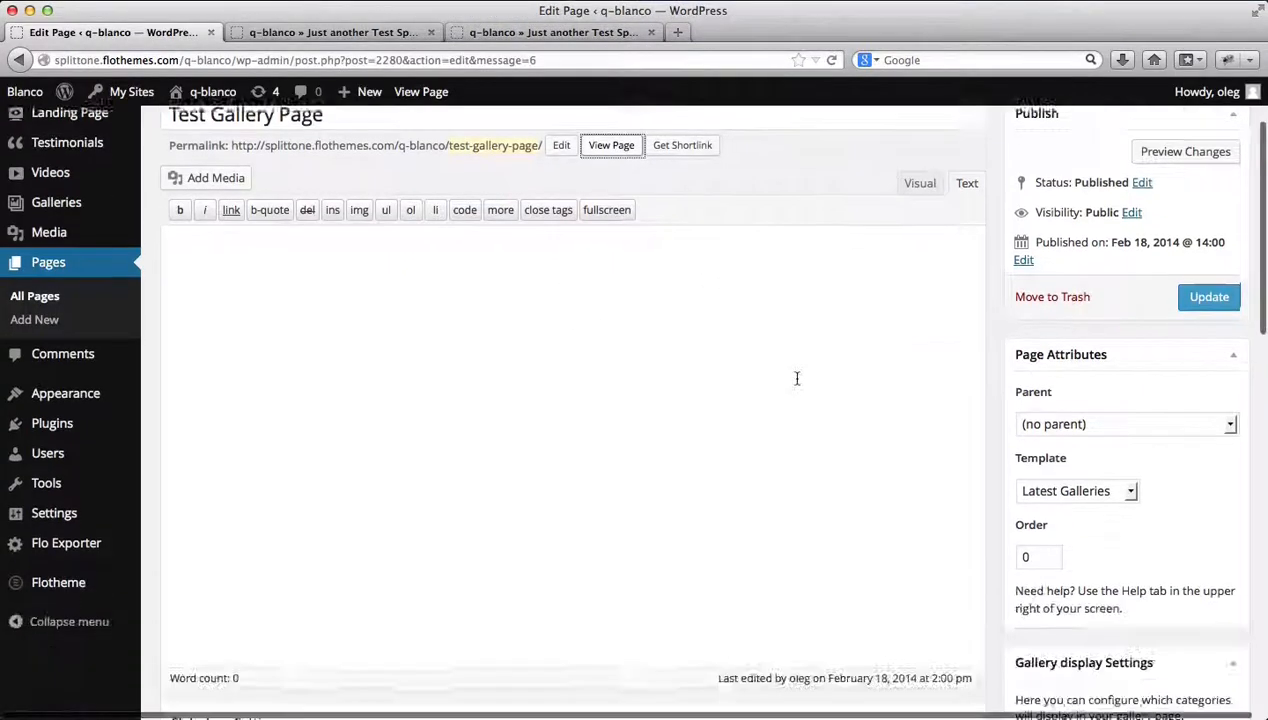
scroll("down", 3)
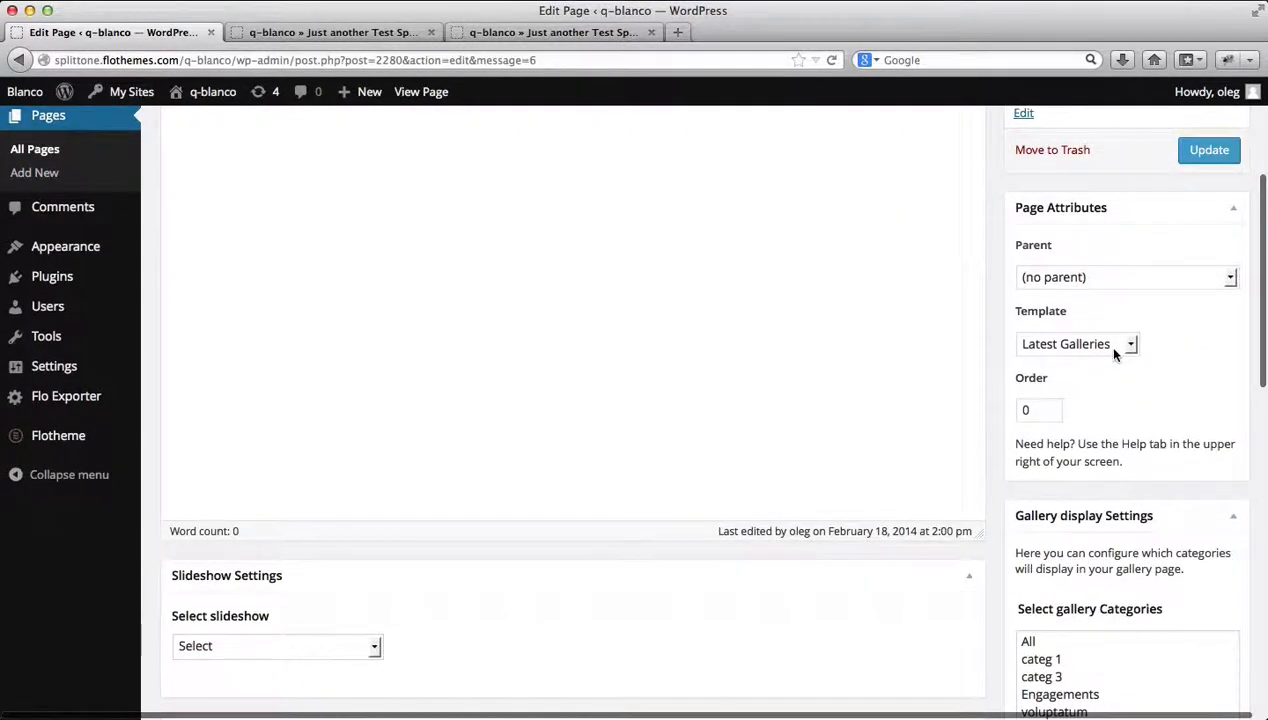
scroll("down", 3)
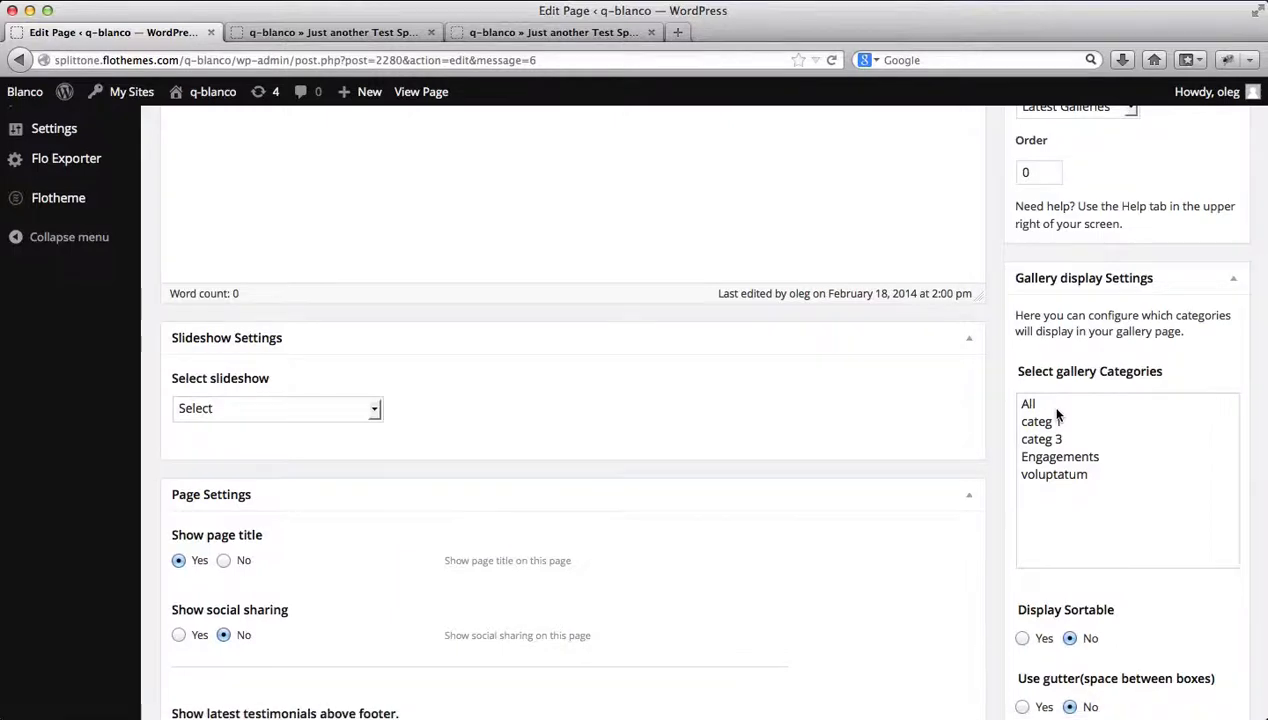
left_click(1028, 404)
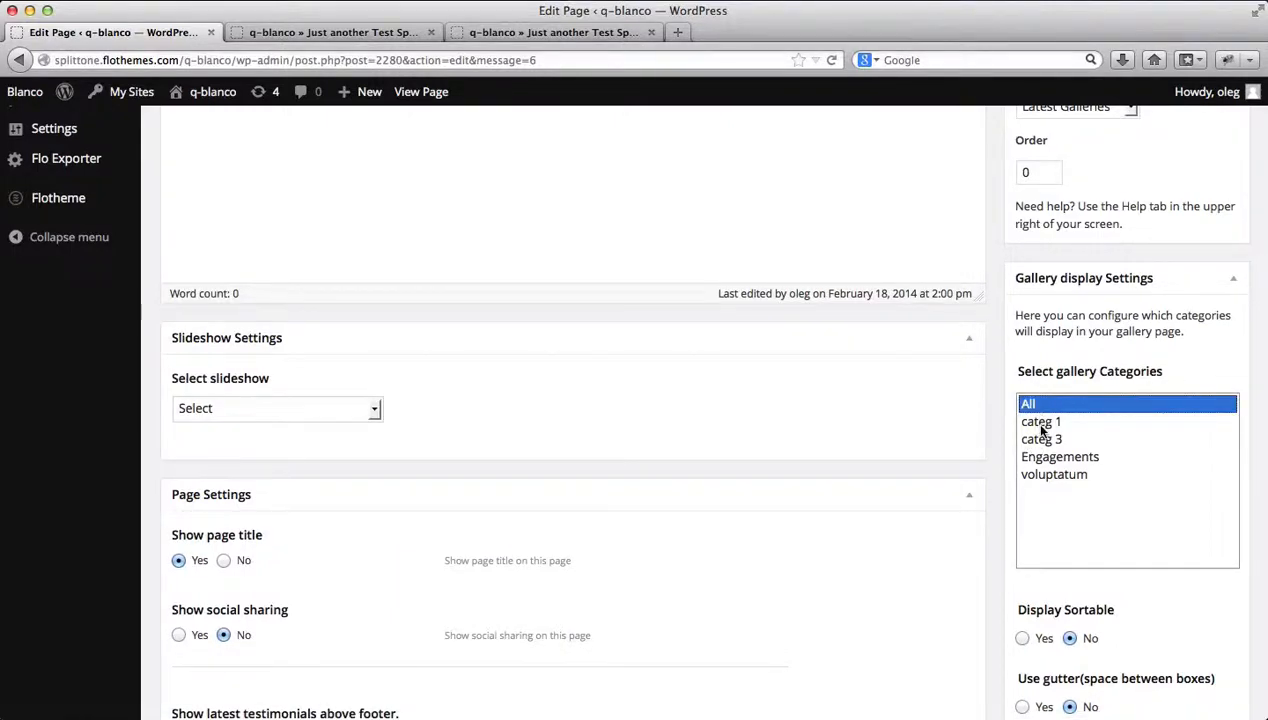
left_click(1060, 456)
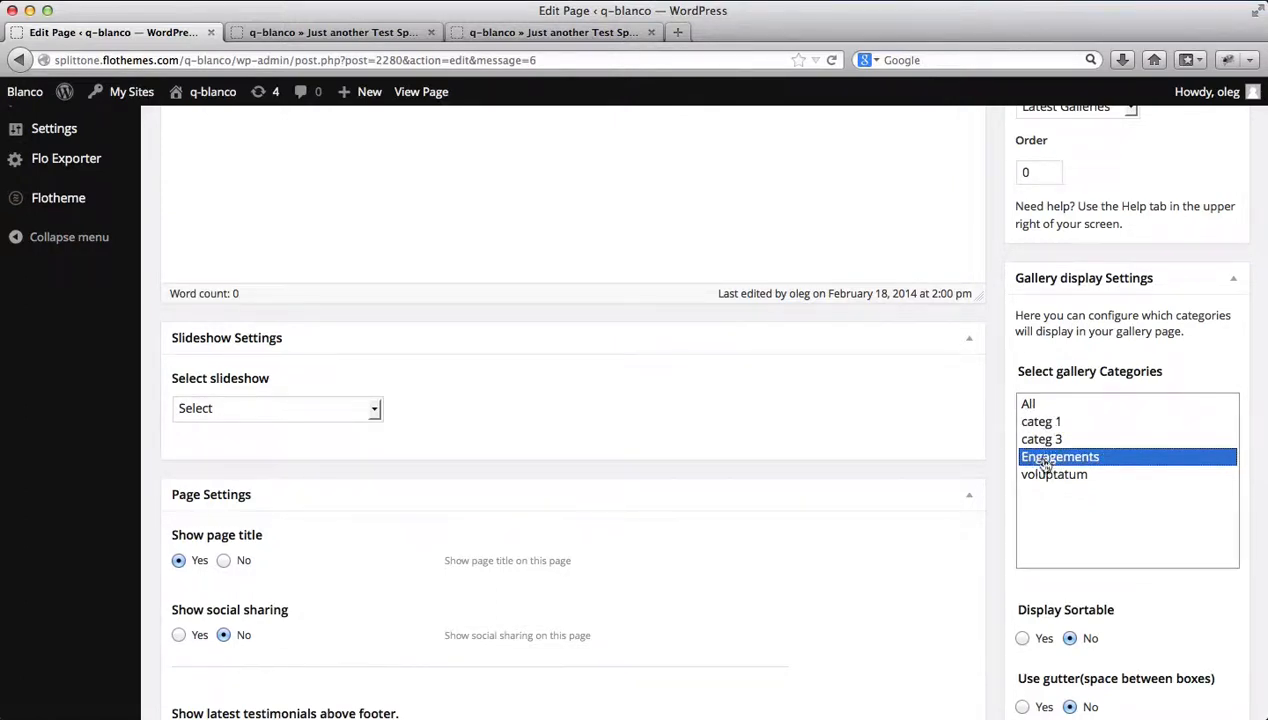
left_click(335, 32)
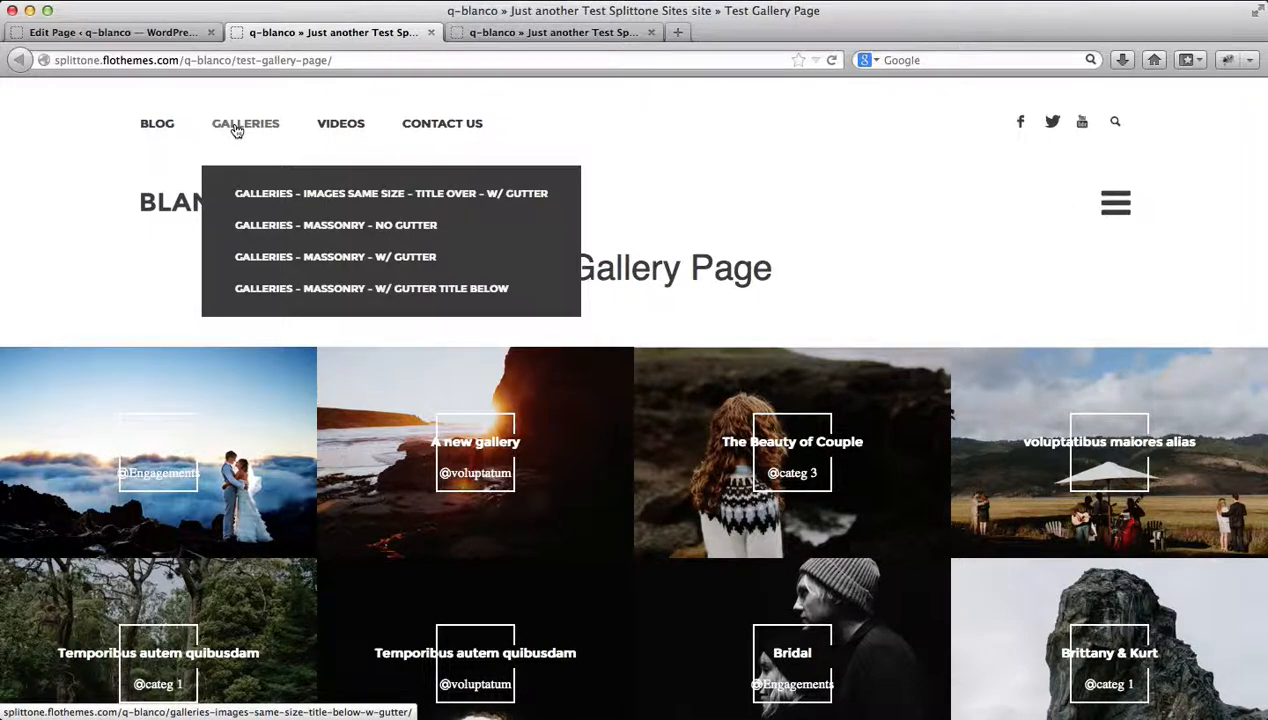
mouse_move(250, 196)
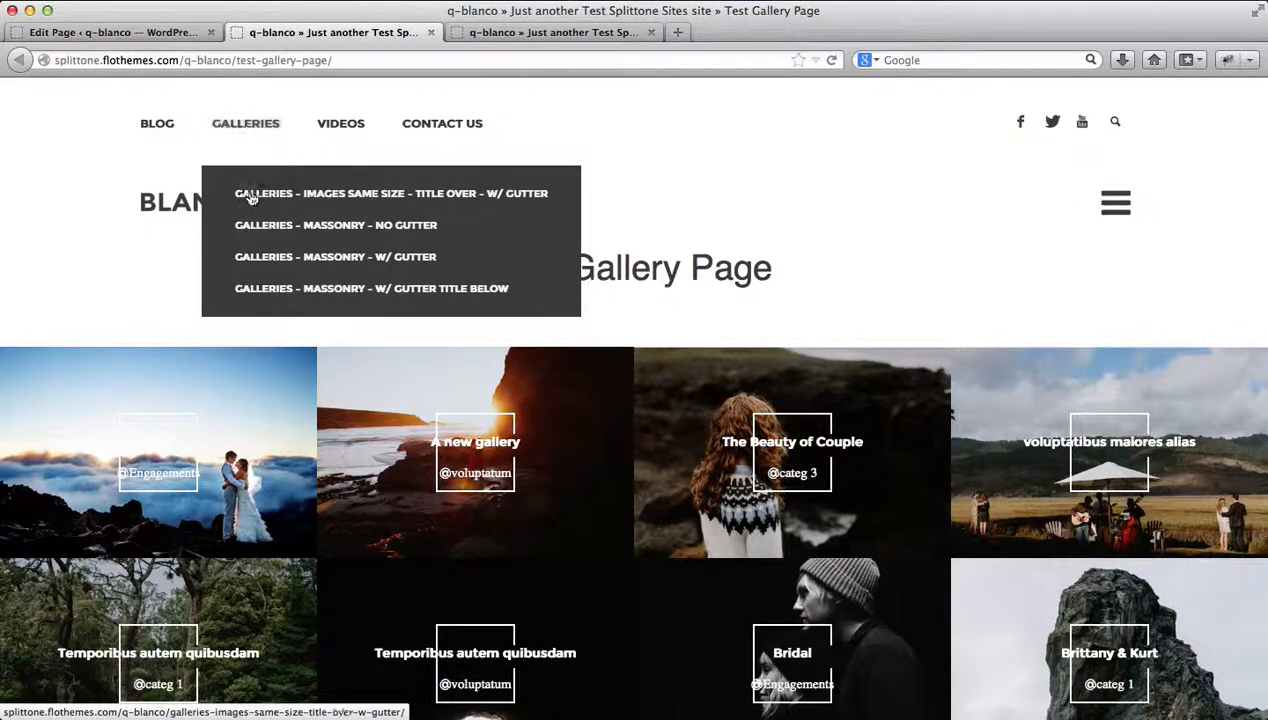
mouse_move(251, 256)
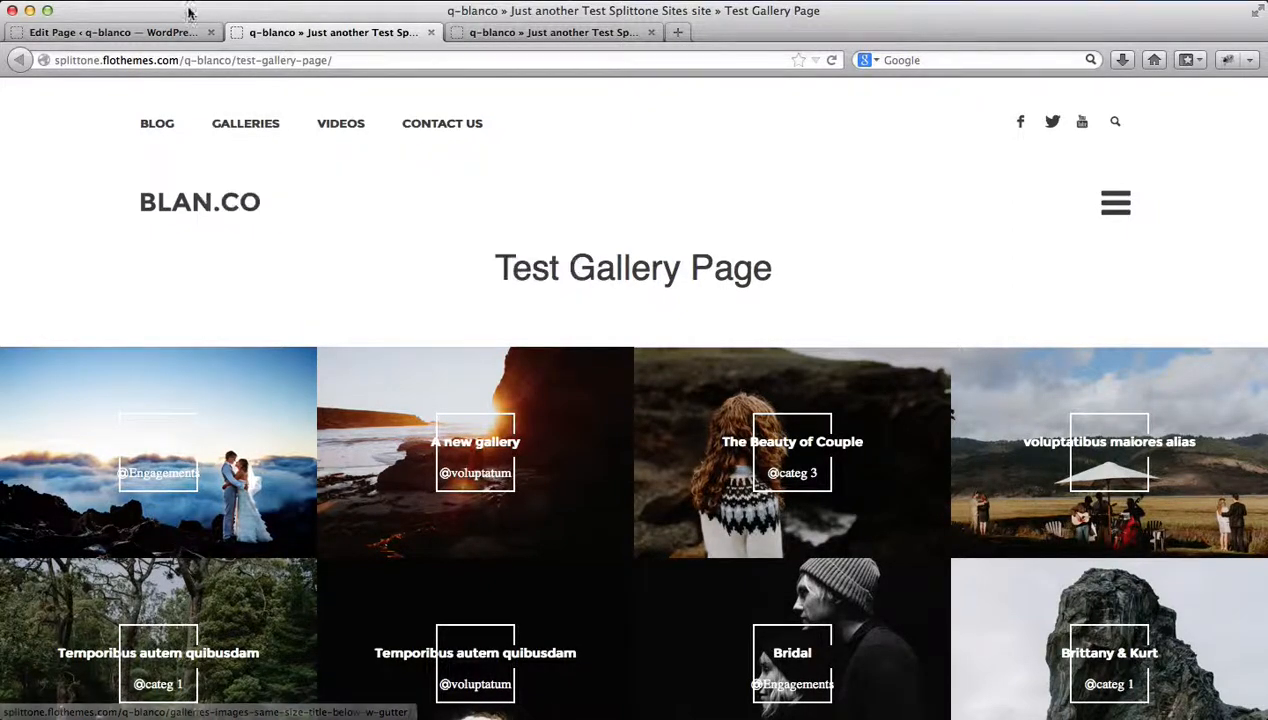
Switch back to the Test Gallery Page editor tab
left_click(110, 32)
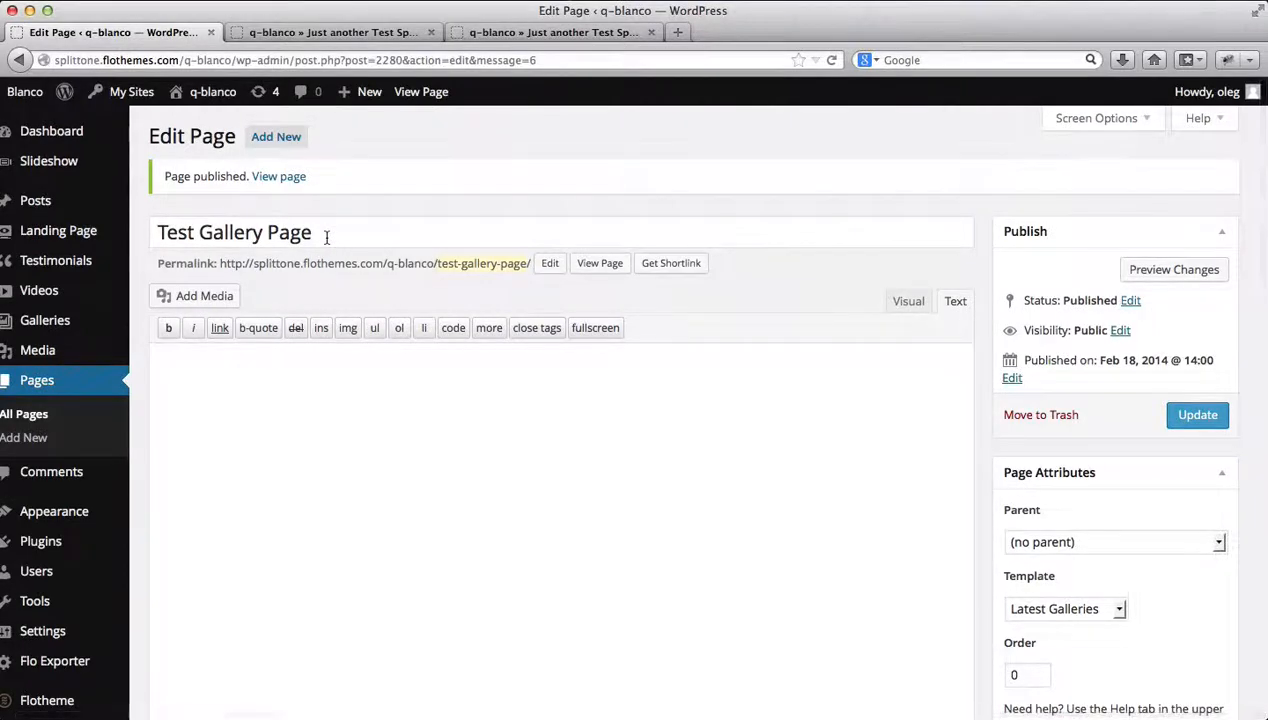
Switch the gallery category to voluptatum, then back to Engagements
scroll("down", 3)
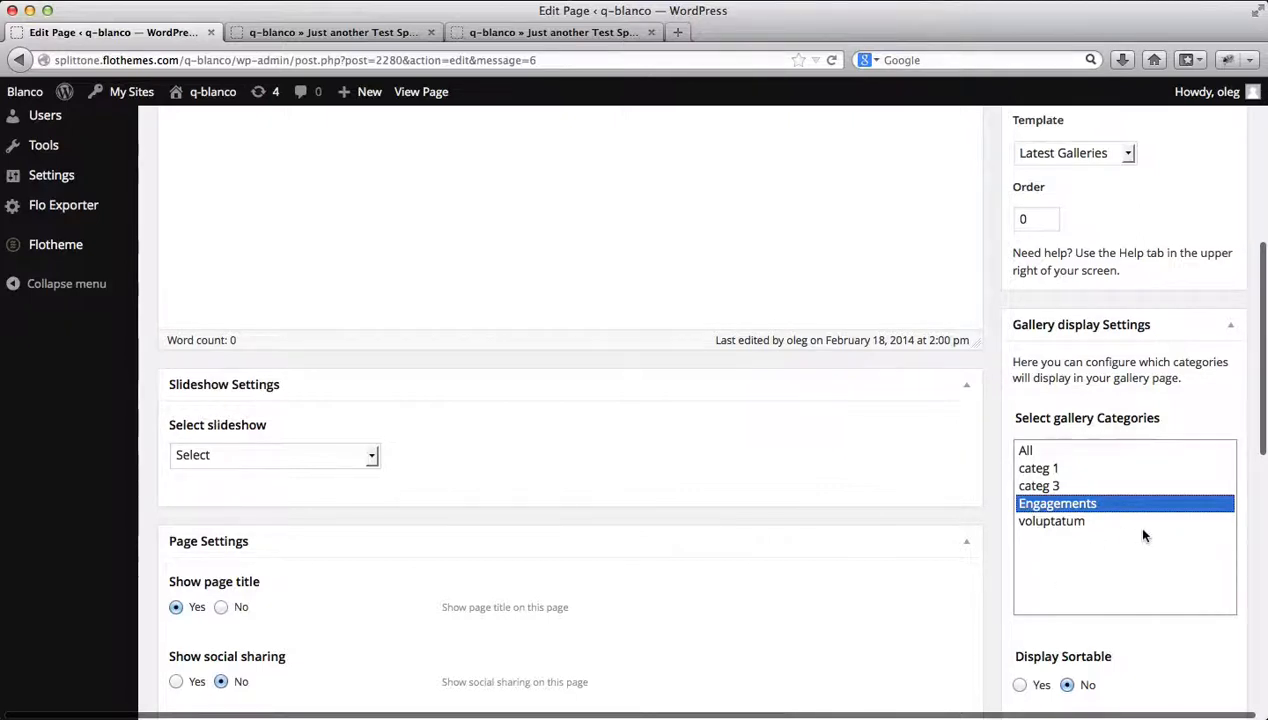
left_click(1051, 521)
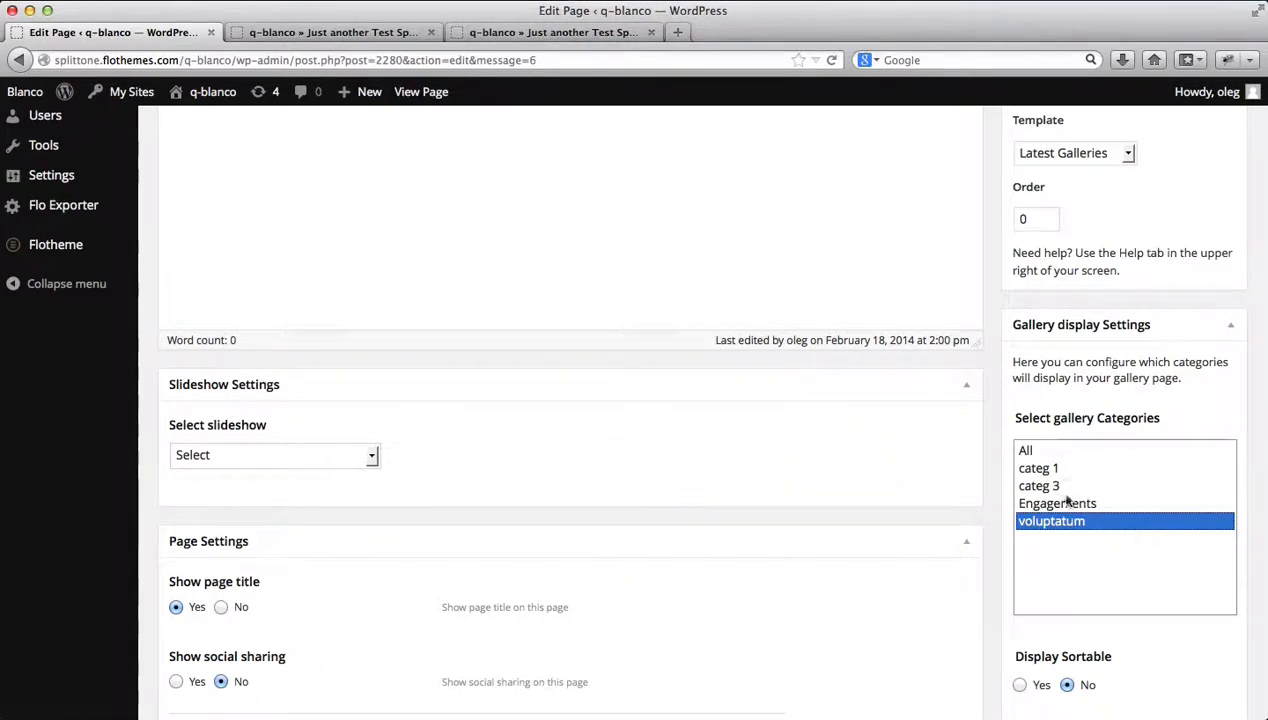
left_click(1057, 503)
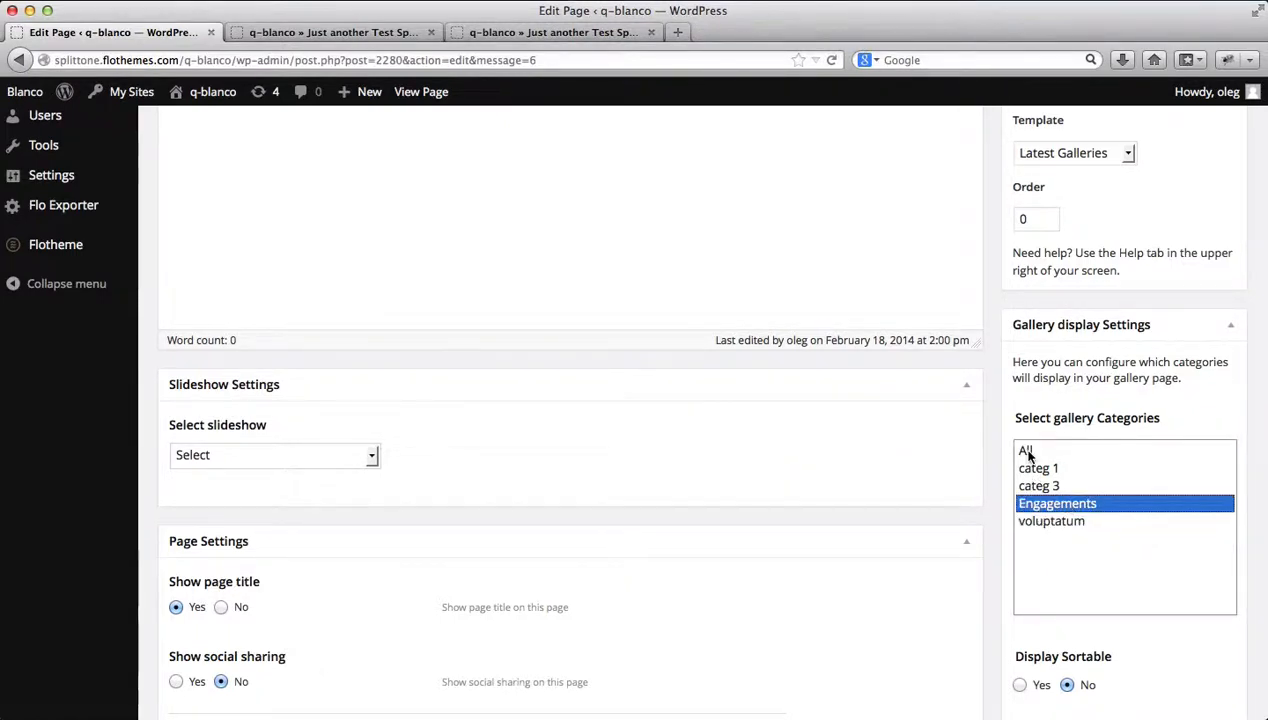
Scroll to the gutter, title position and view type settings, then check the live page
scroll("down", 3)
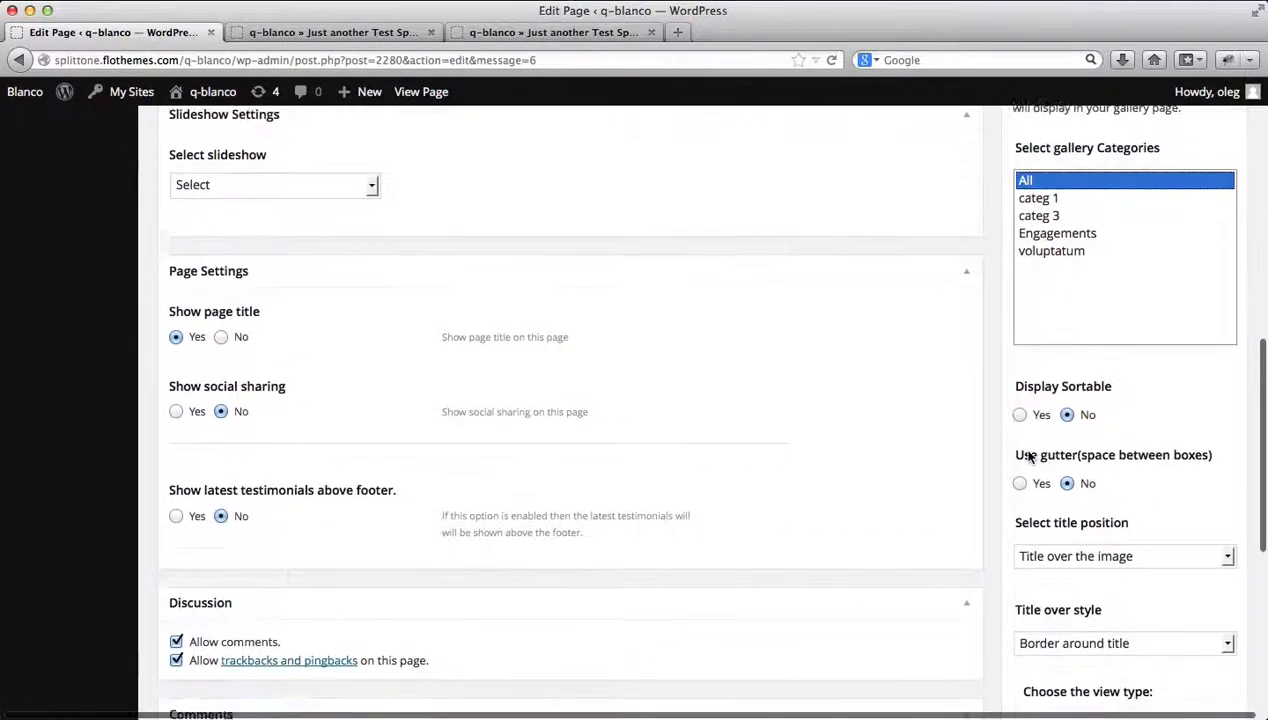
scroll("down", 3)
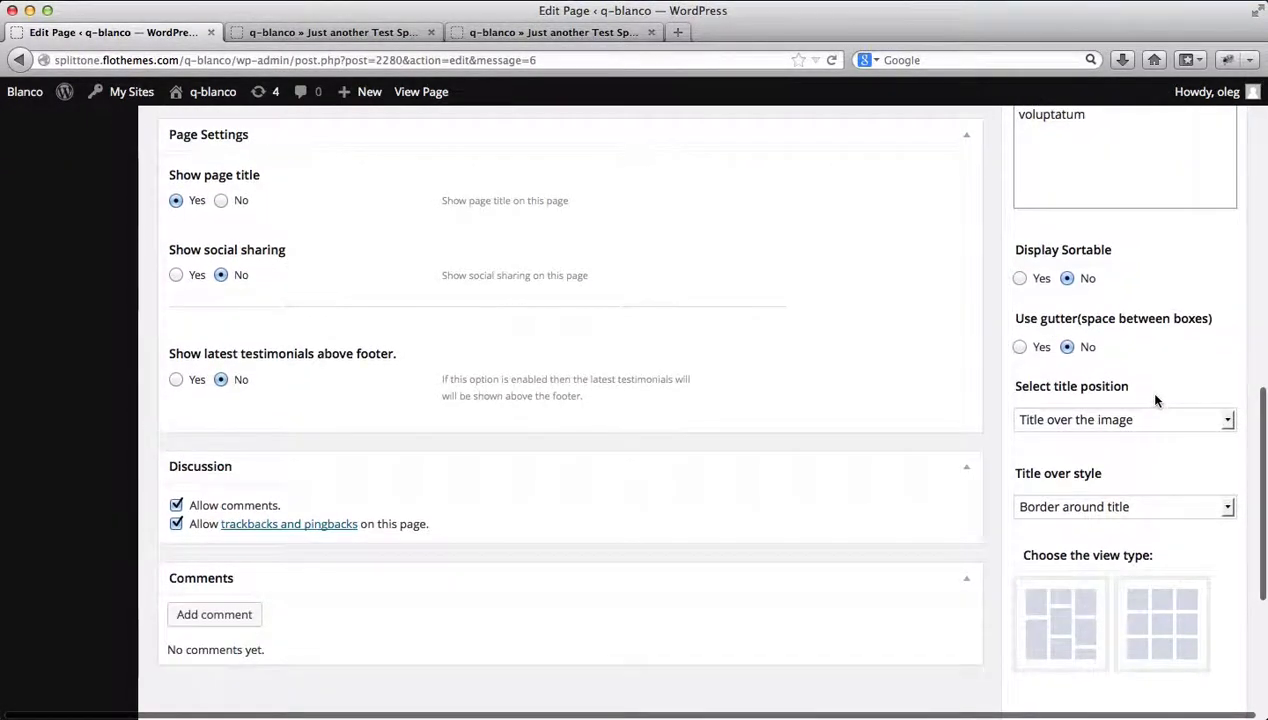
scroll("down", 3)
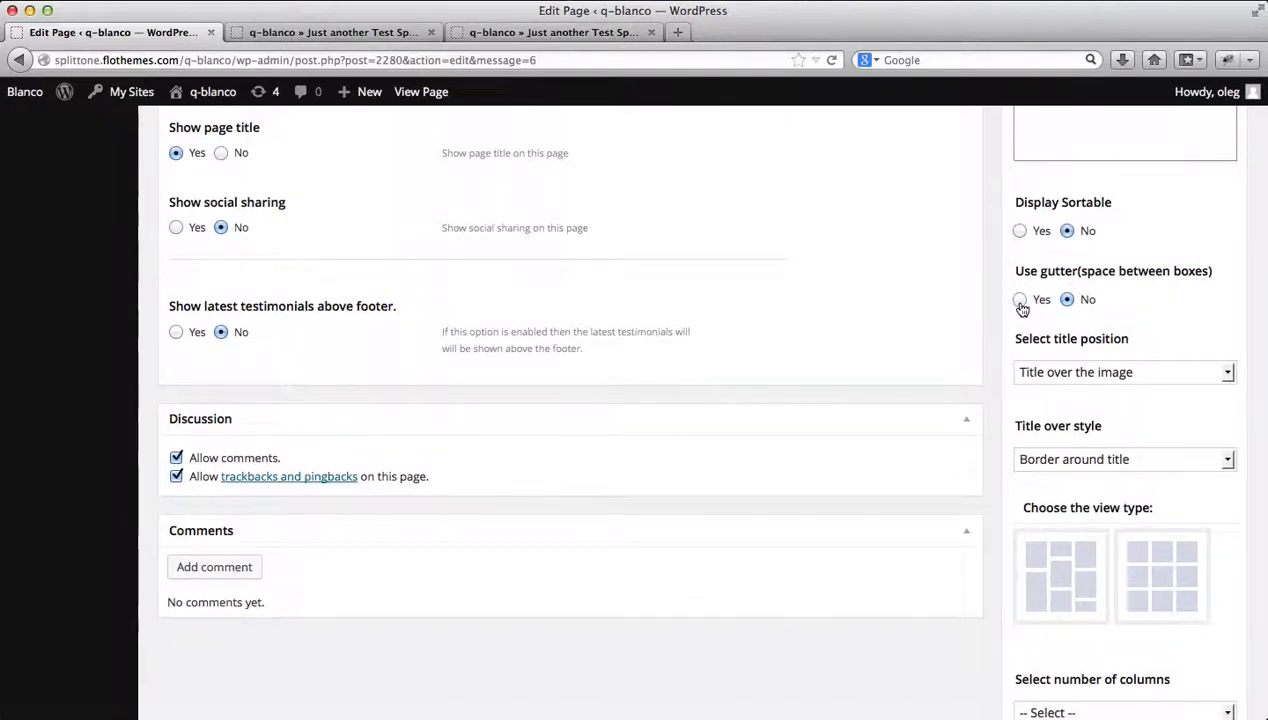
left_click(330, 32)
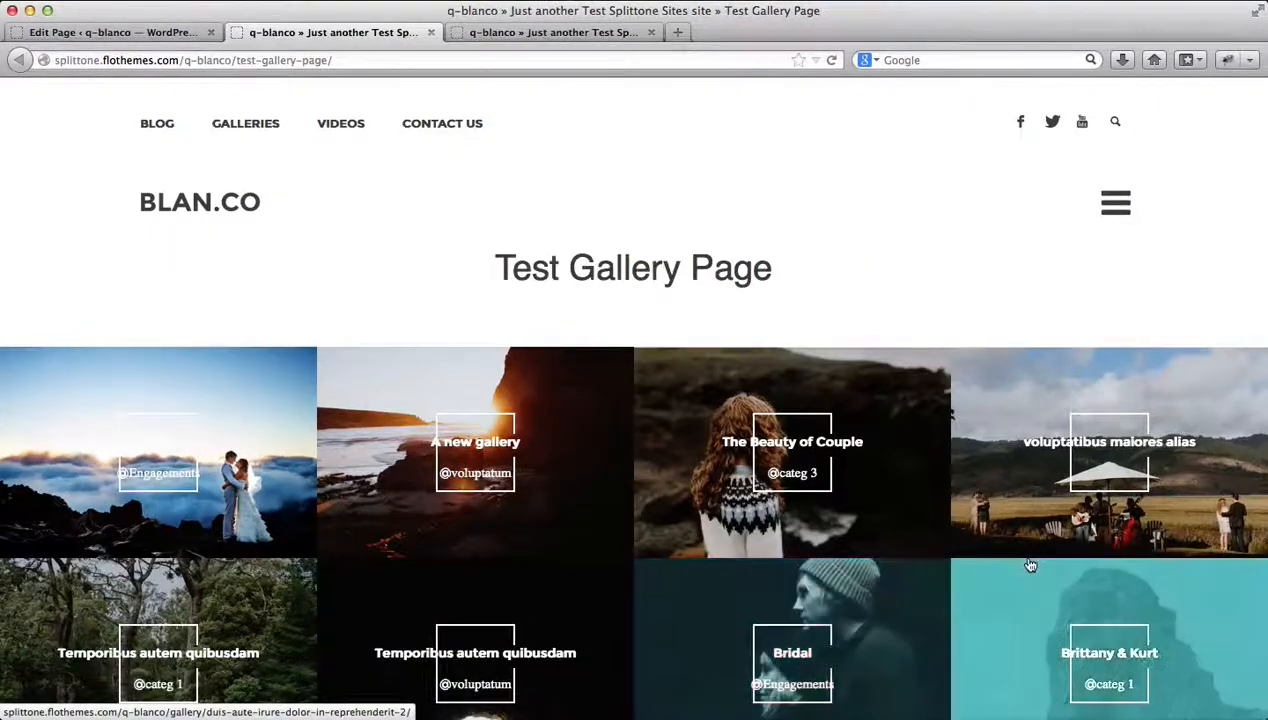
Try the even grid view type on the live page, then select the masonry view type
left_click(110, 32)
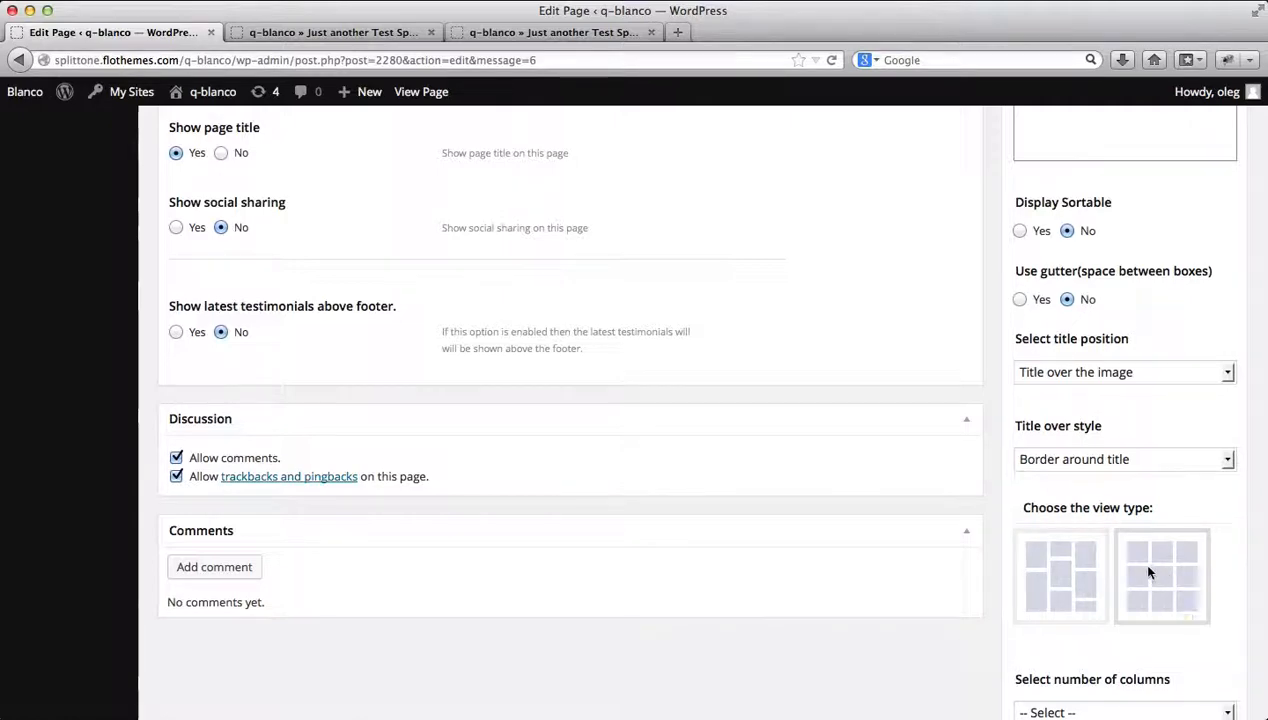
left_click(1162, 575)
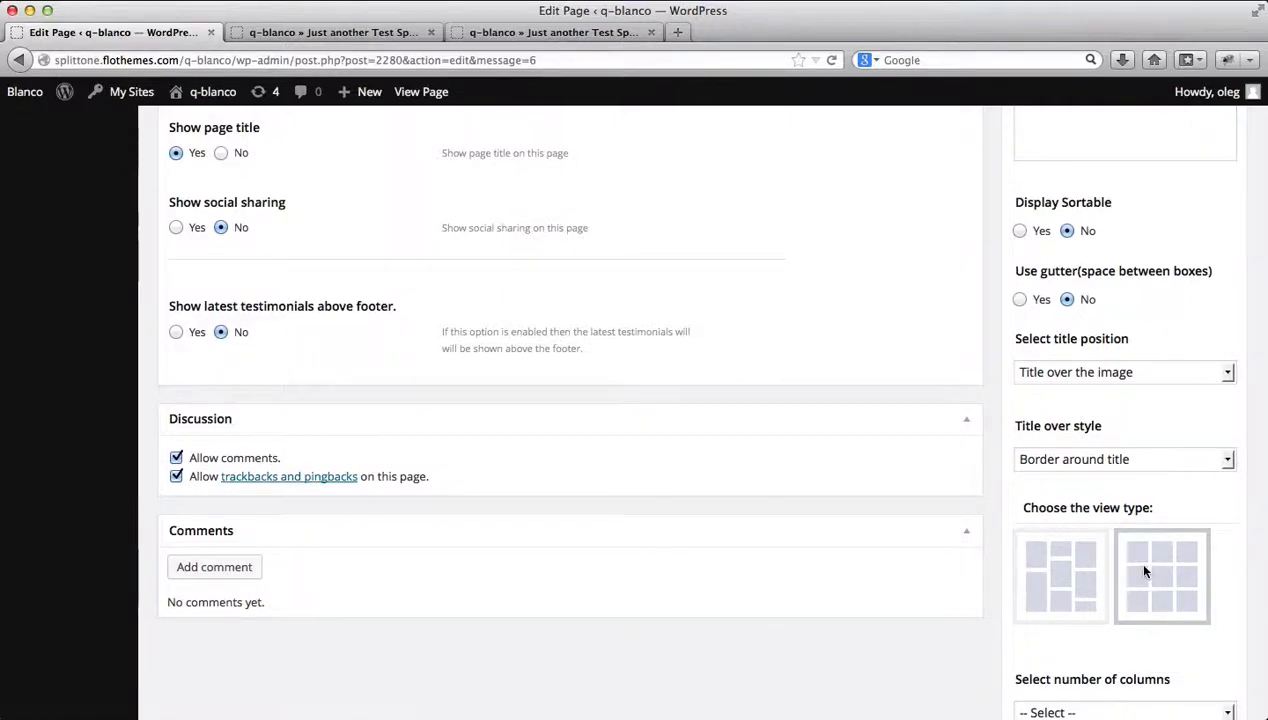
left_click(335, 32)
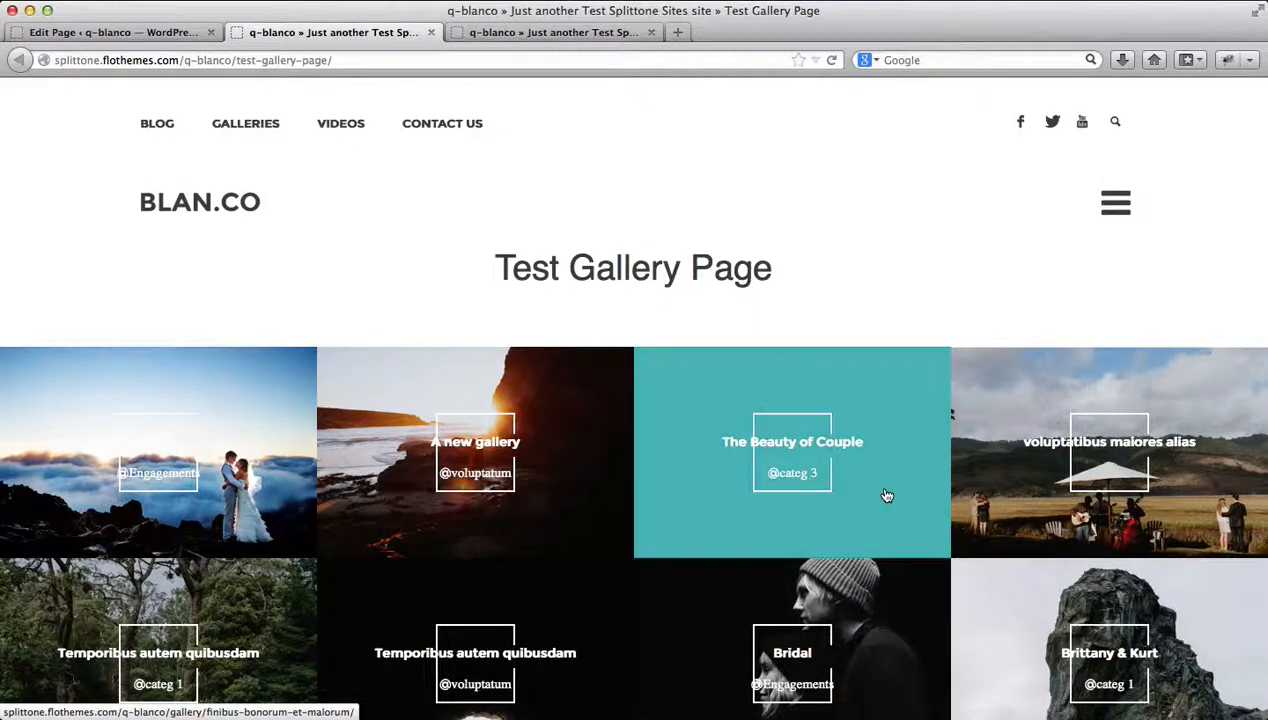
left_click(110, 32)
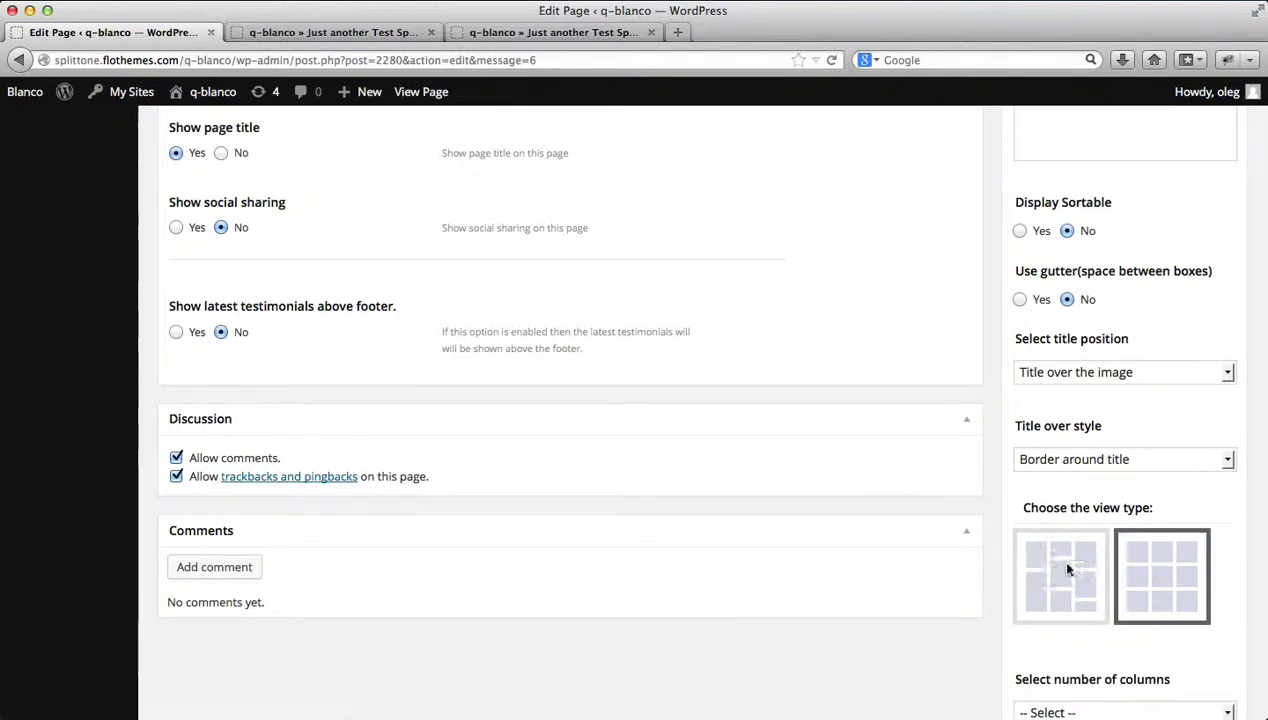
left_click(1060, 576)
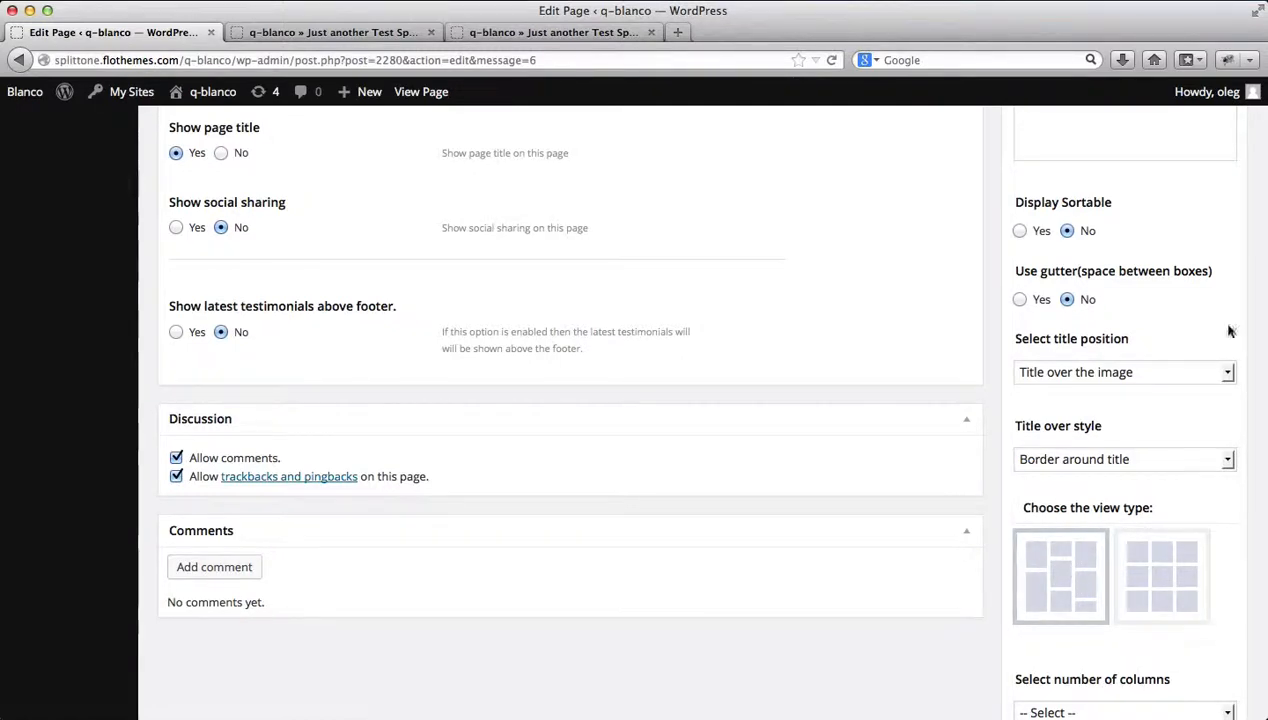
Keep gallery titles over the image, shown only on image hover
left_click(1060, 575)
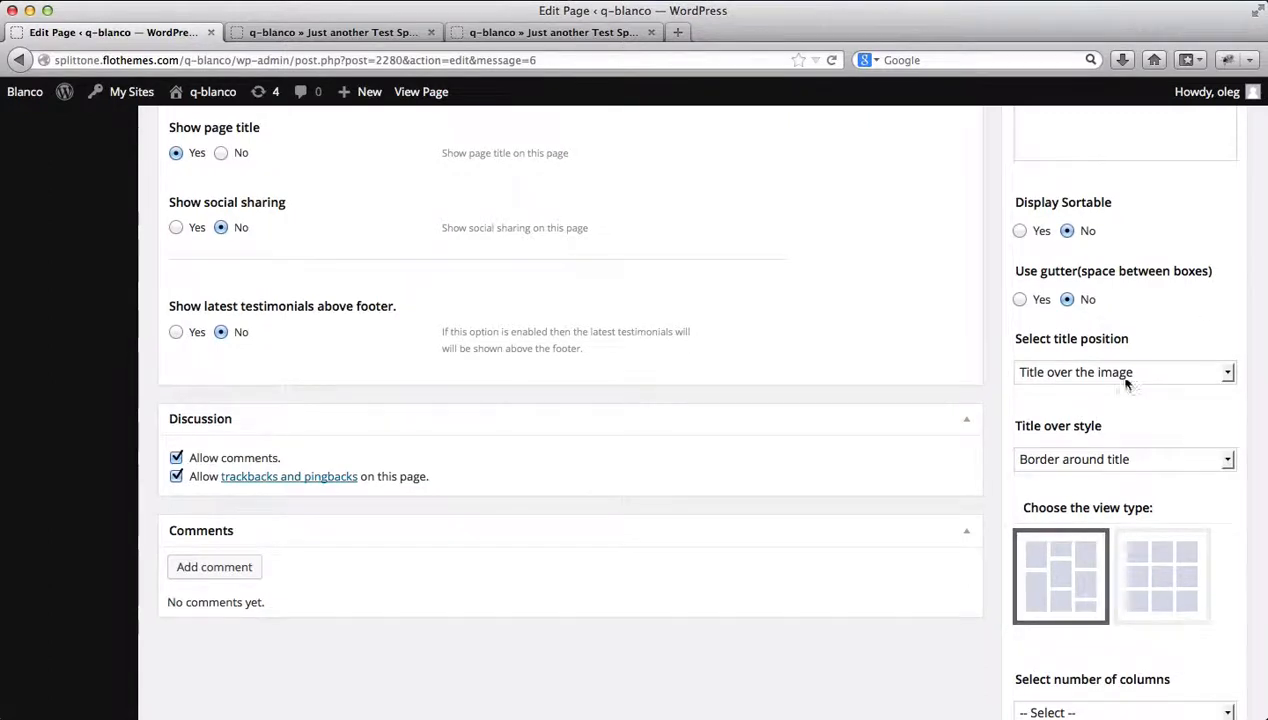
left_click(1123, 372)
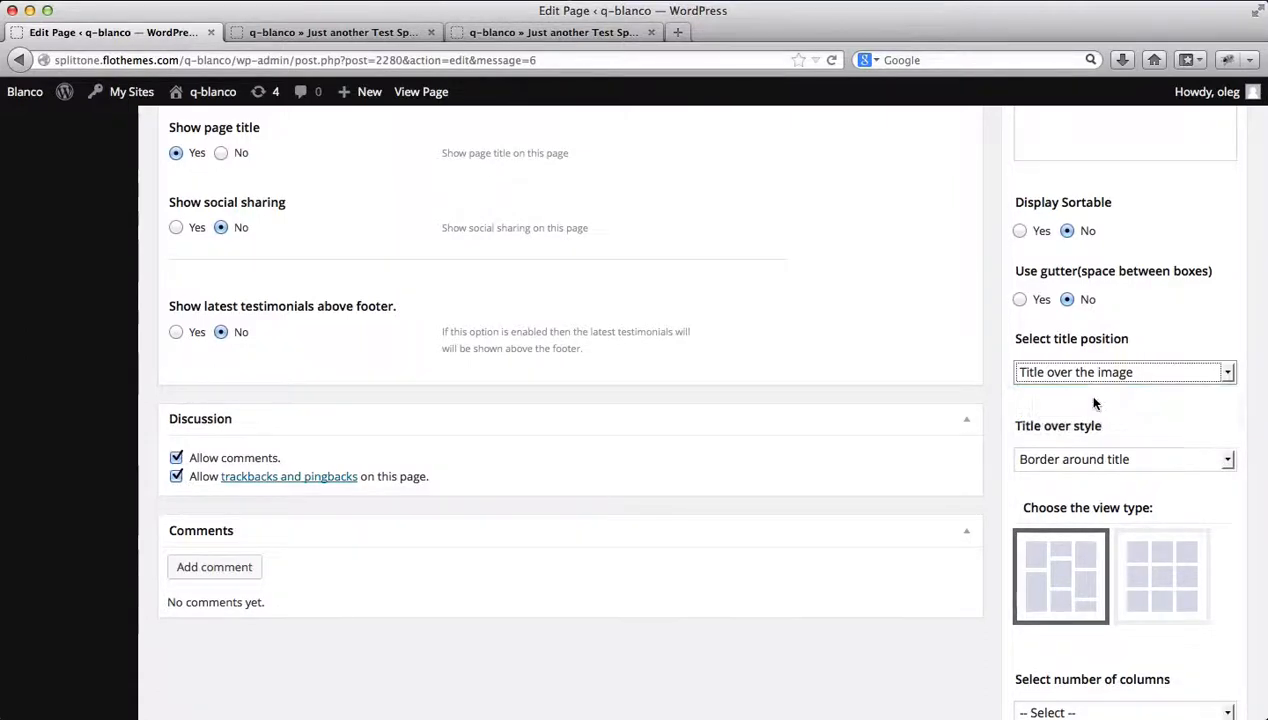
scroll("down", 3)
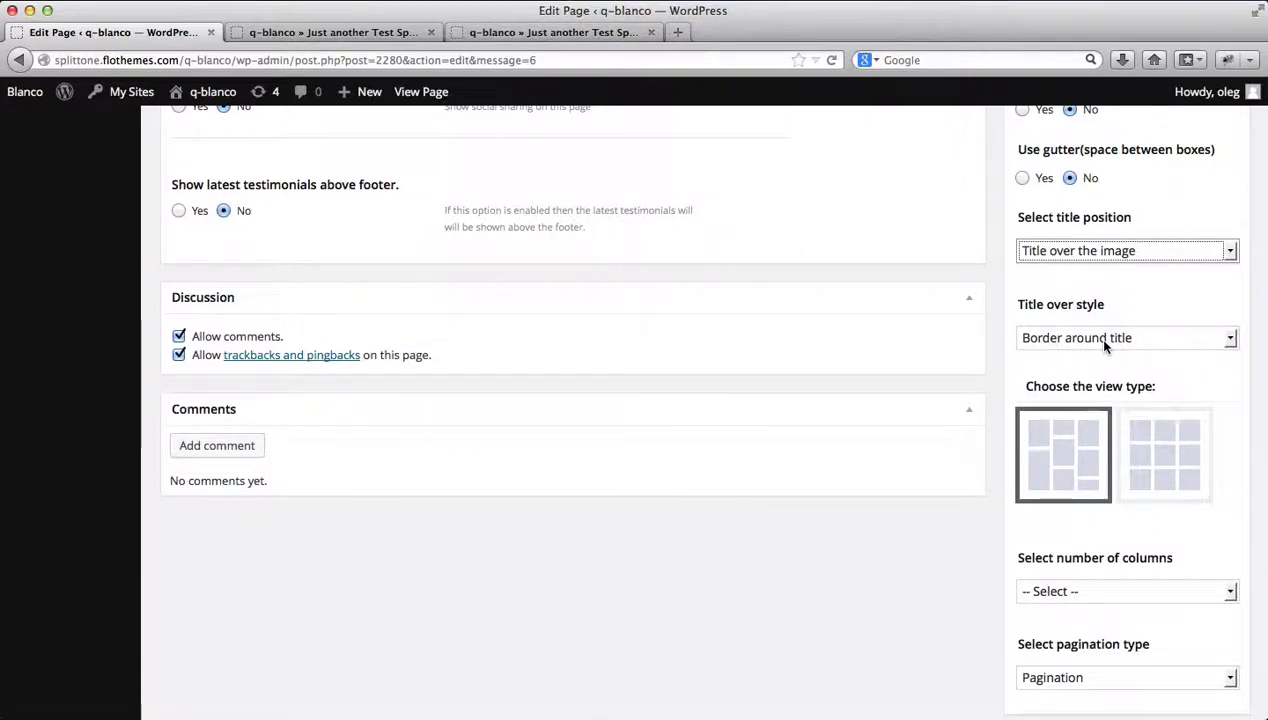
left_click(1125, 337)
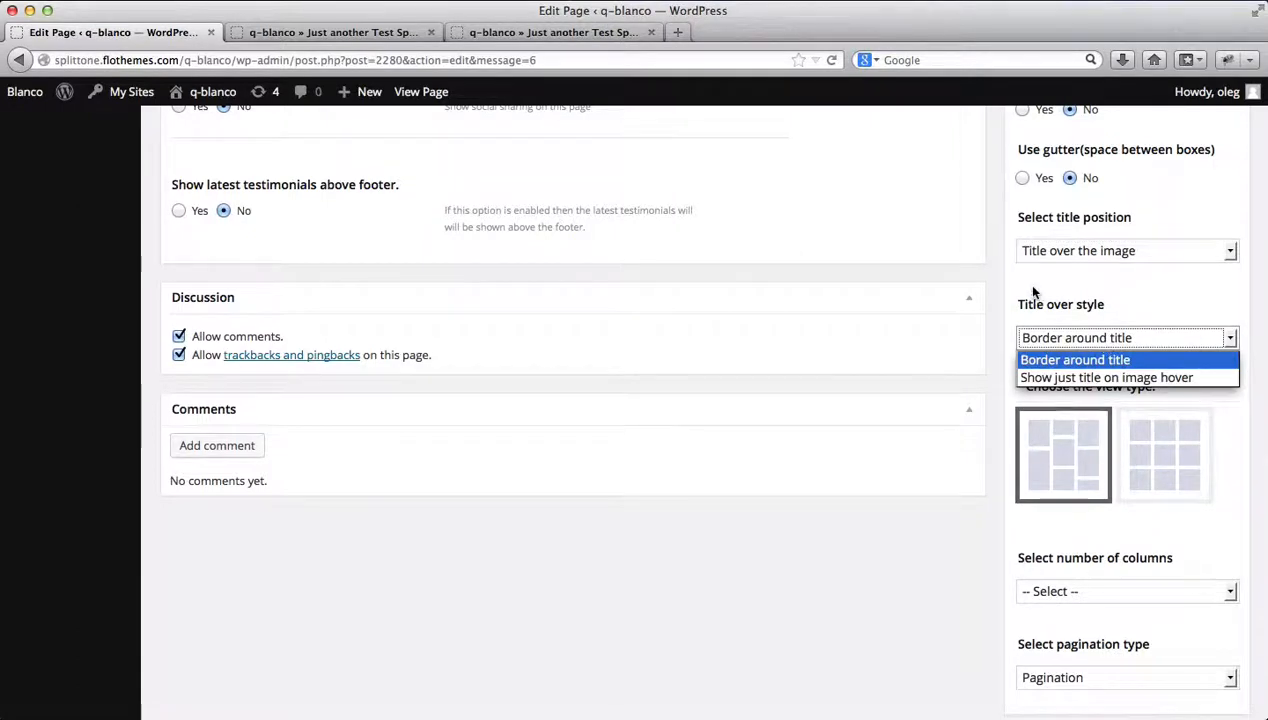
left_click(335, 32)
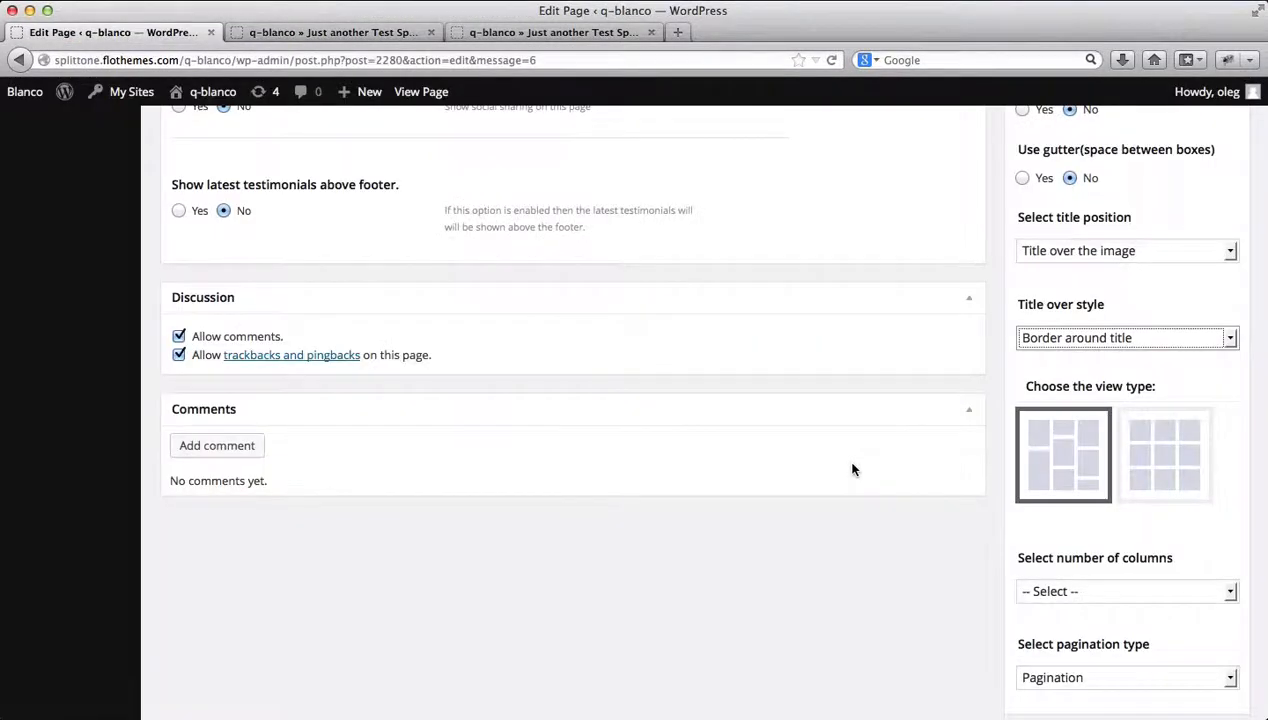
left_click(1127, 337)
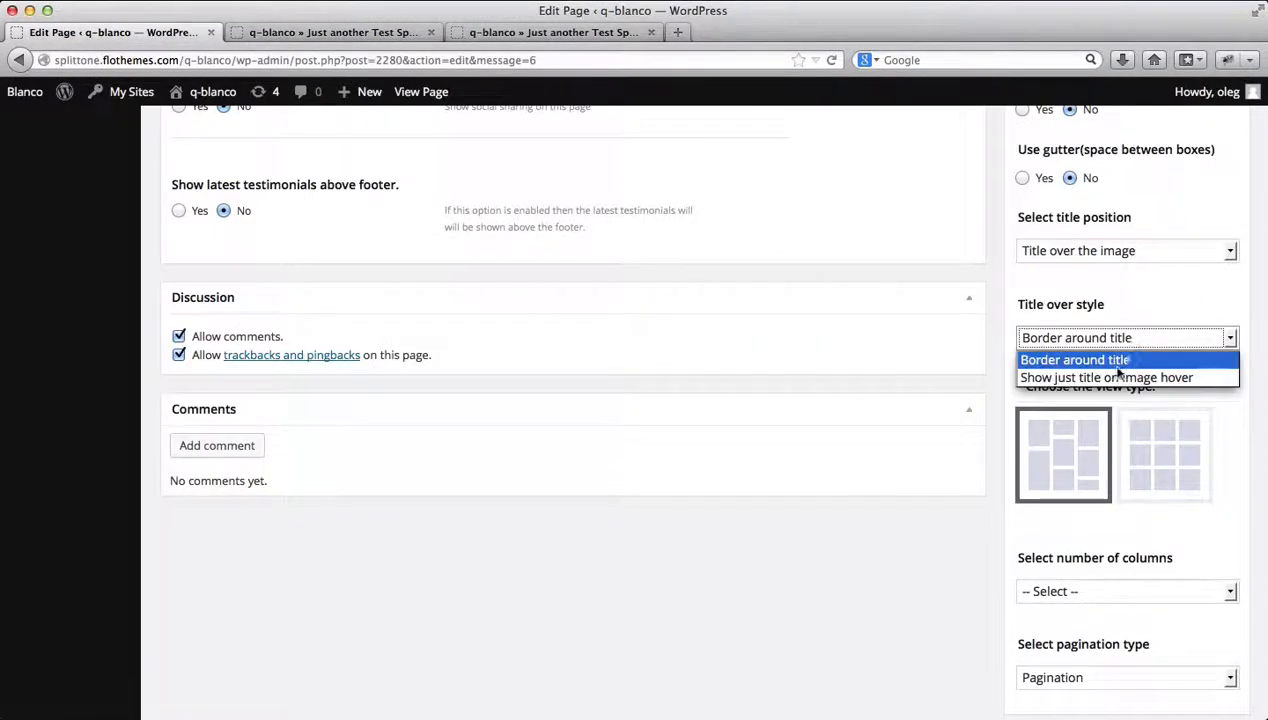
left_click(1106, 377)
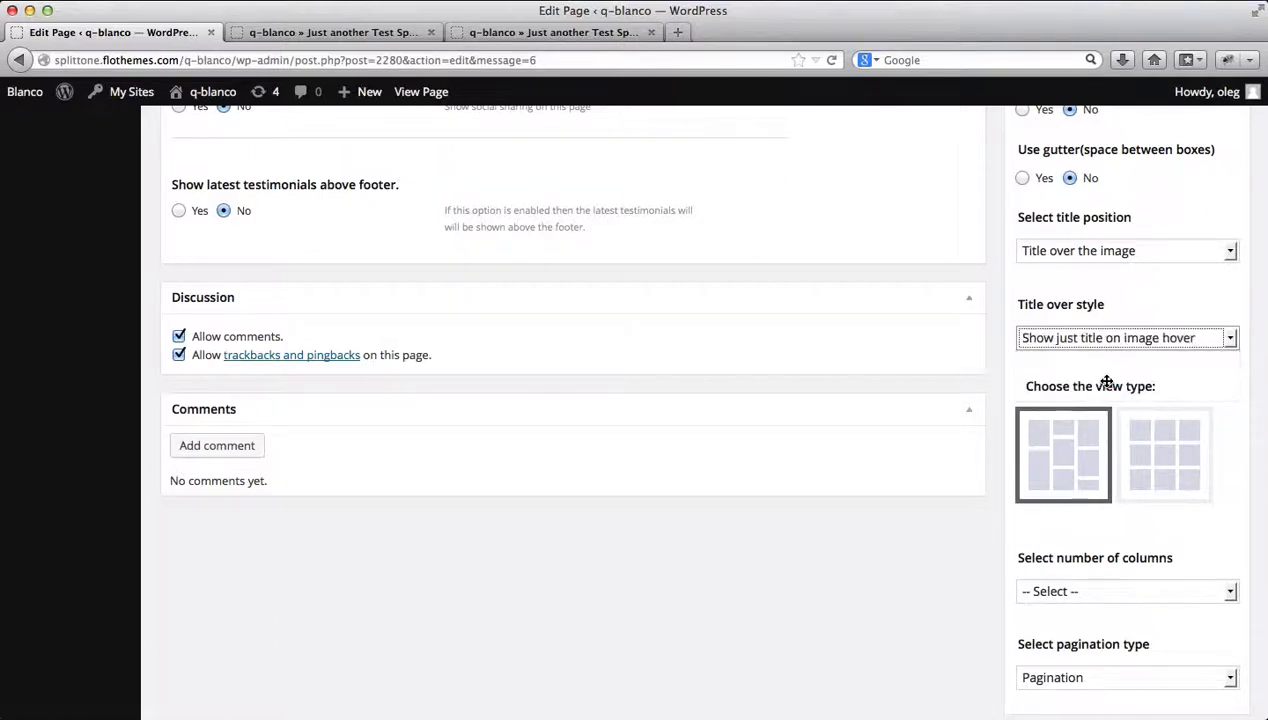
Lay the gallery out in three columns with Infinite Scroll pagination
scroll("down", 3)
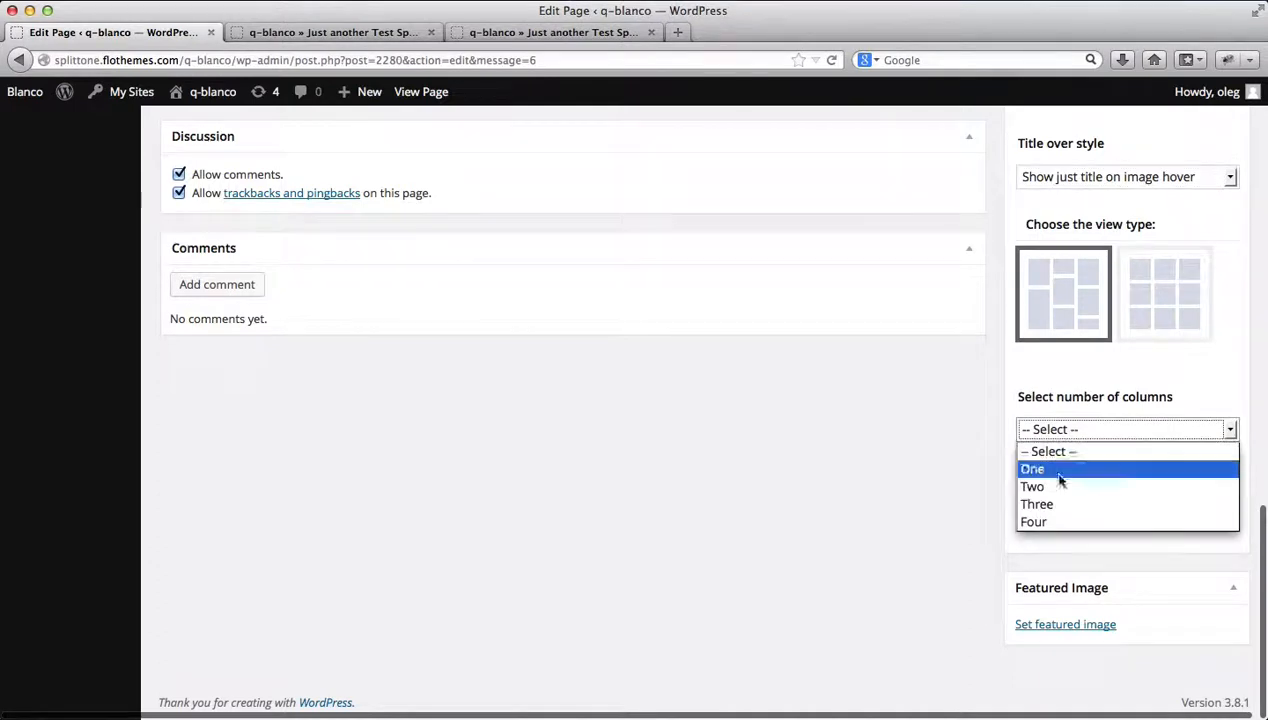
left_click(1037, 504)
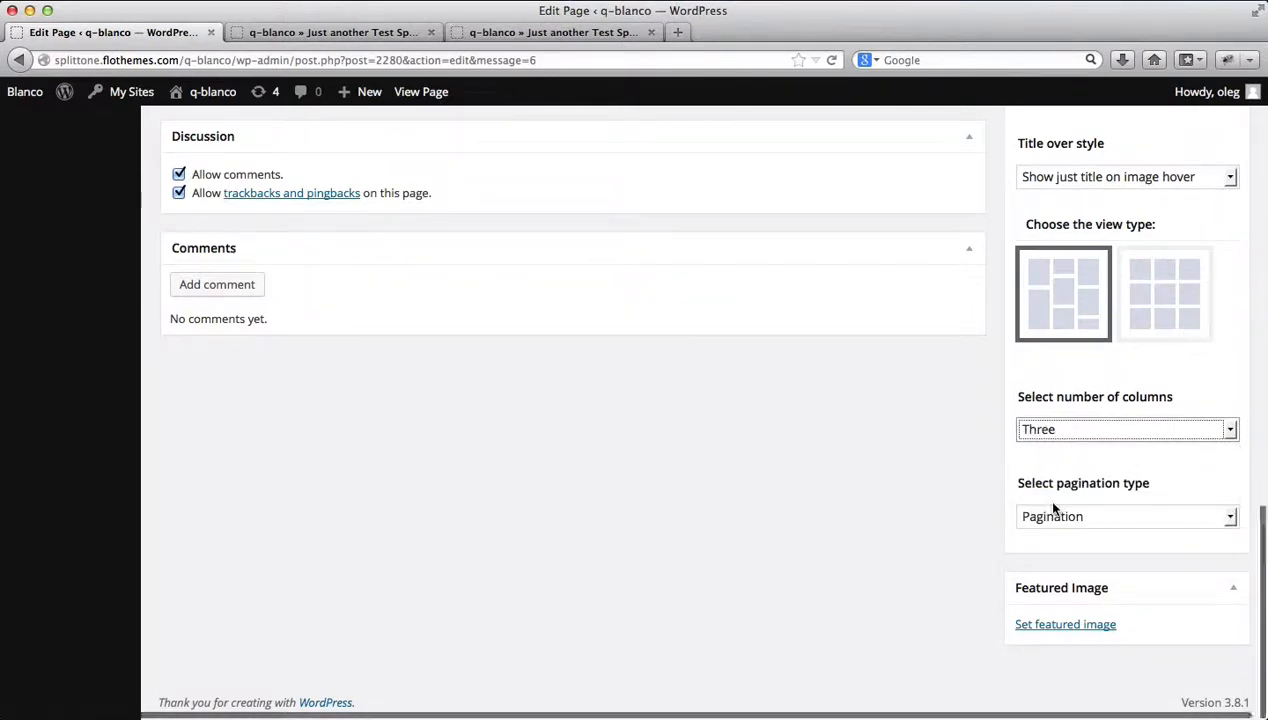
left_click(1126, 516)
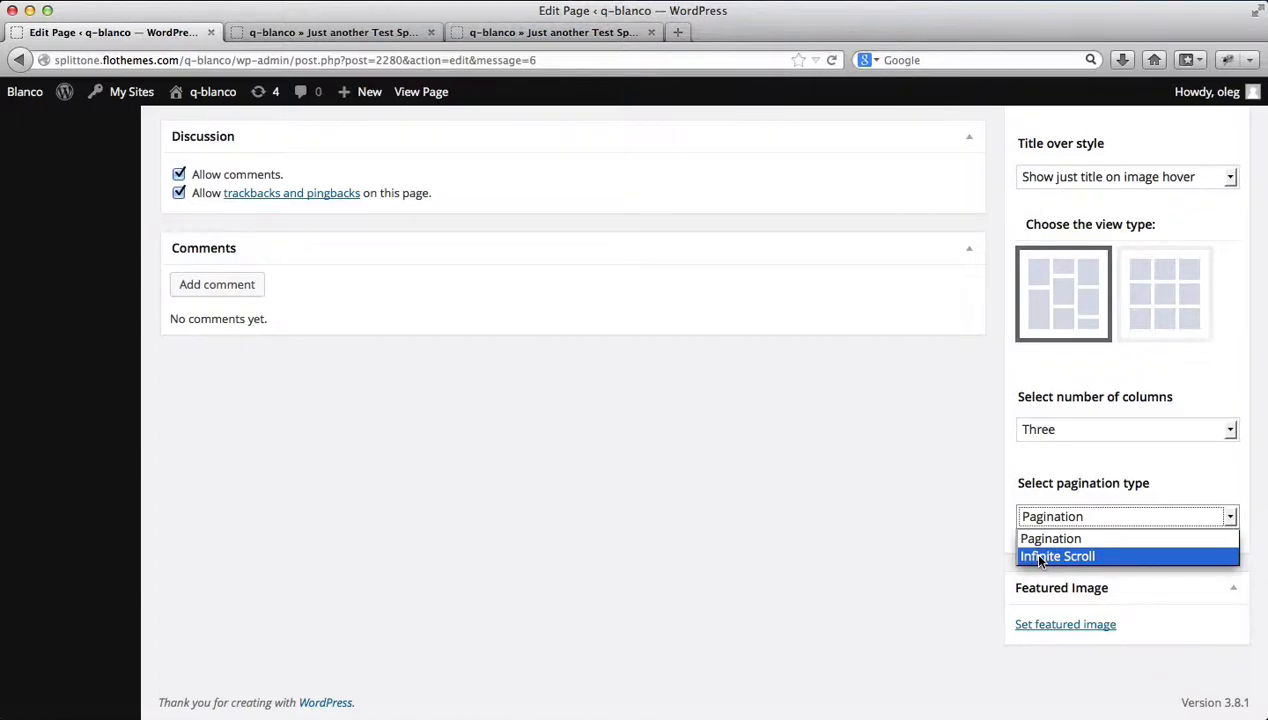
left_click(1057, 555)
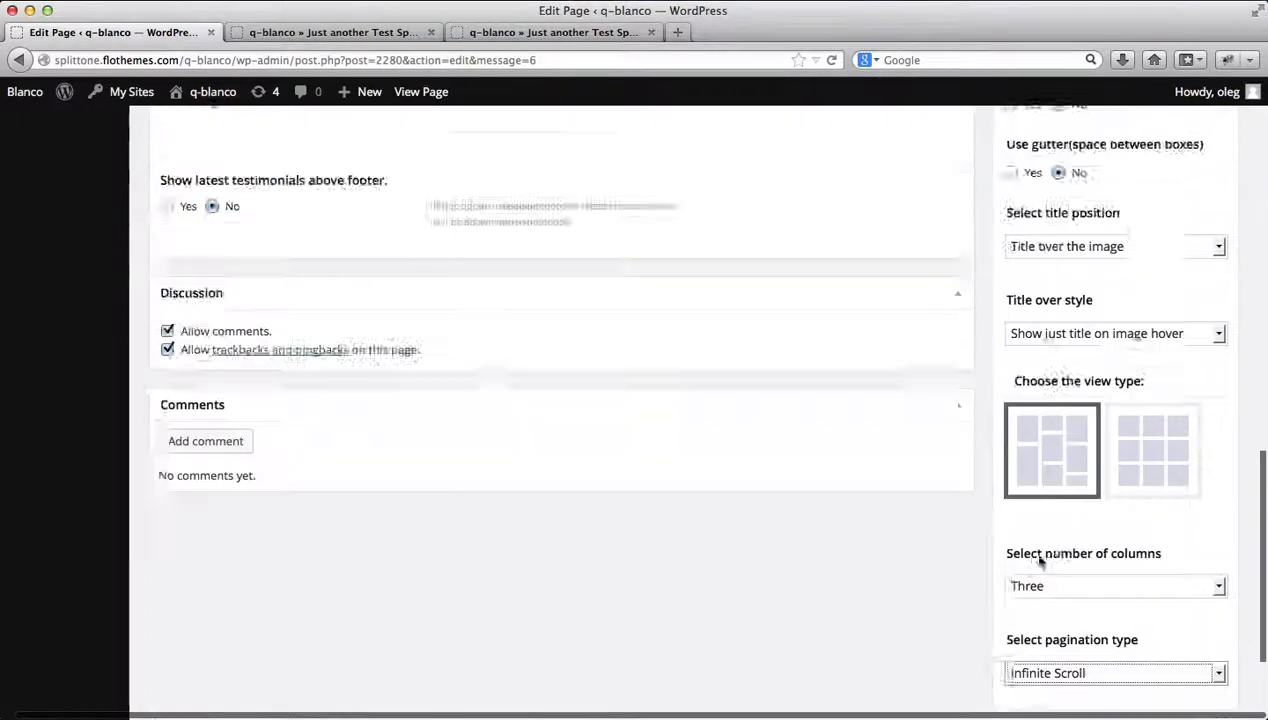
left_click(1197, 414)
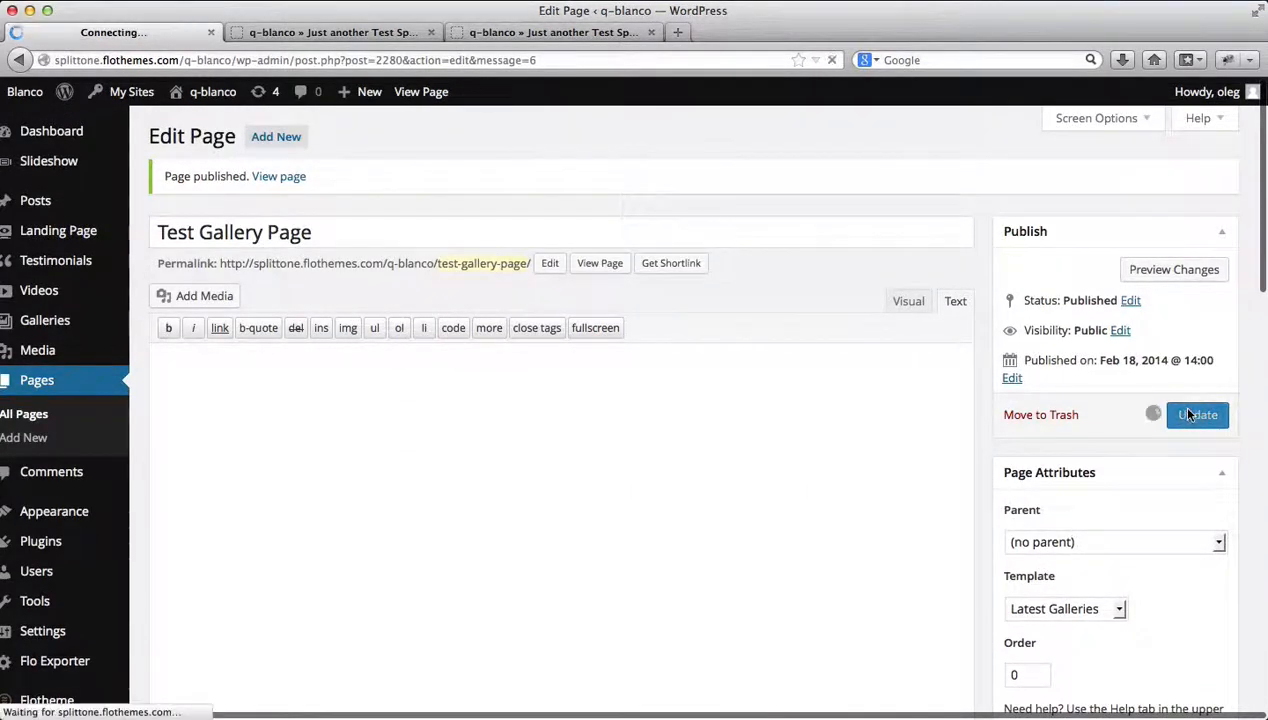
left_click(278, 176)
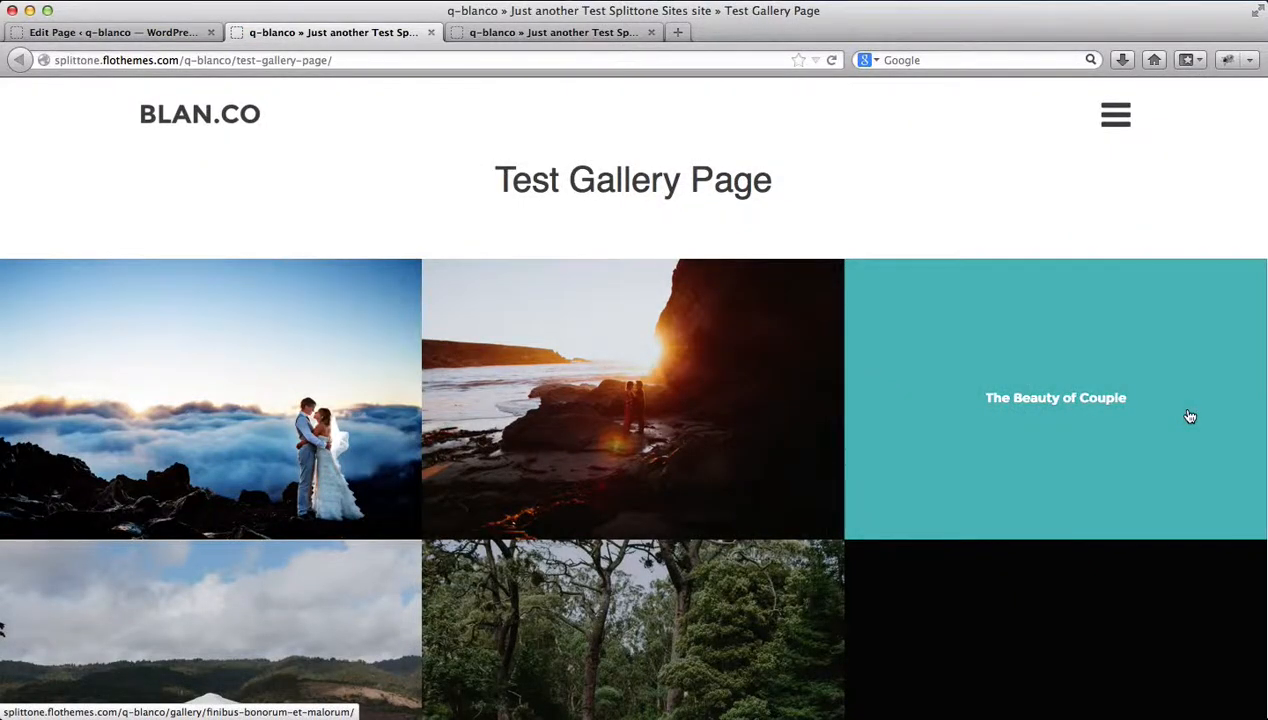
scroll("down", 3)
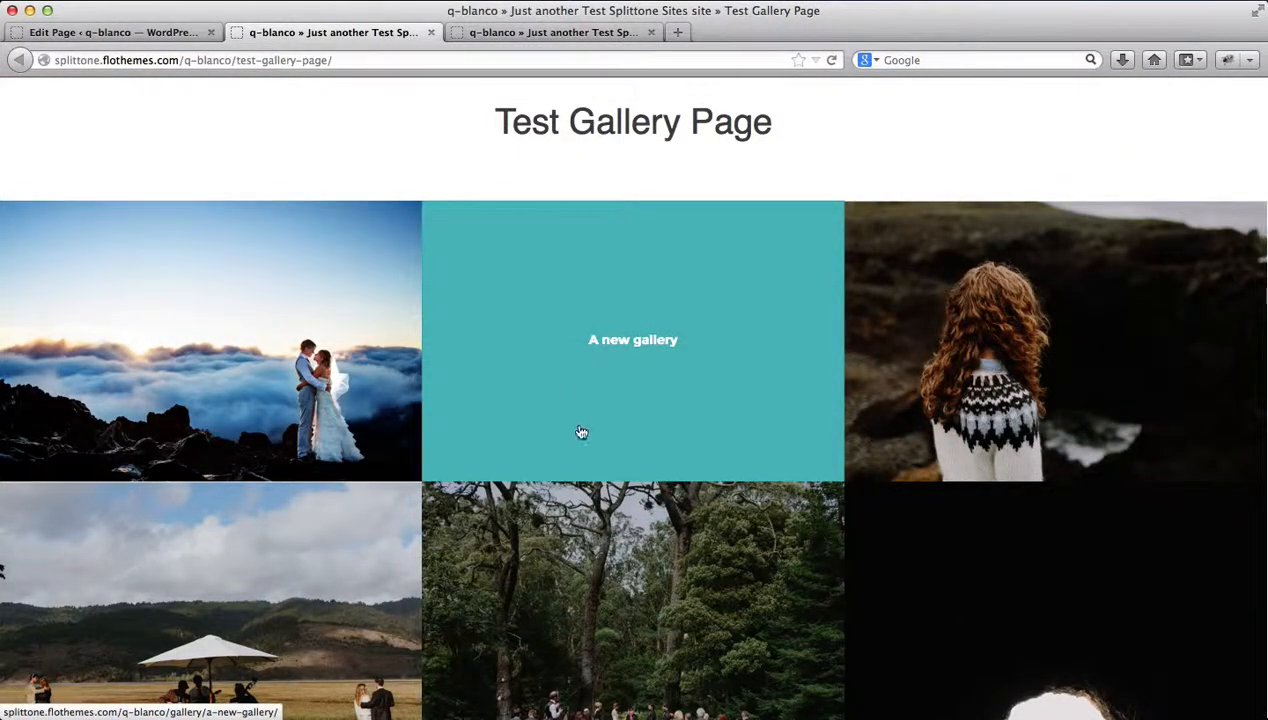
mouse_move(612, 372)
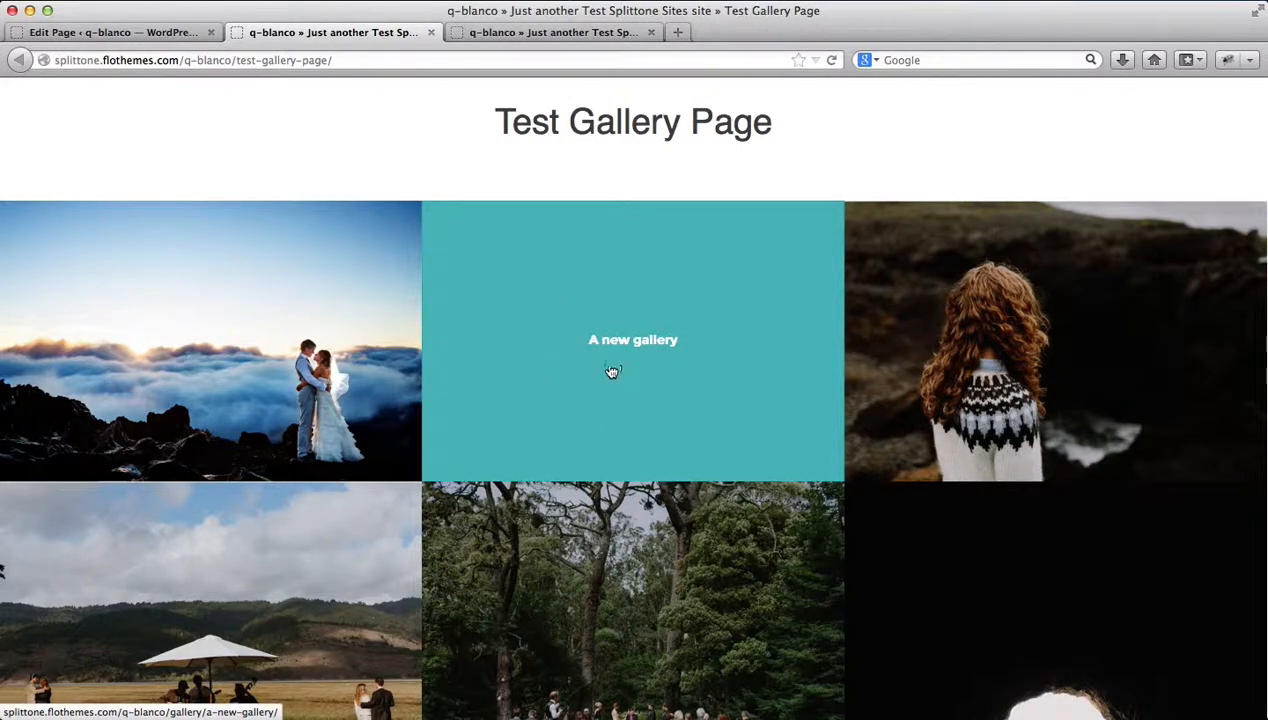
mouse_move(695, 376)
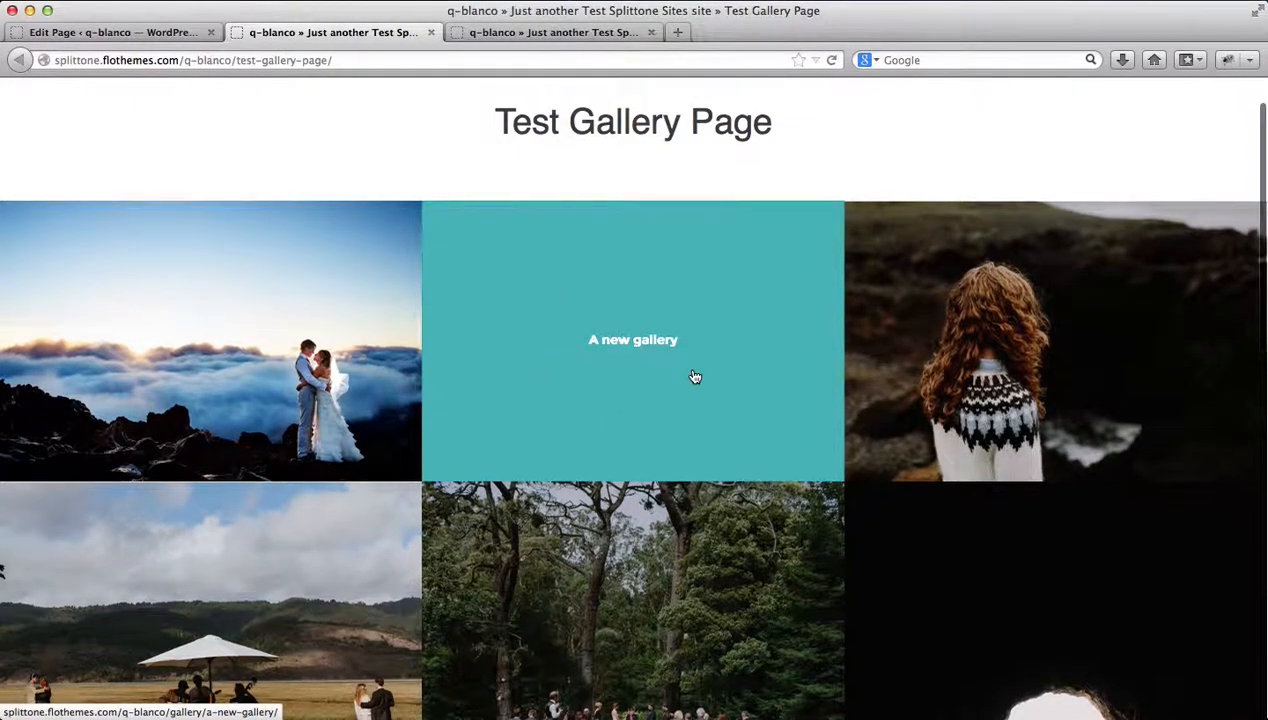
scroll("down", 3)
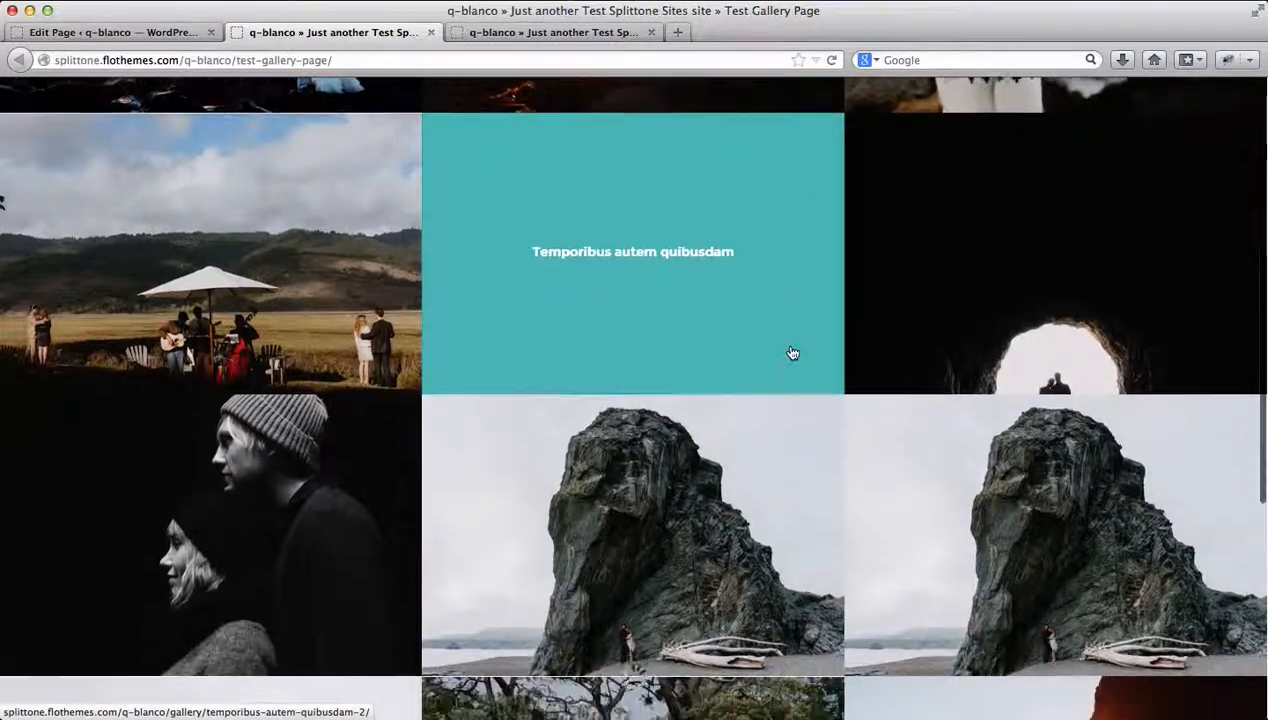
scroll("down", 3)
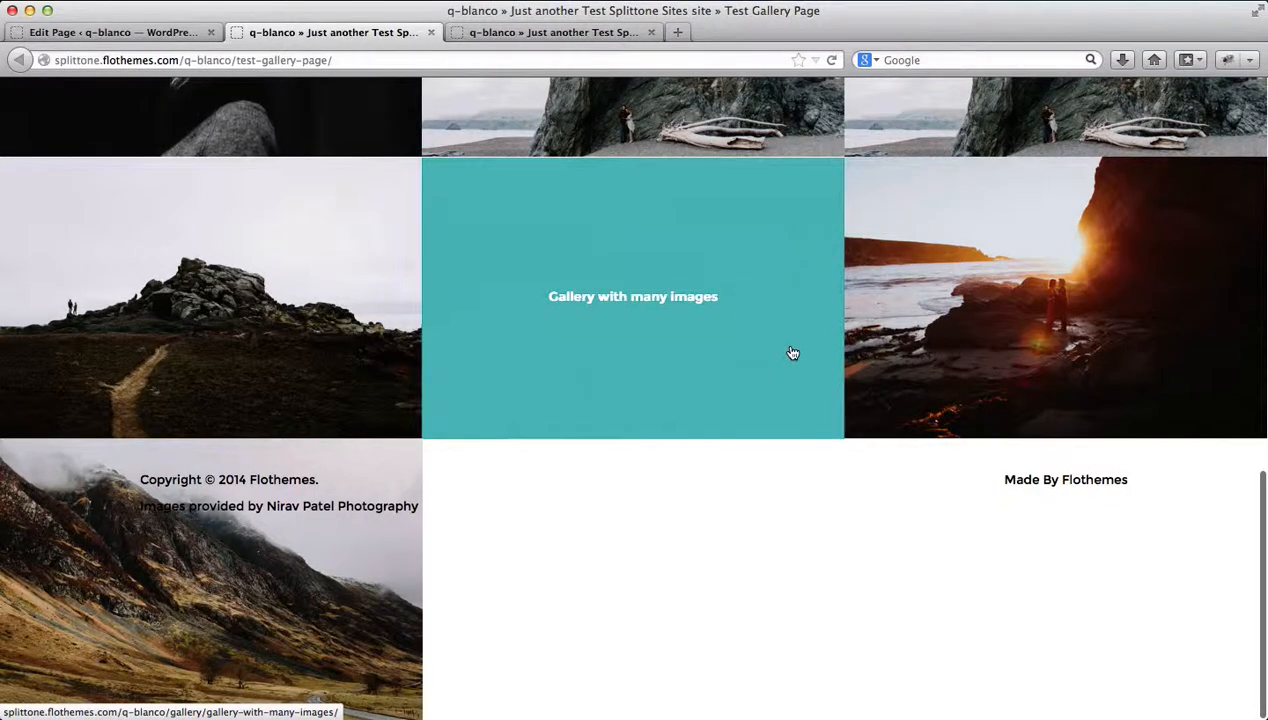
scroll("up", 3)
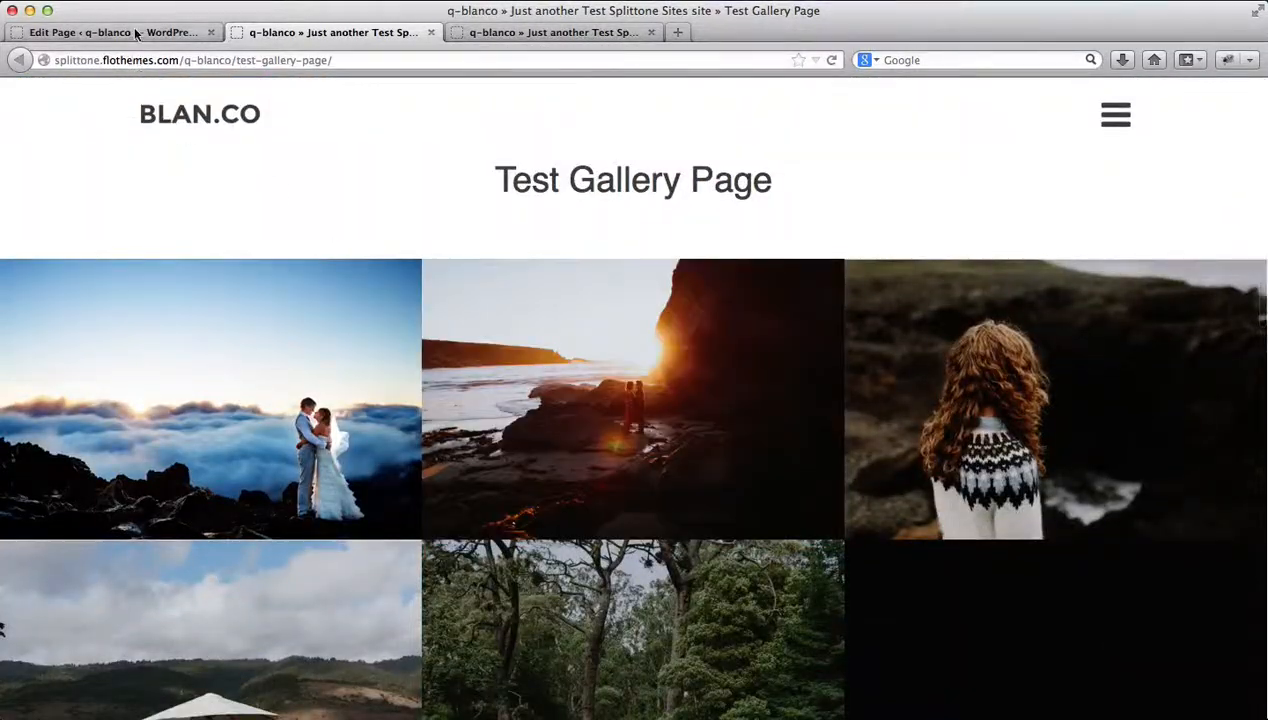
Set 'Use gutter' to Yes on the Test Gallery Page and update it
left_click(113, 32)
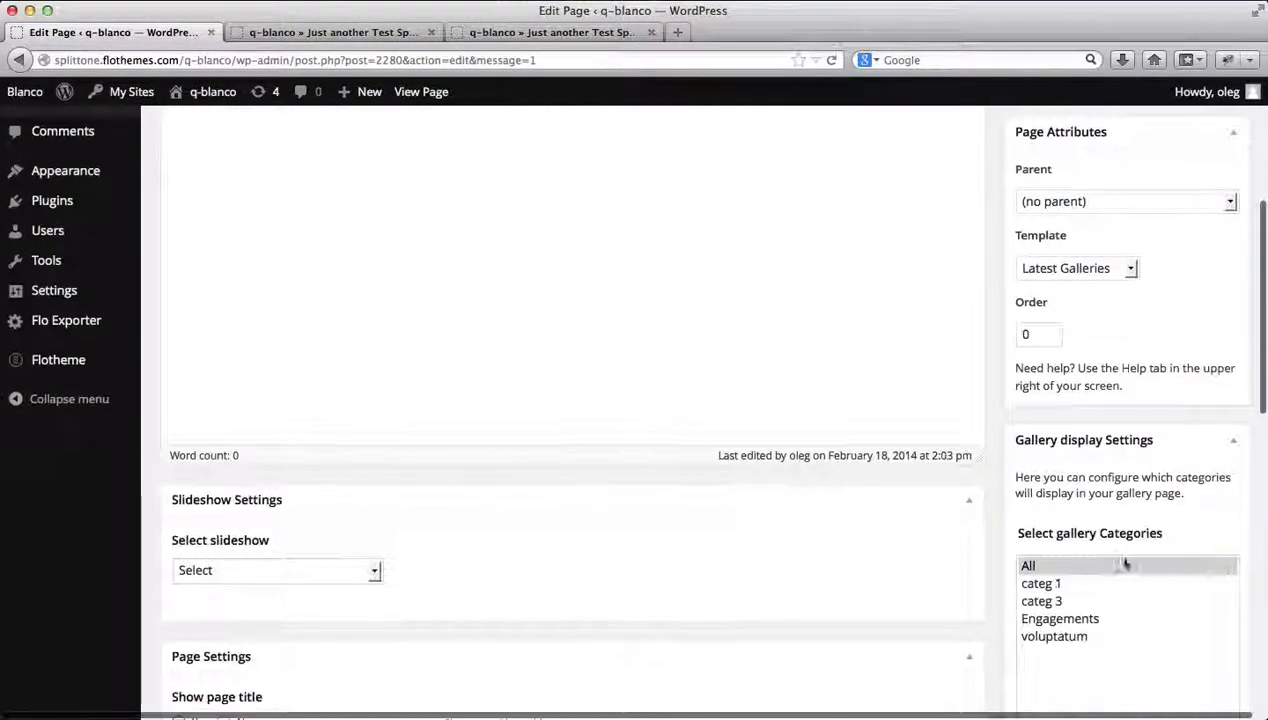
scroll("down", 3)
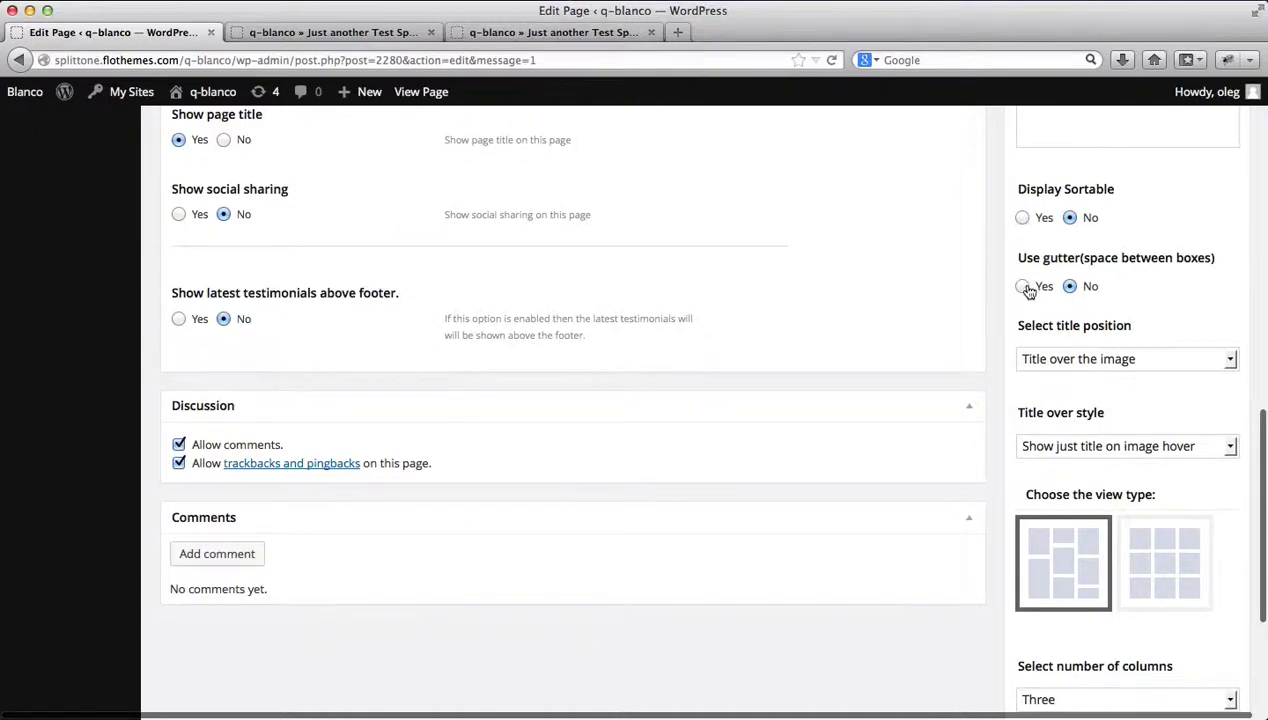
left_click(1197, 370)
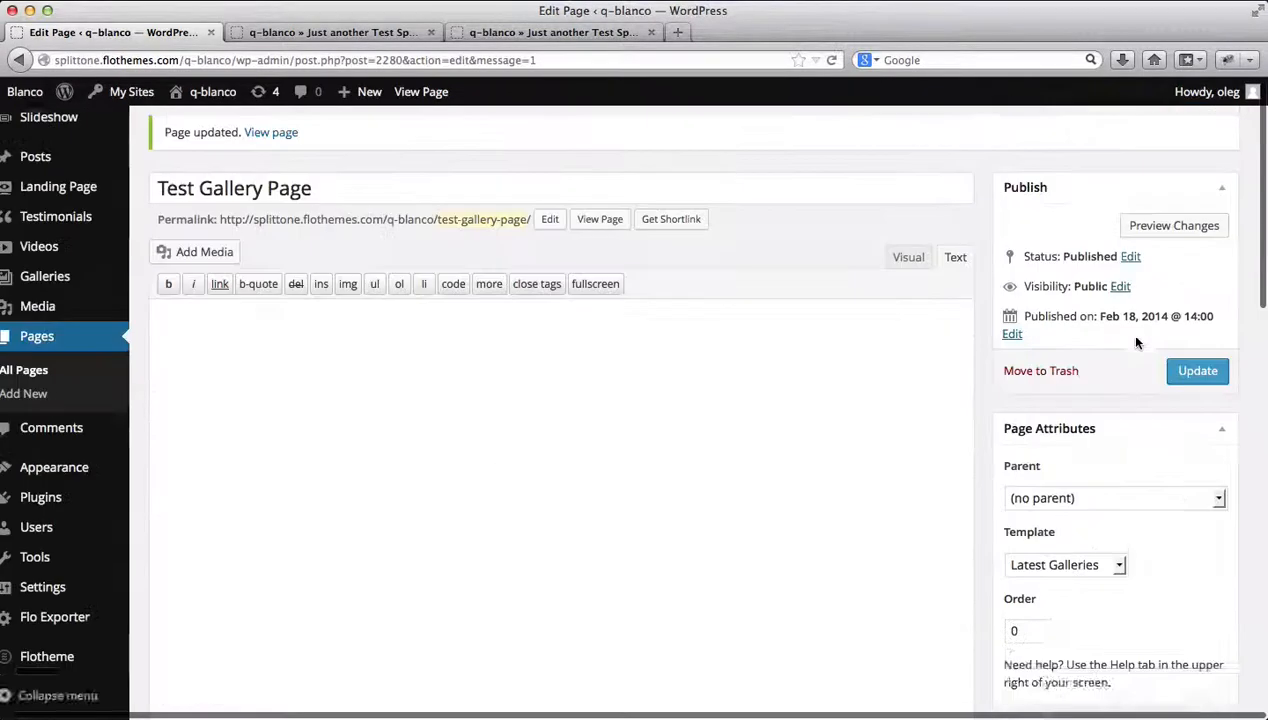
left_click(1197, 371)
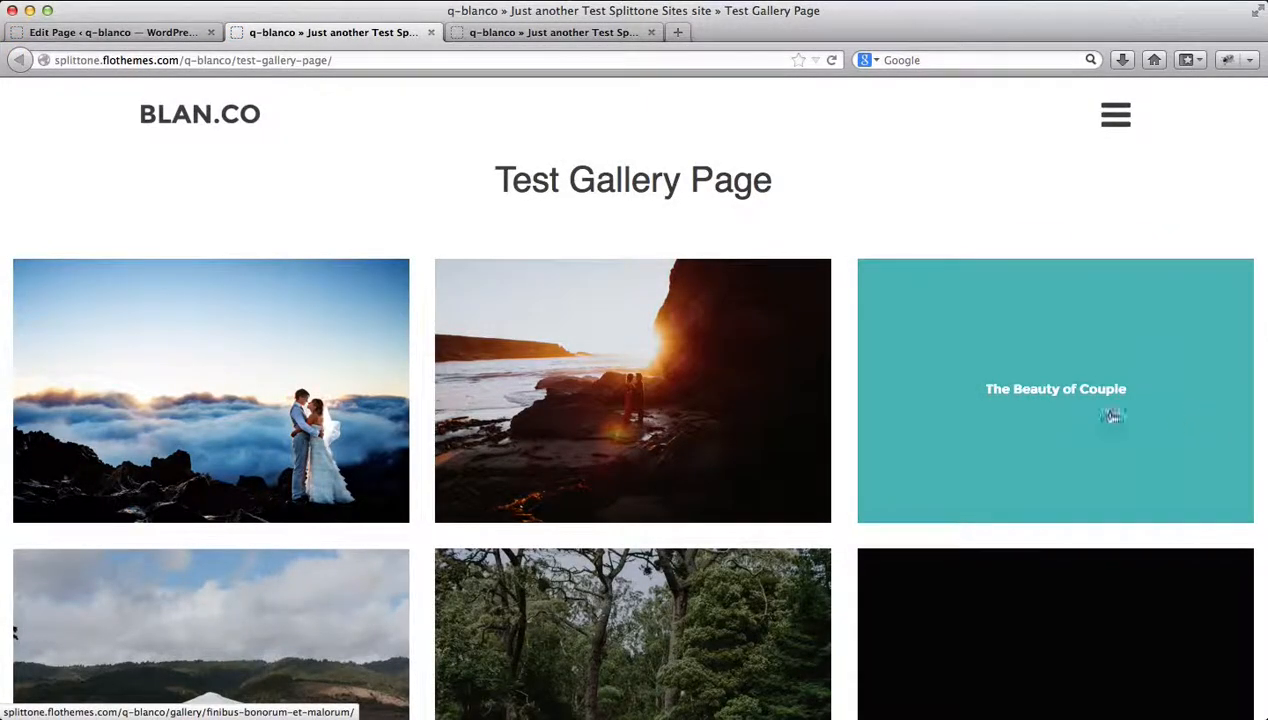
Open the Title gallery from the grid and advance its slider to the next photo
scroll("down", 3)
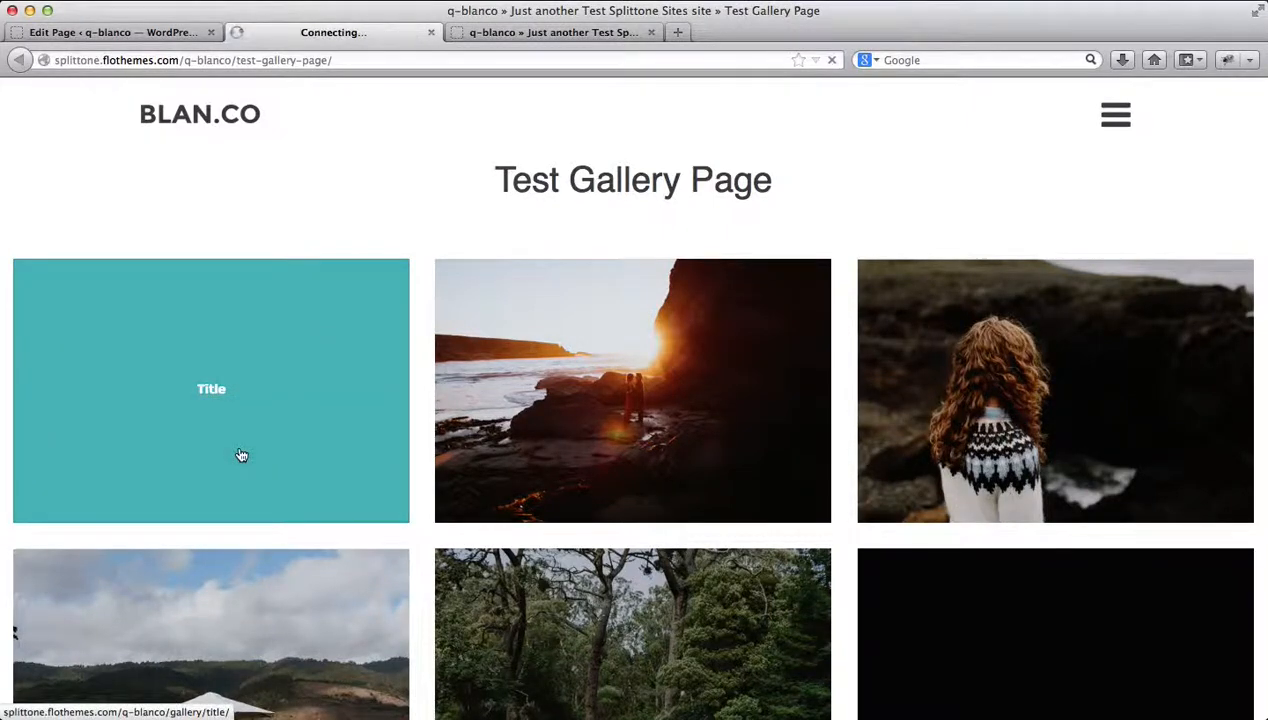
left_click(211, 389)
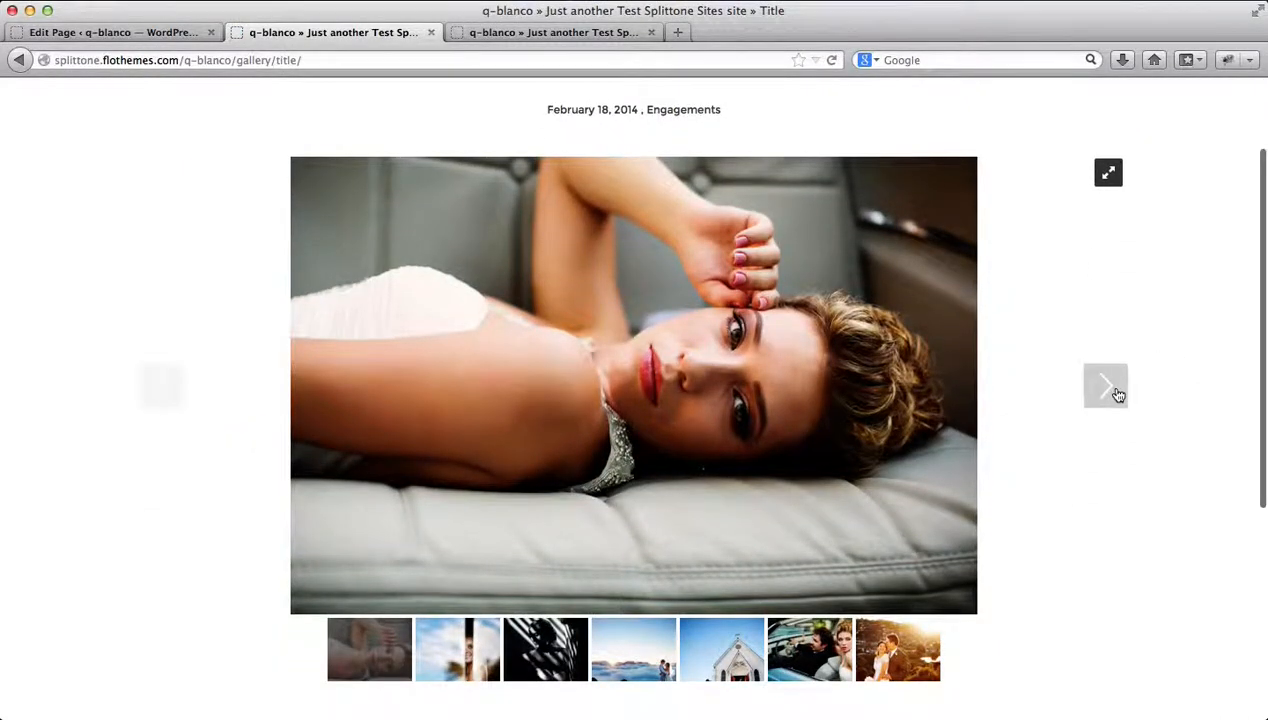
left_click(110, 32)
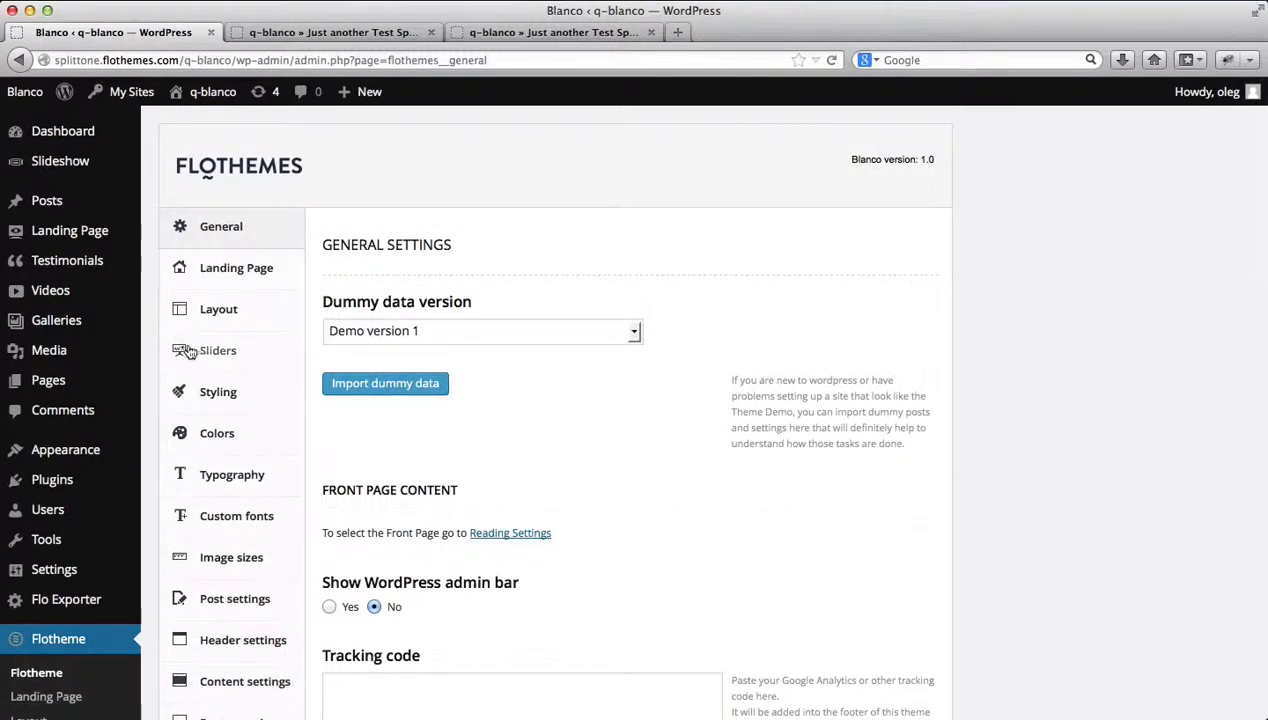
View the Flothemes Sliders settings, then advance the Title gallery slider twice
left_click(217, 350)
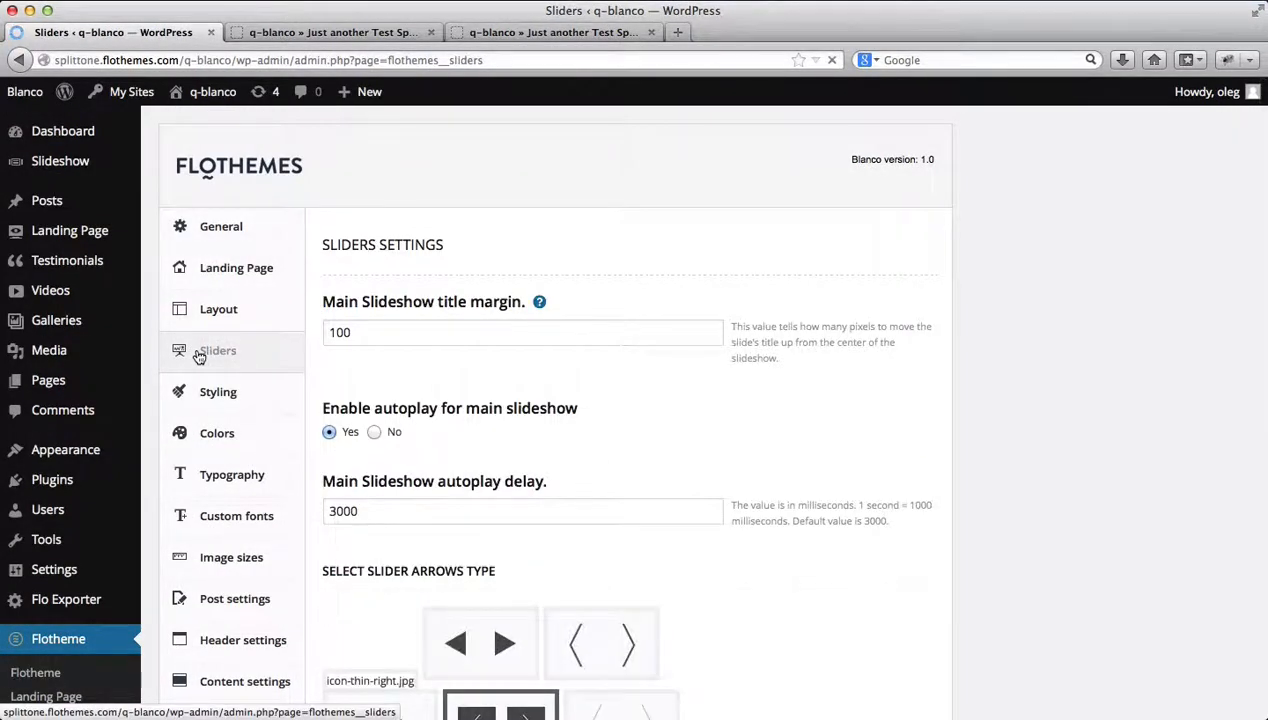
scroll("down", 3)
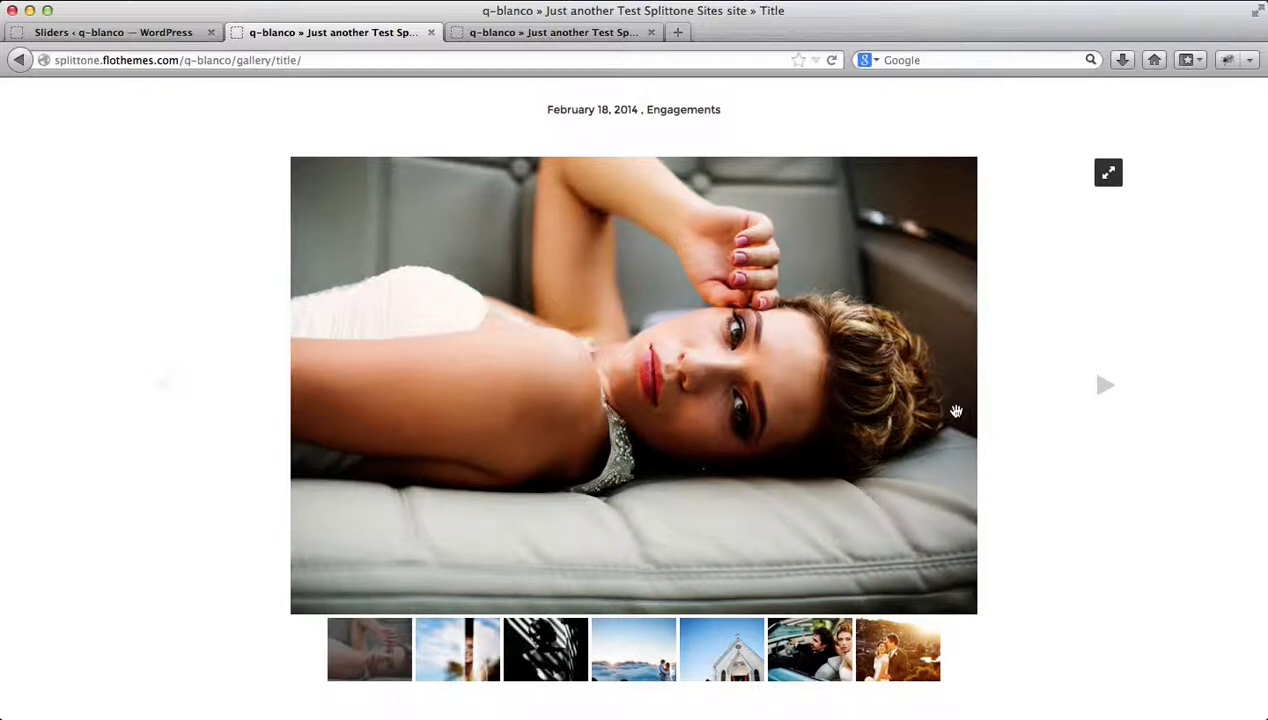
mouse_move(1103, 399)
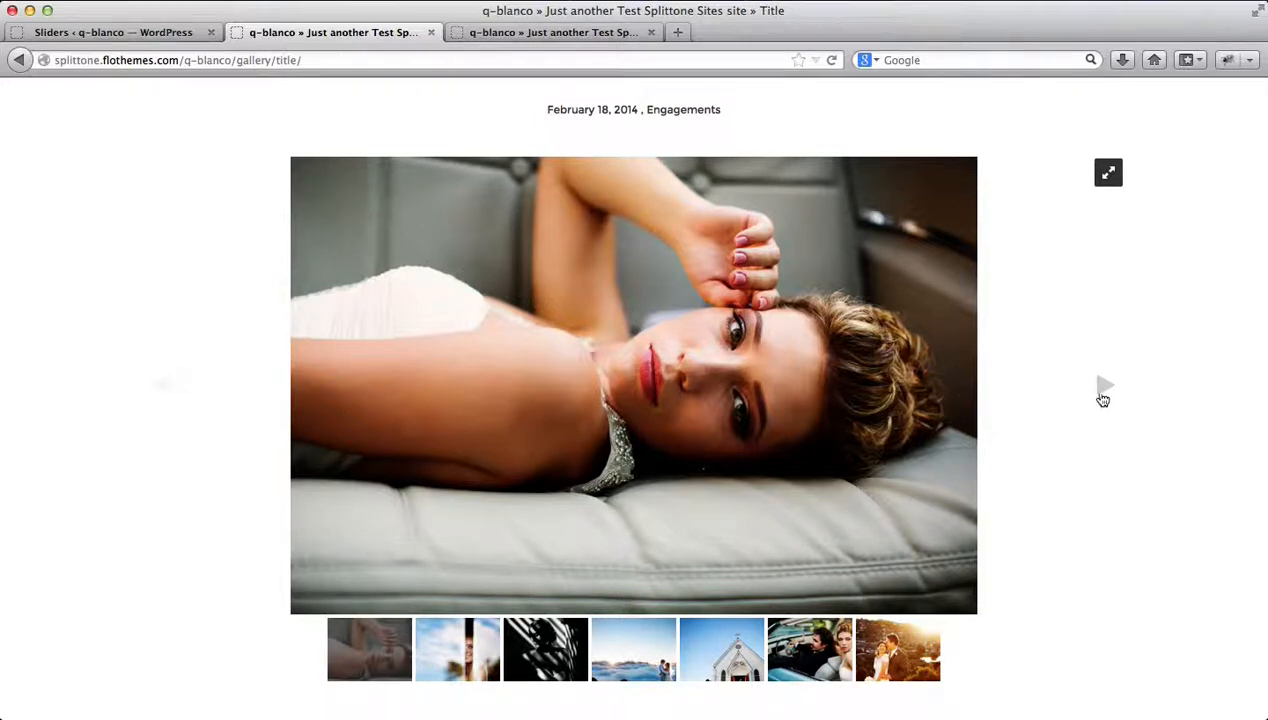
left_click(1103, 385)
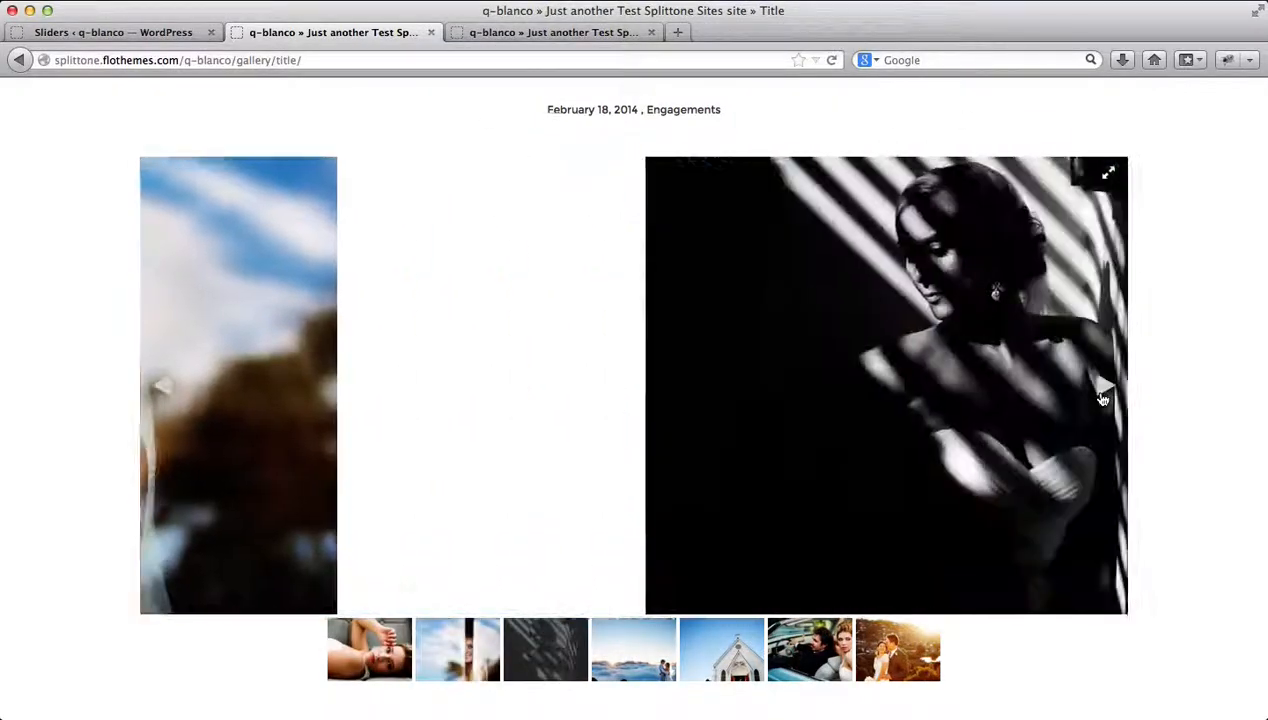
left_click(1104, 386)
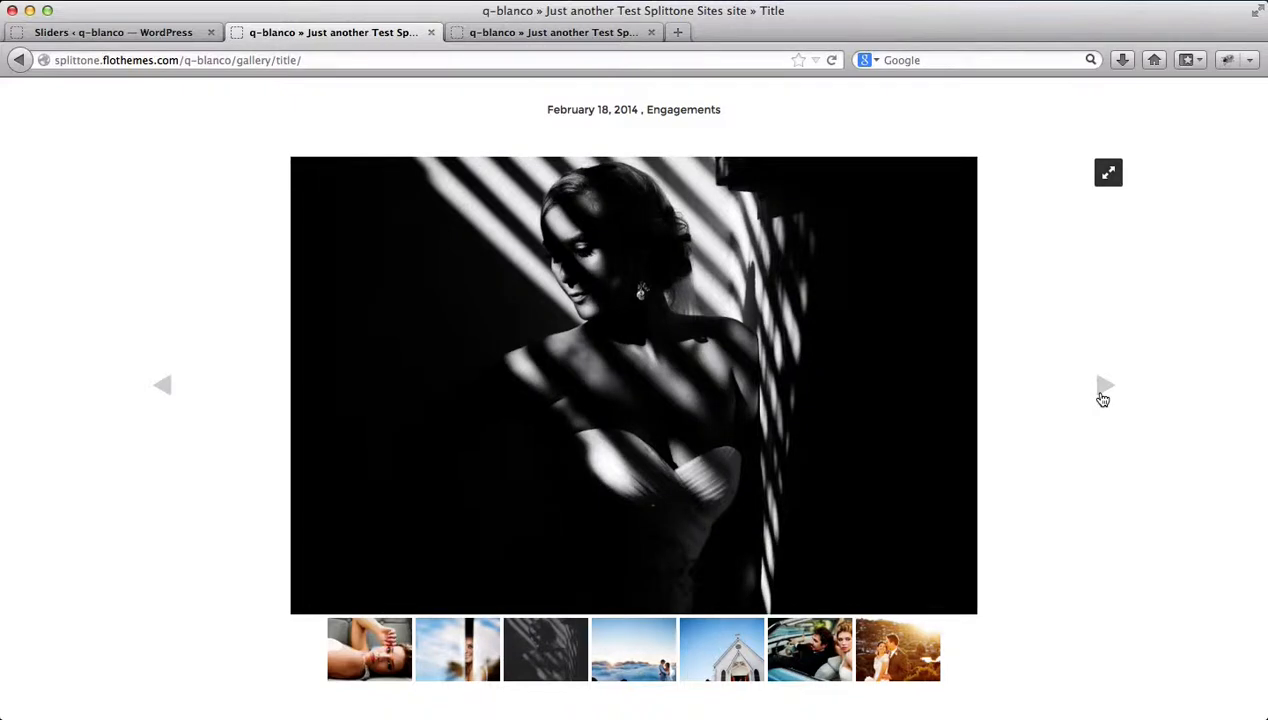
Choose grid navigation thumbnails in Sliders settings, save, and return to the Title gallery
left_click(113, 32)
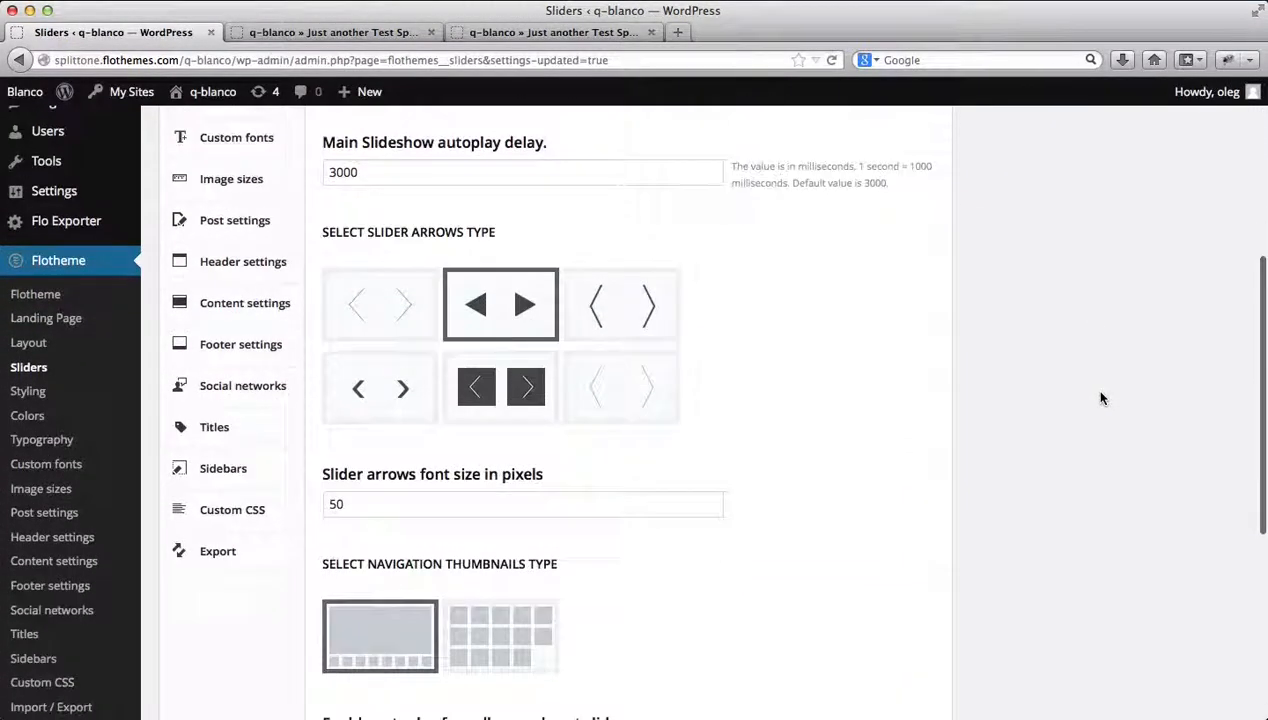
scroll("down", 3)
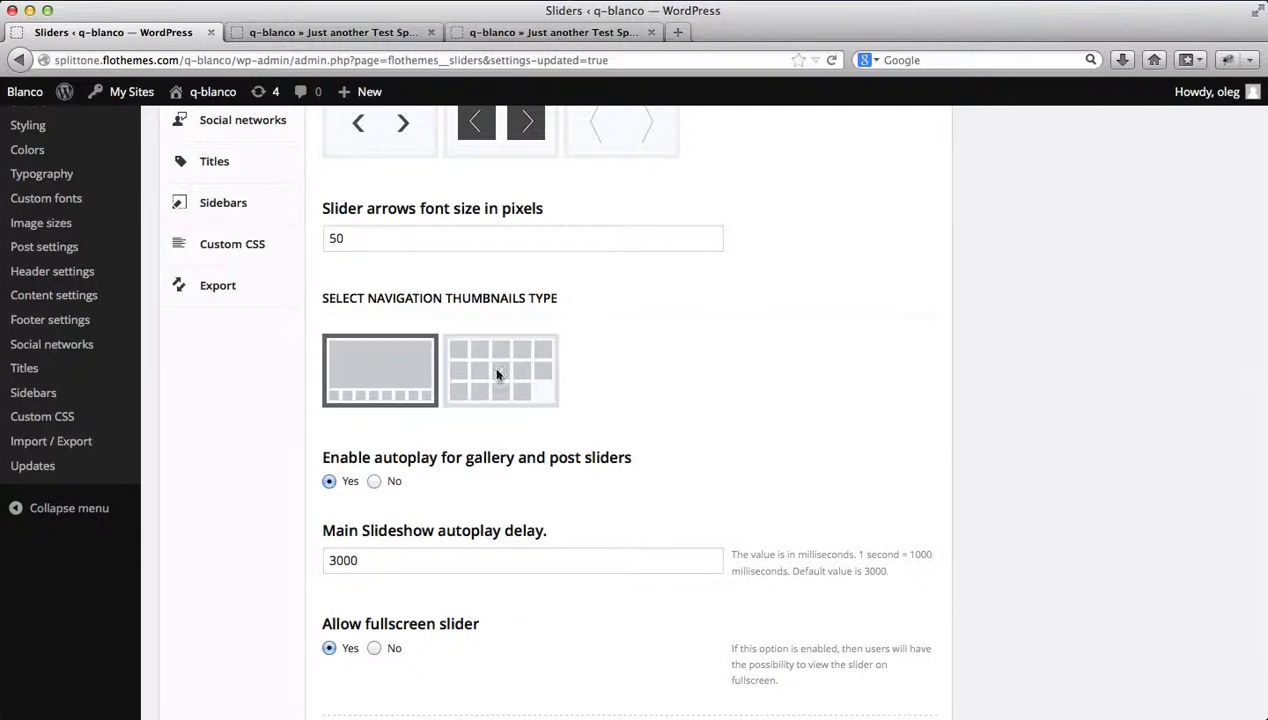
left_click(500, 370)
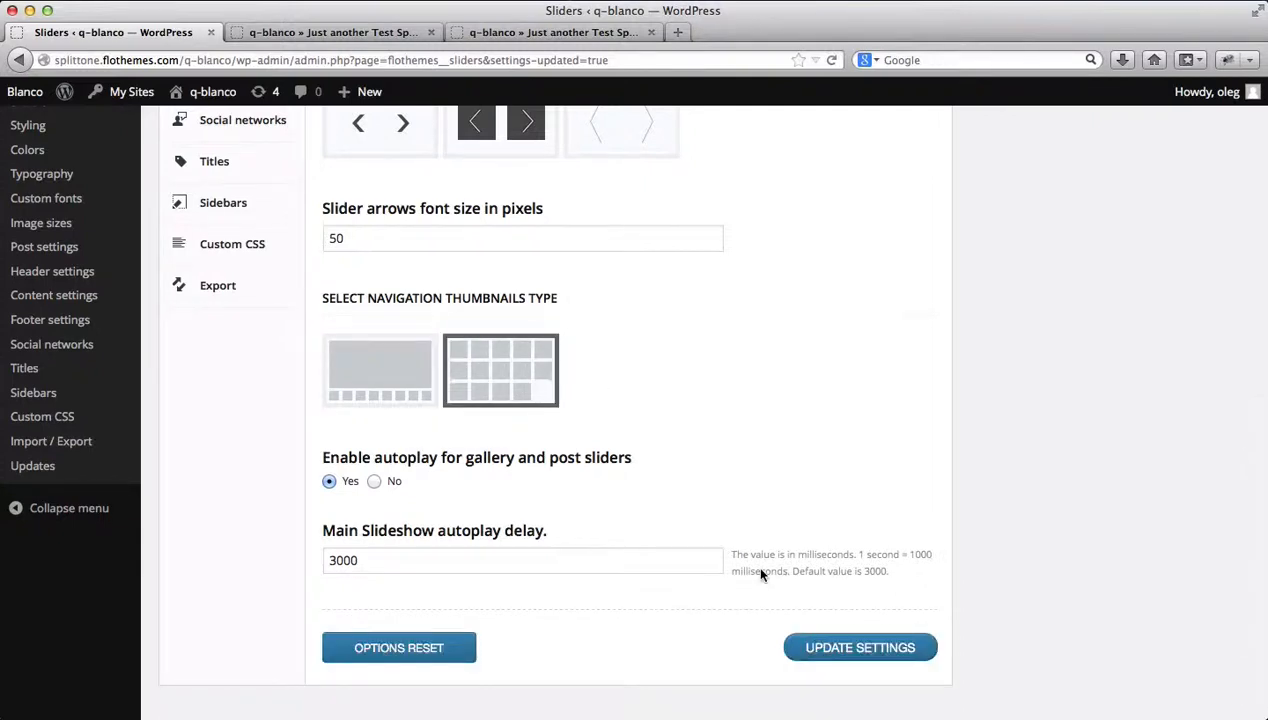
left_click(860, 647)
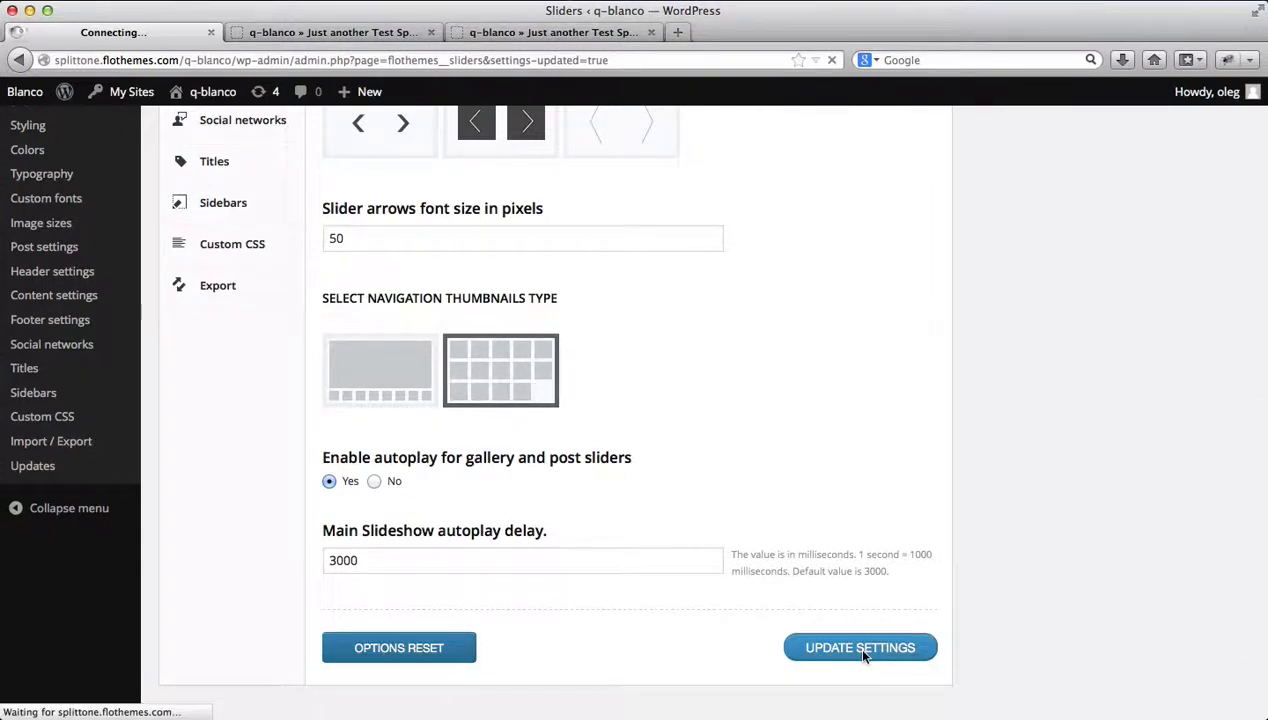
left_click(335, 32)
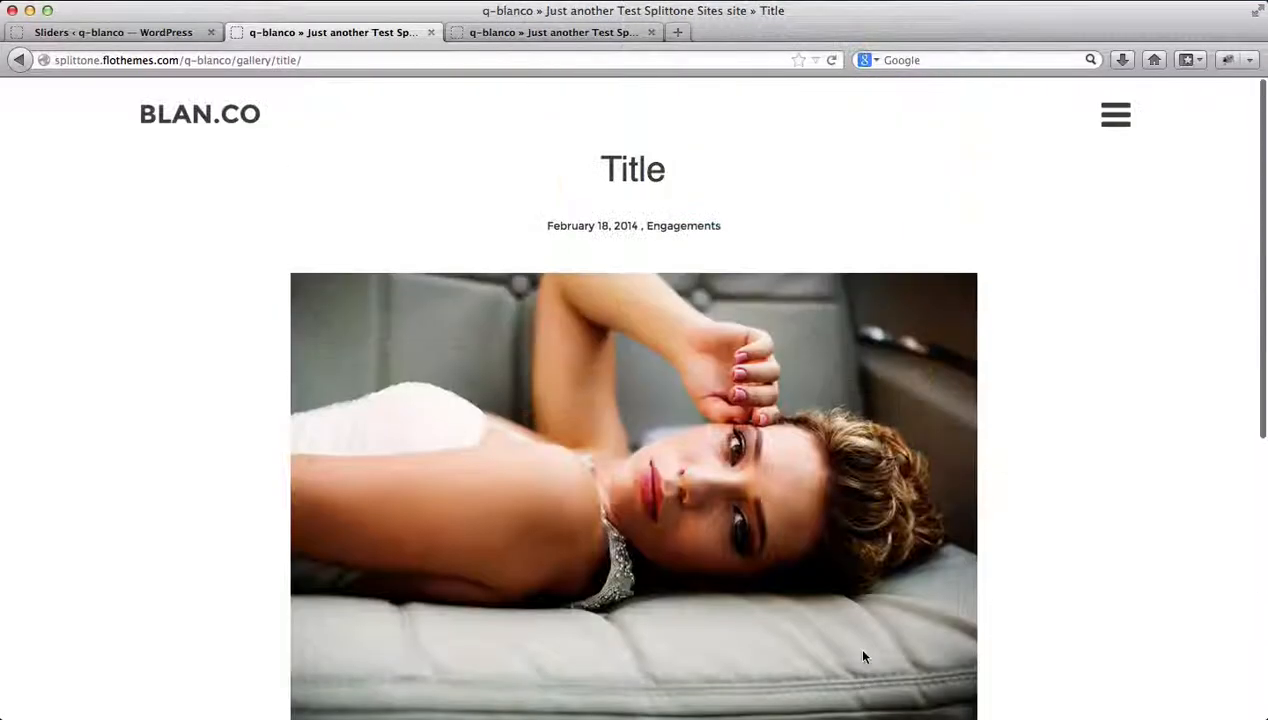
Open the Title gallery's thumbnail grid and select a photo from it
scroll("down", 3)
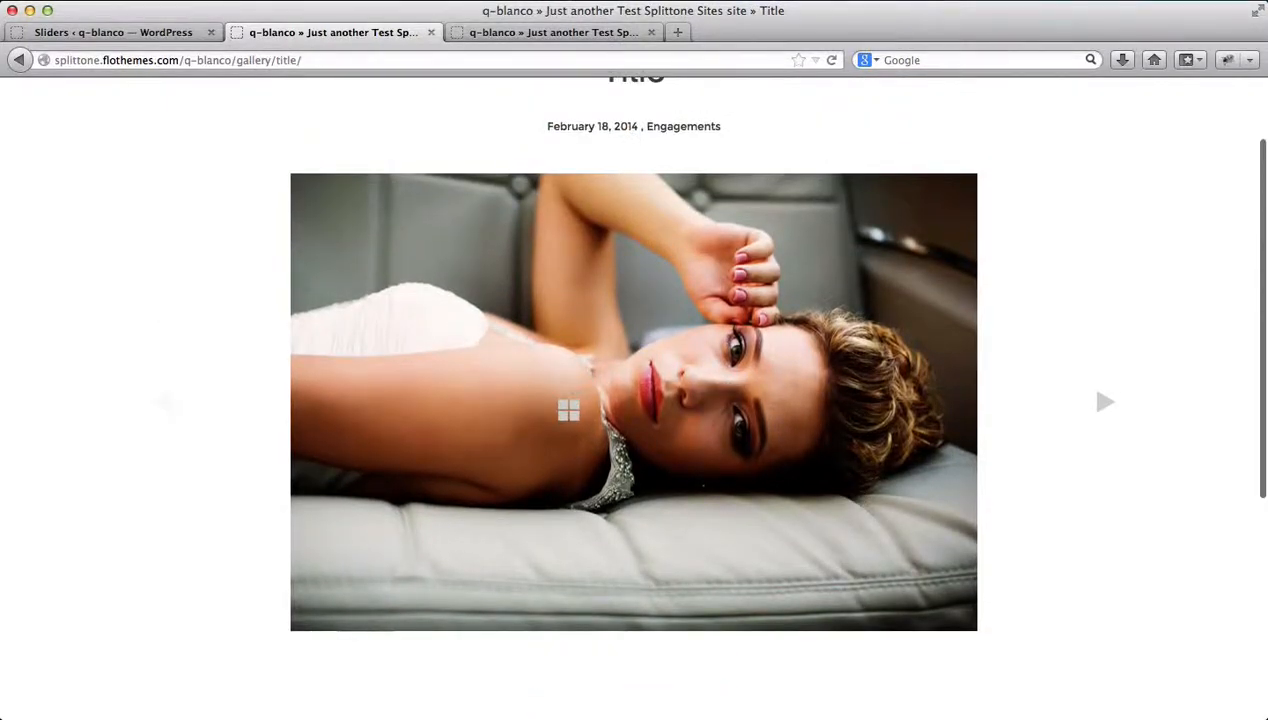
left_click(568, 409)
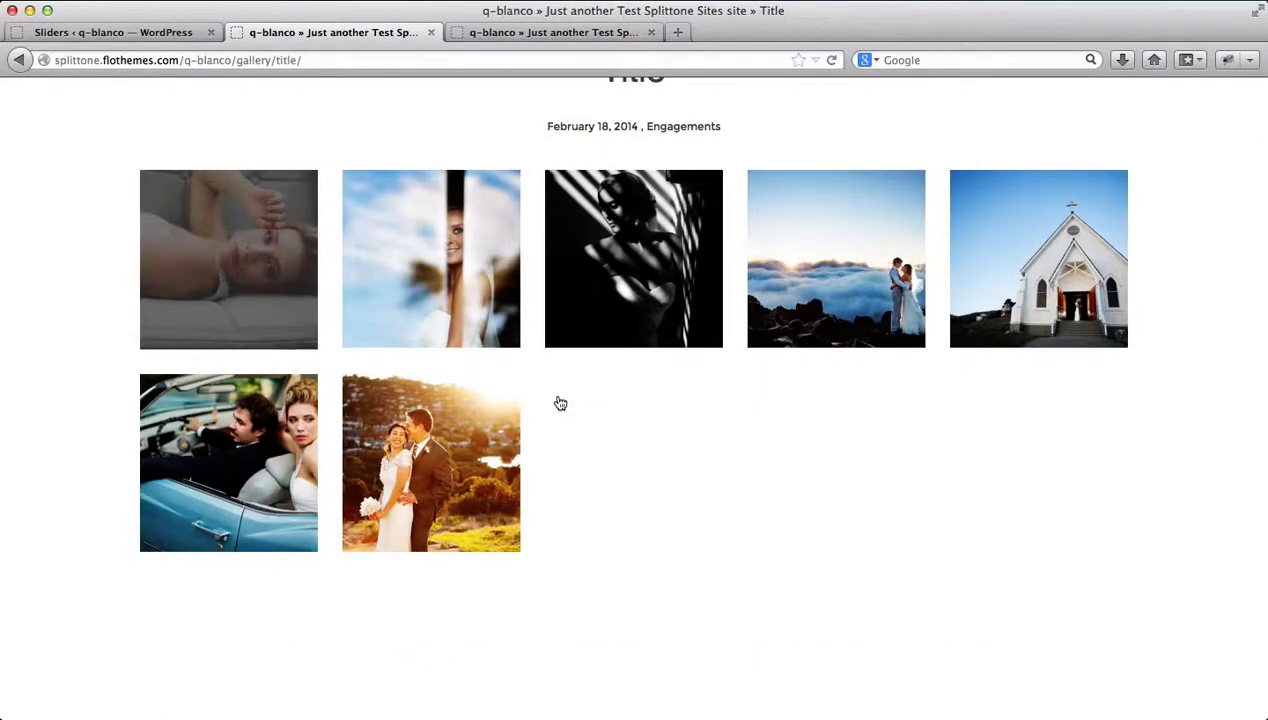
mouse_move(795, 468)
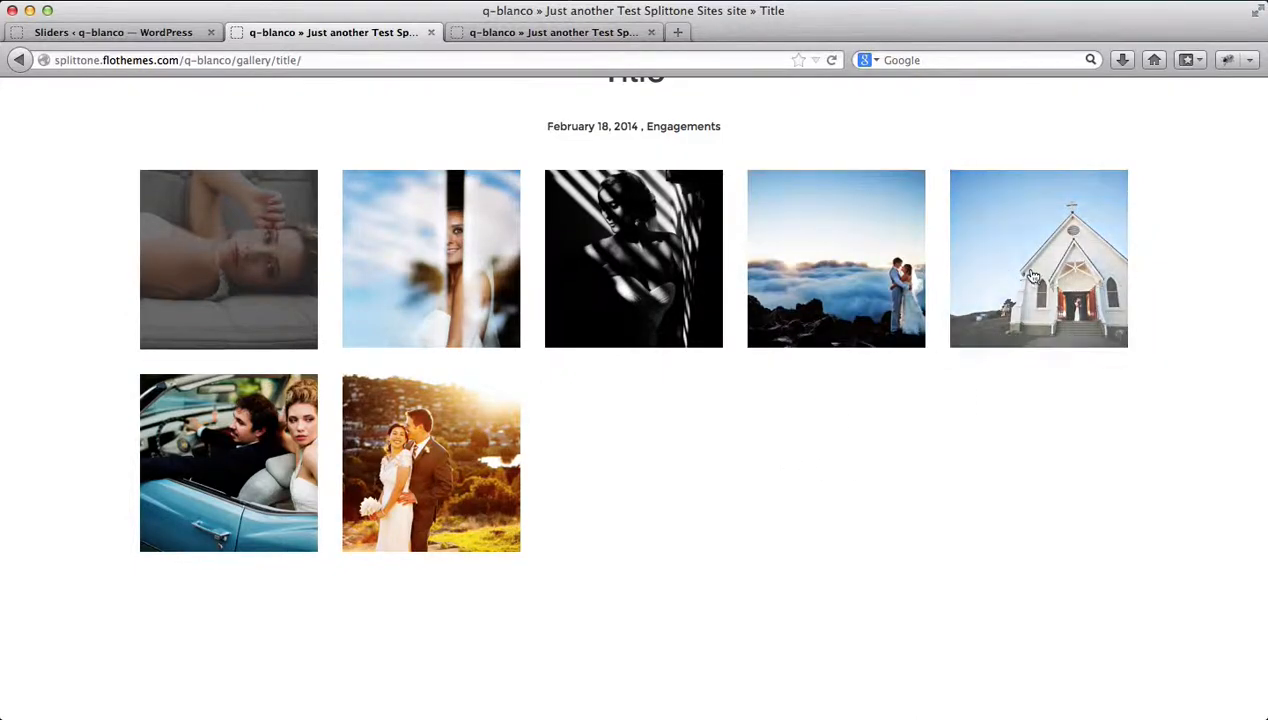
left_click(228, 258)
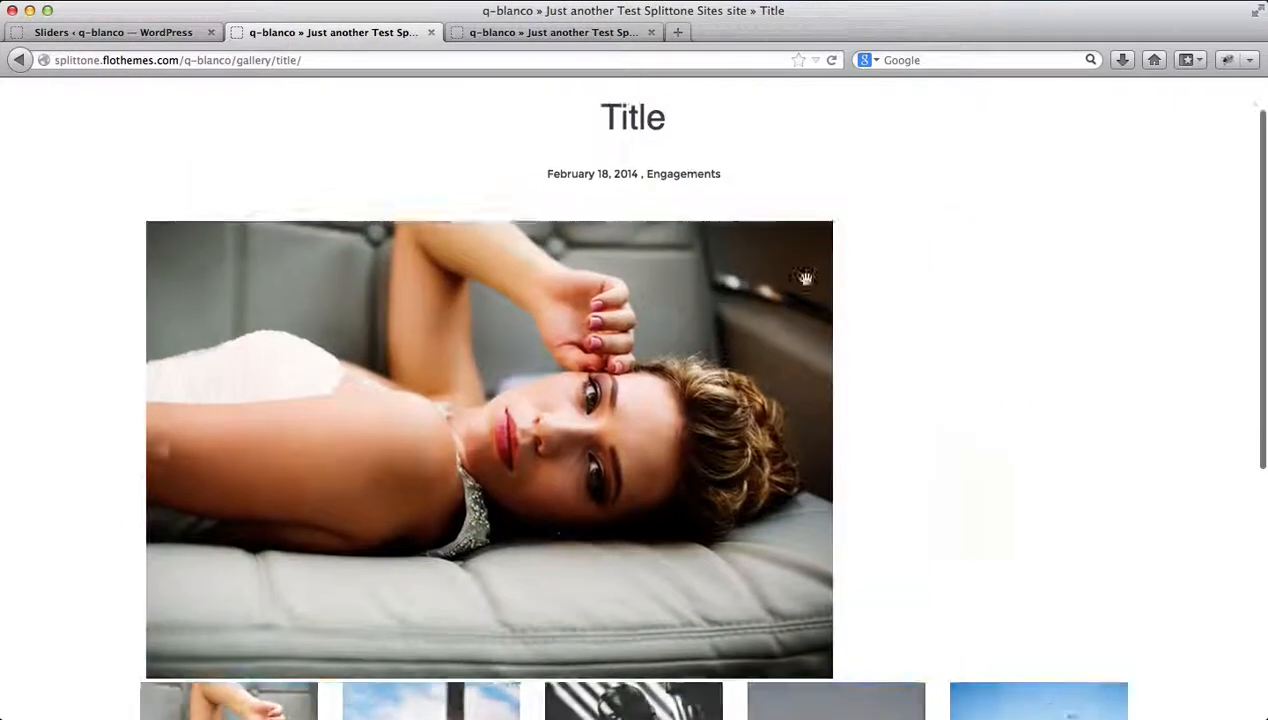
scroll("down", 3)
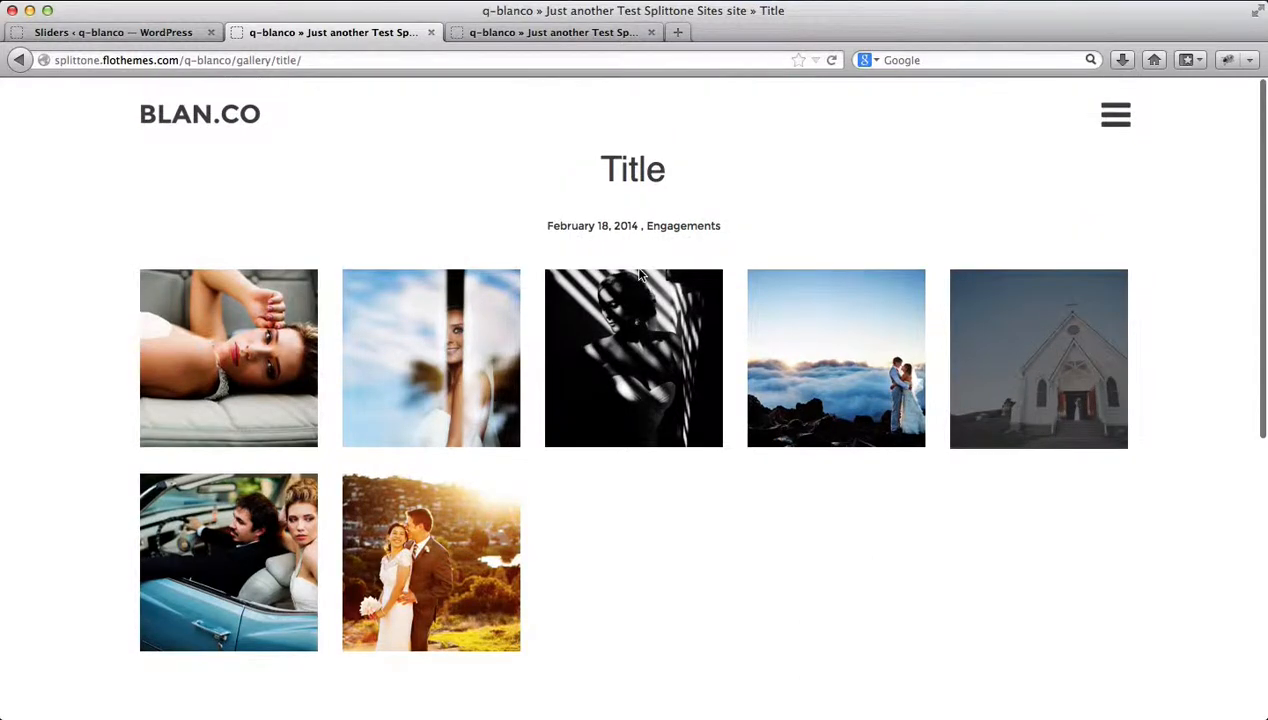
mouse_move(200, 138)
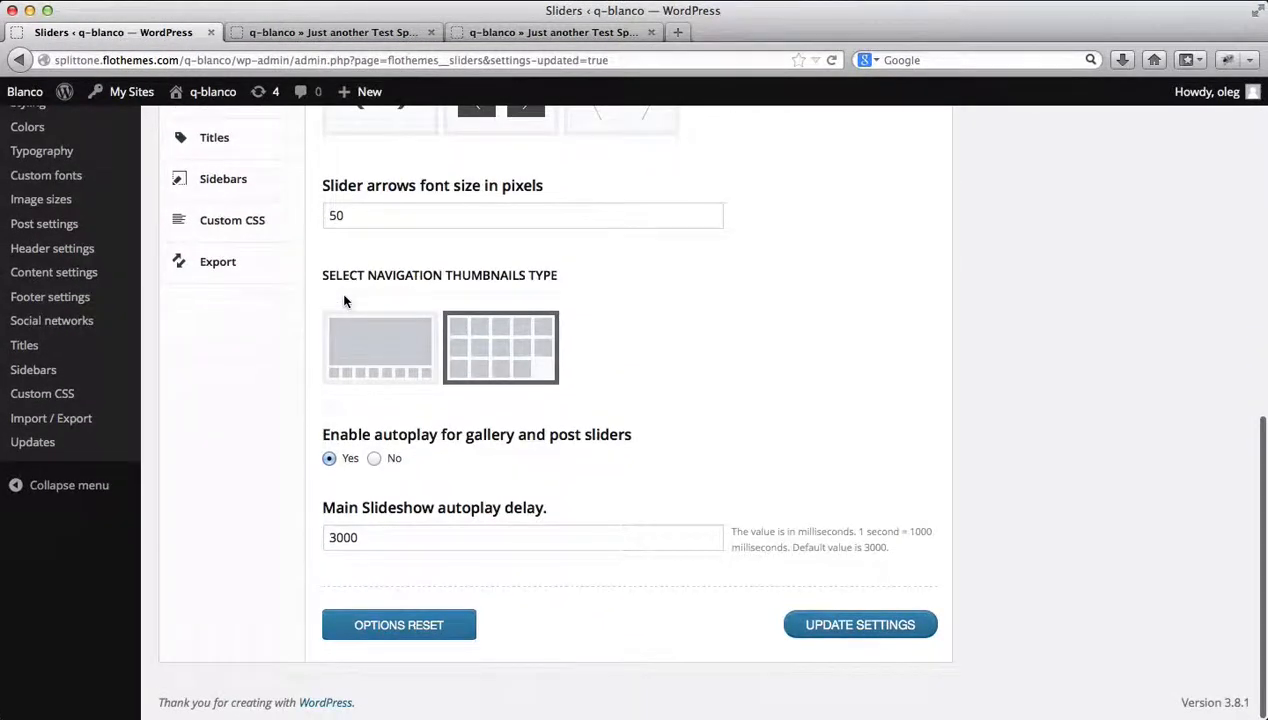
mouse_move(360, 402)
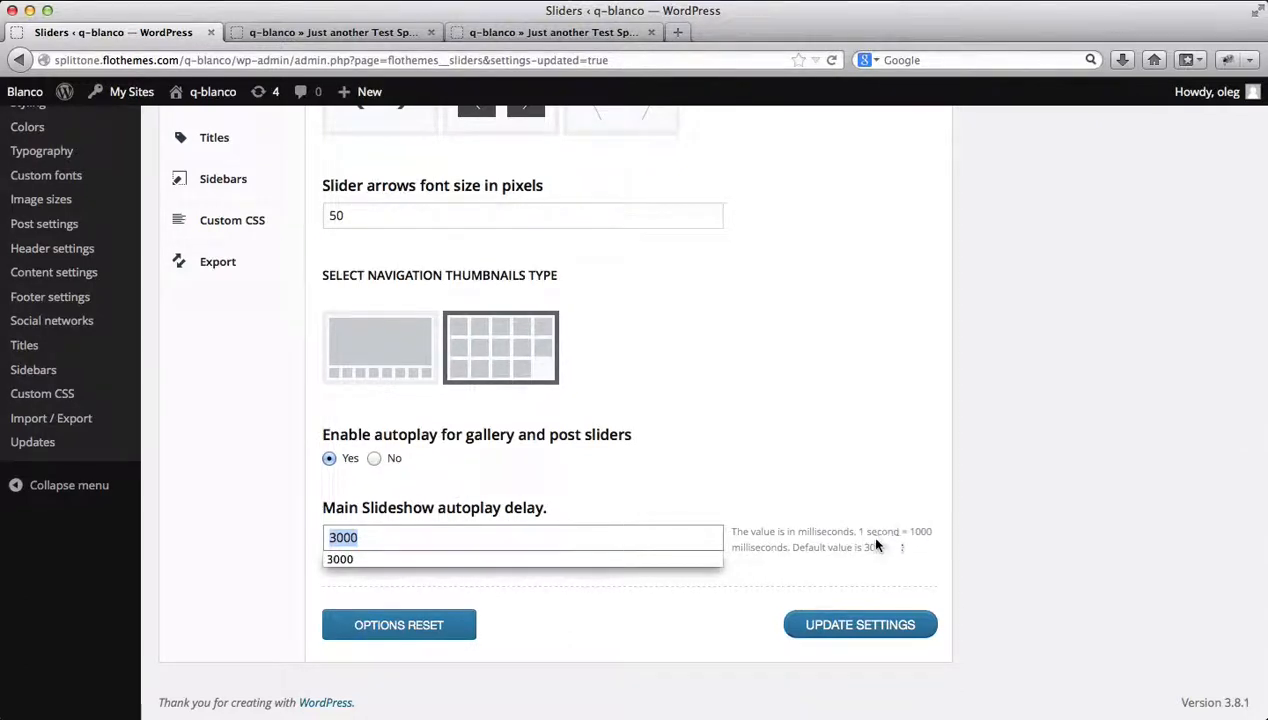
mouse_move(918, 536)
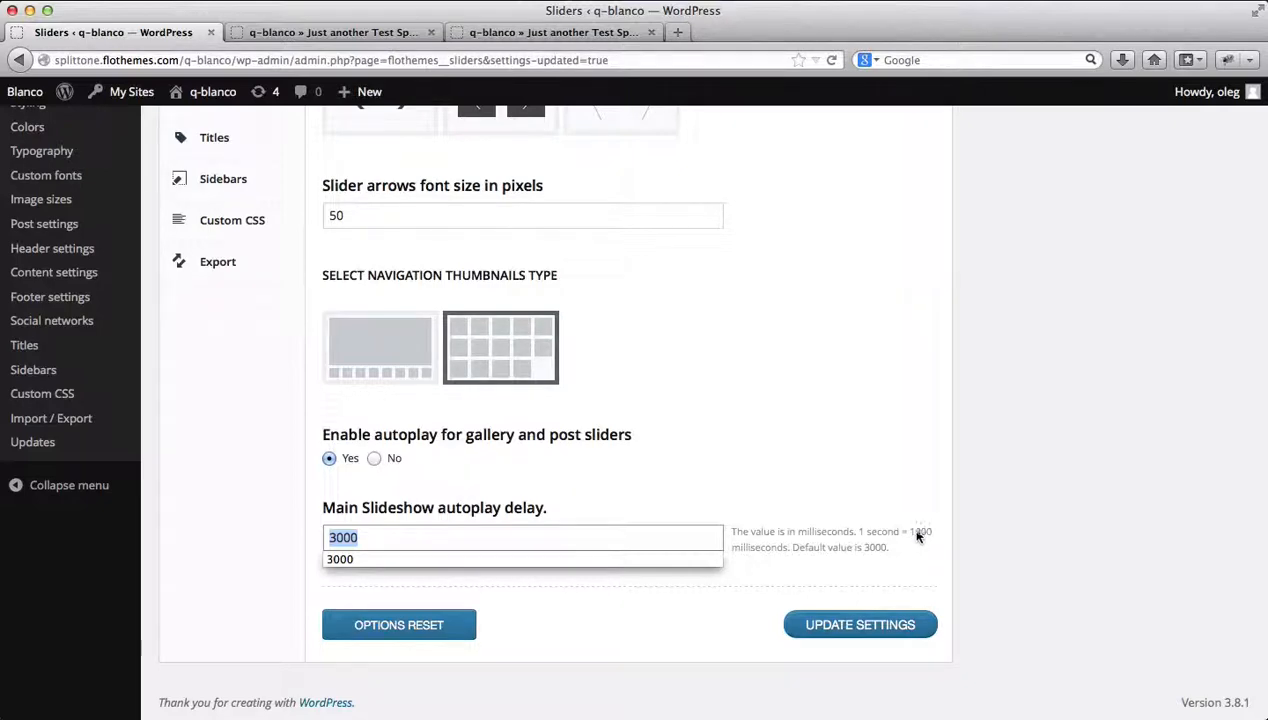
Save the Sliders settings and return to the Title gallery's thumbnail grid
left_click(859, 624)
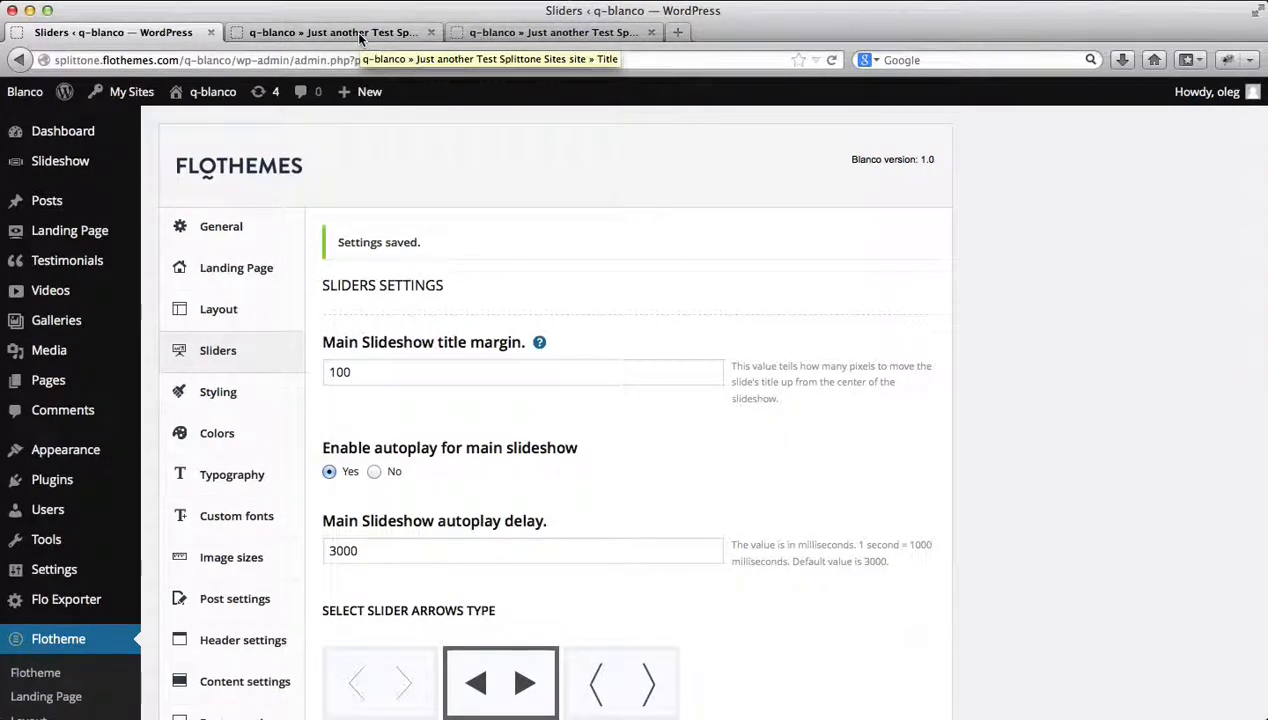
left_click(340, 32)
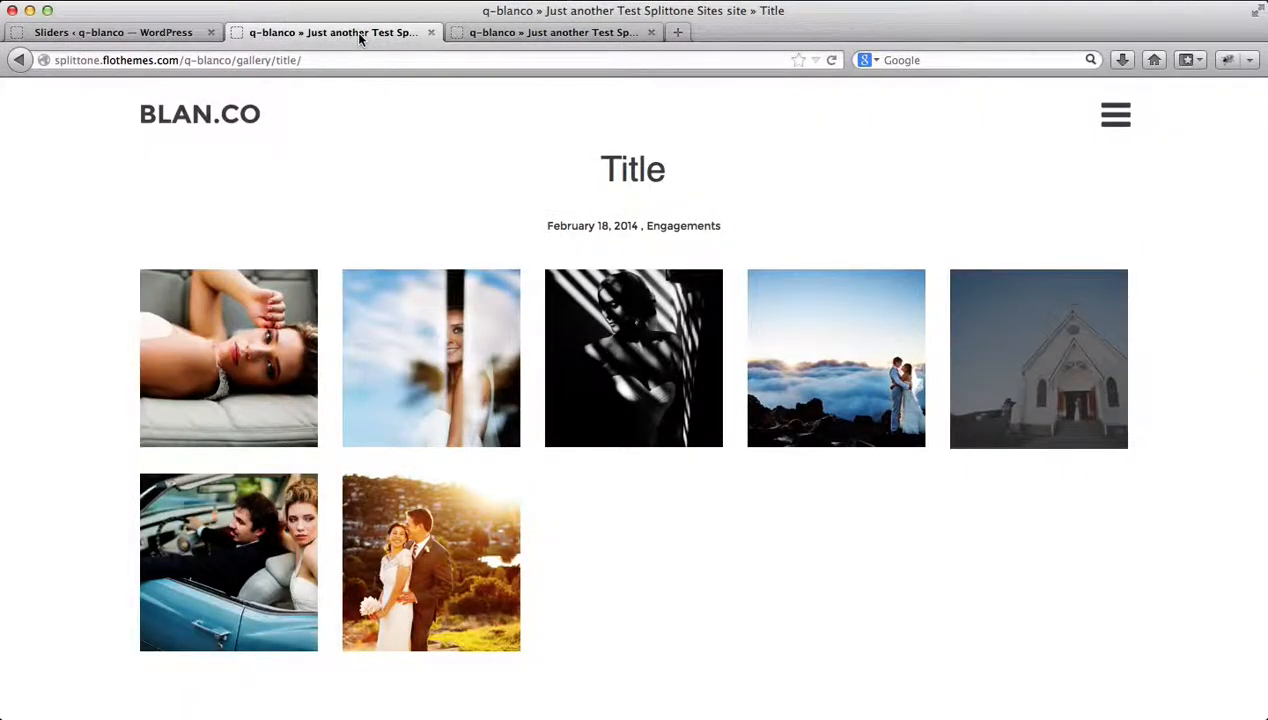